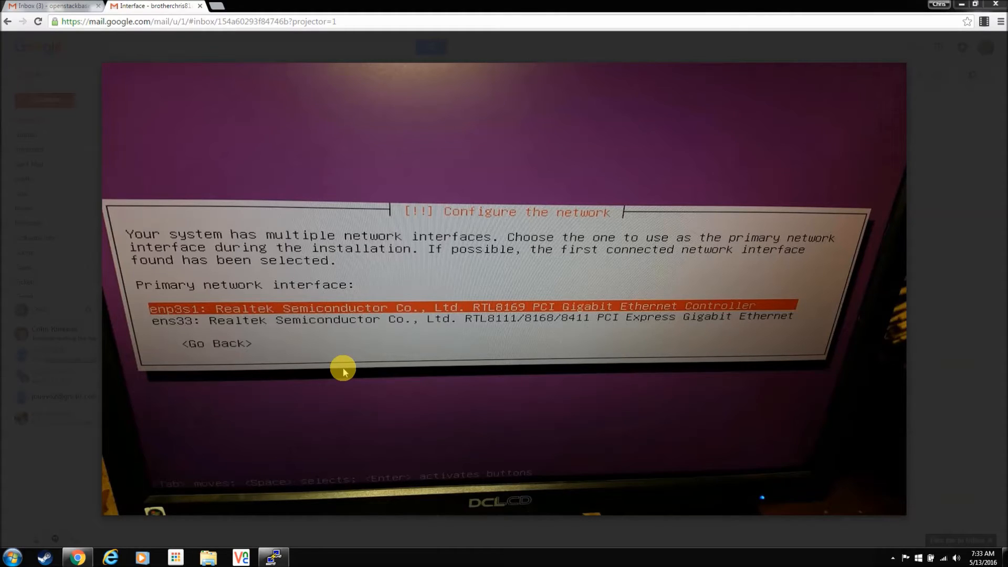
pyautogui.moveTo(218, 310)
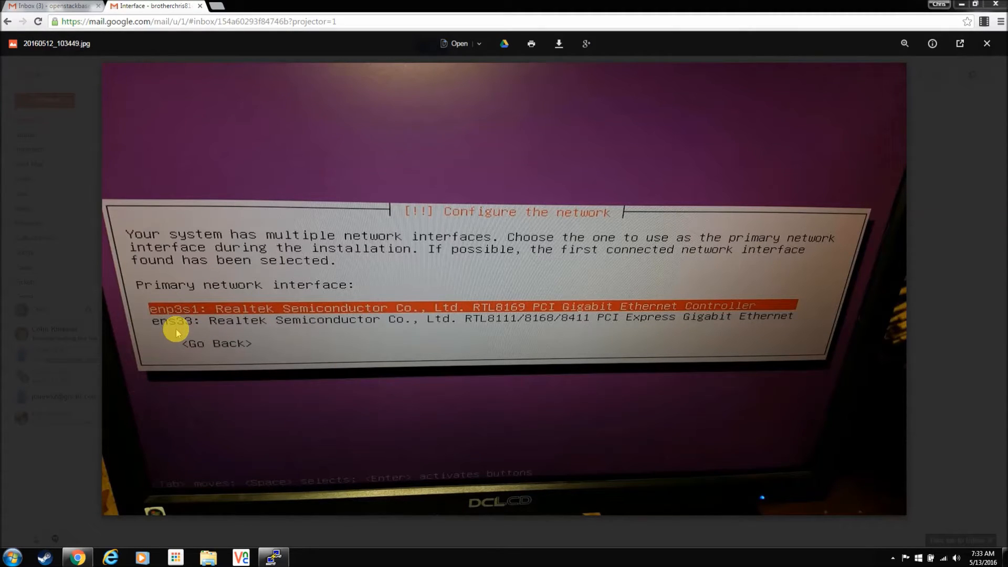
pyautogui.moveTo(278, 330)
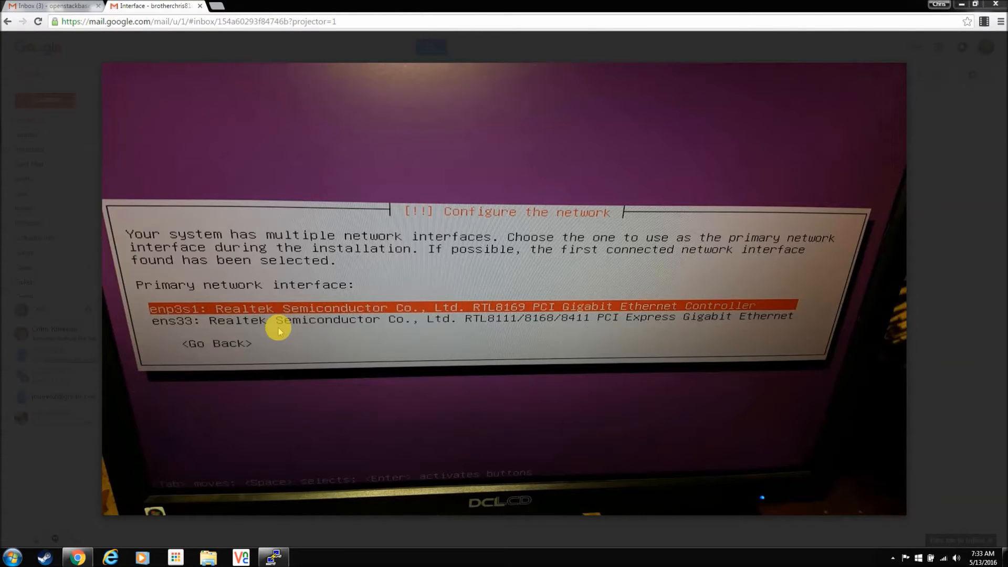
pyautogui.moveTo(186, 329)
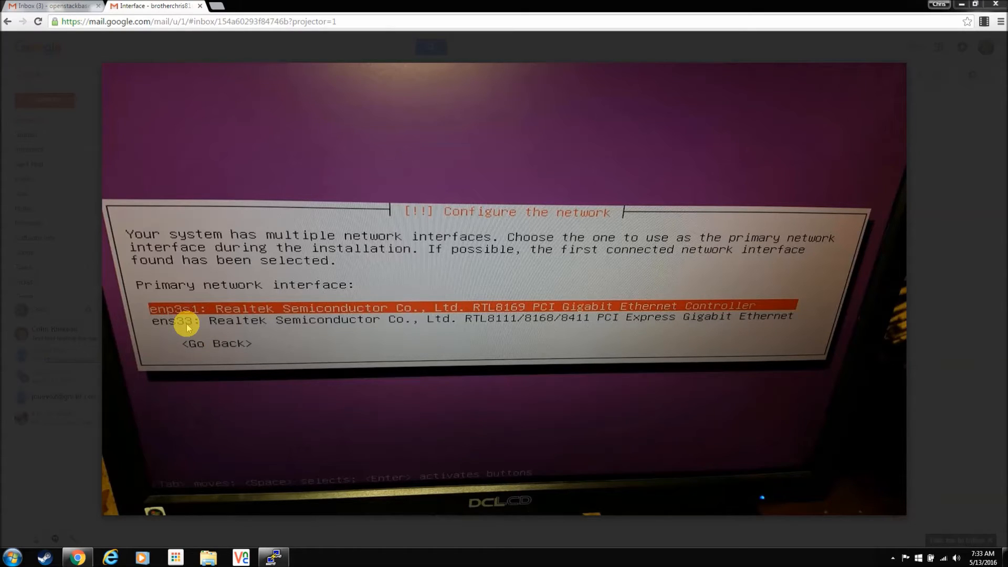
pyautogui.moveTo(198, 319)
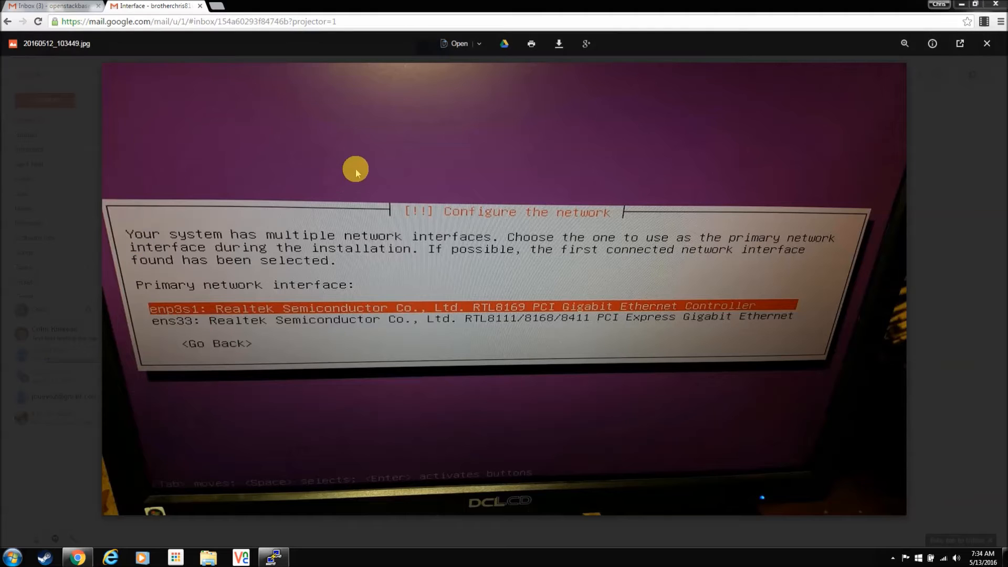
pyautogui.moveTo(124, 21)
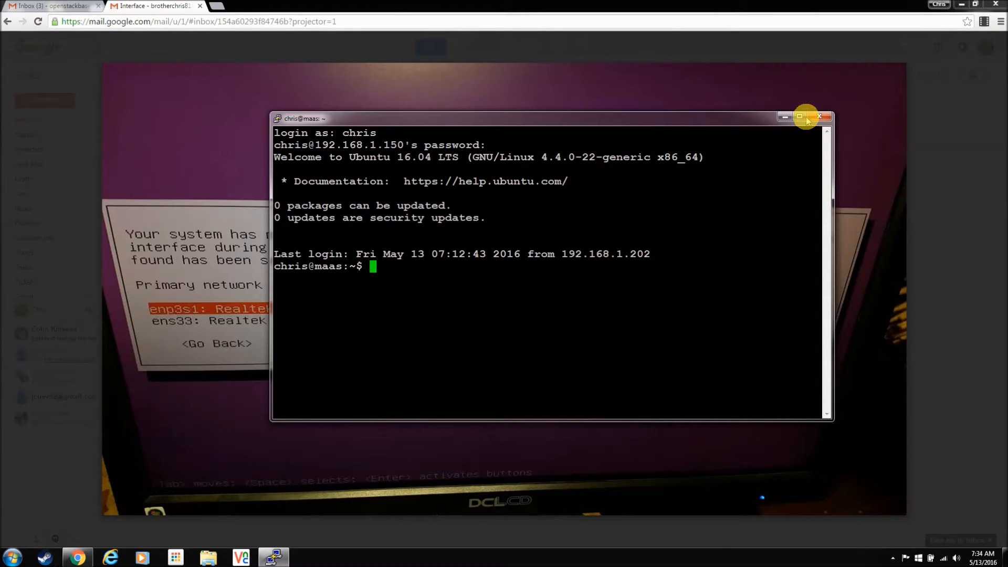
# Maximize PuTTY and open /etc/network/interfaces in nano with sudo.
pyautogui.click(805, 117)
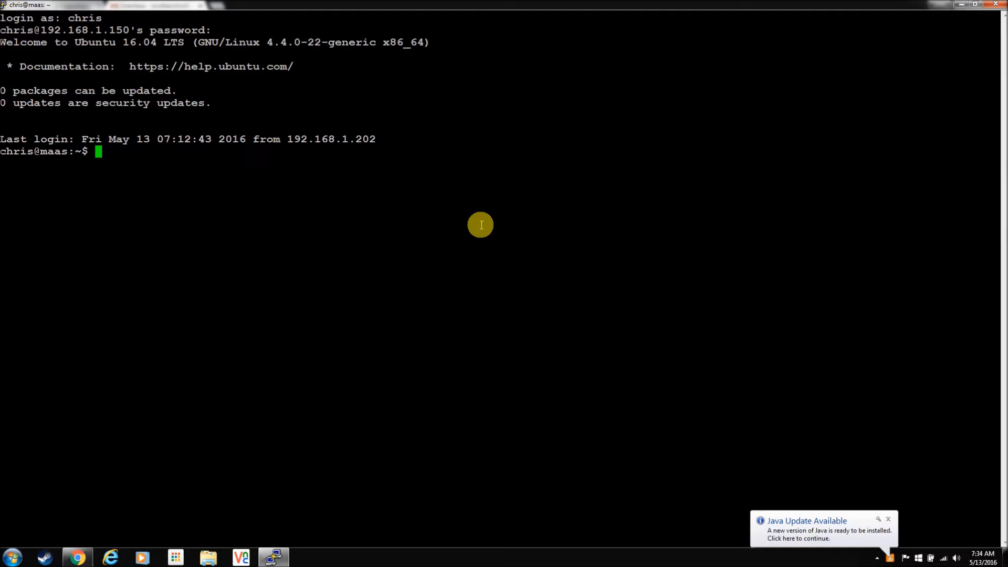
pyautogui.write('sudo')
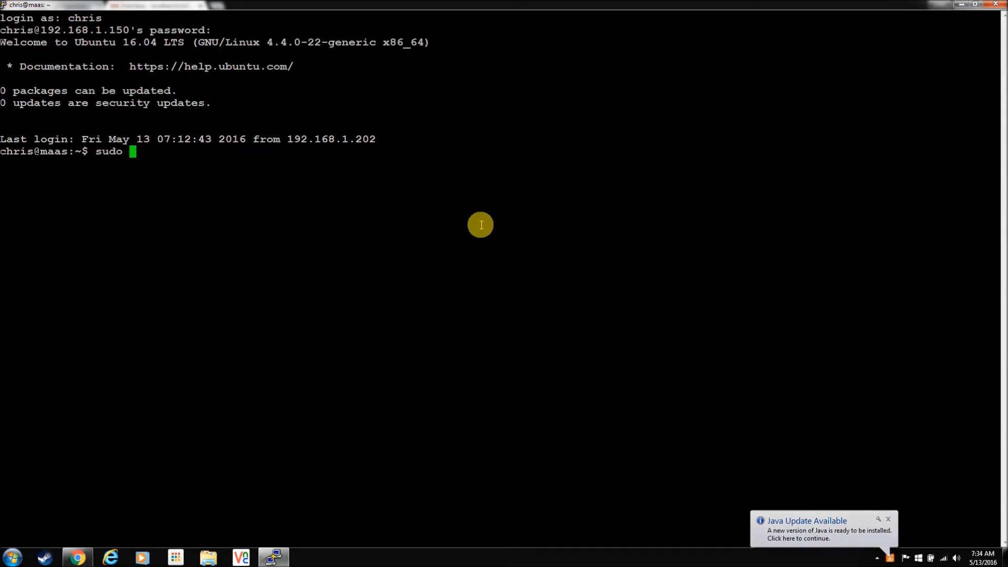
pyautogui.write('/etc/')
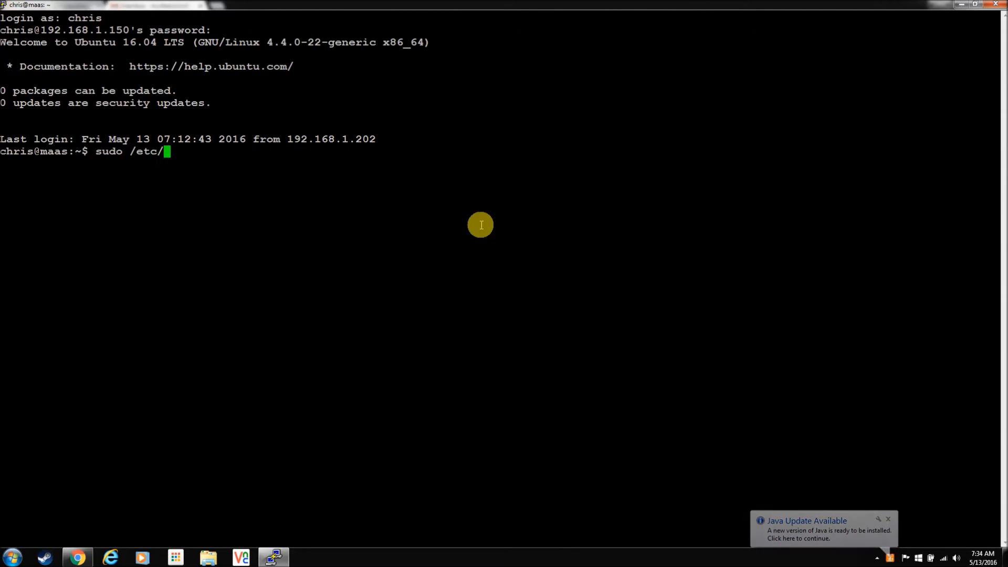
pyautogui.write('netwo')
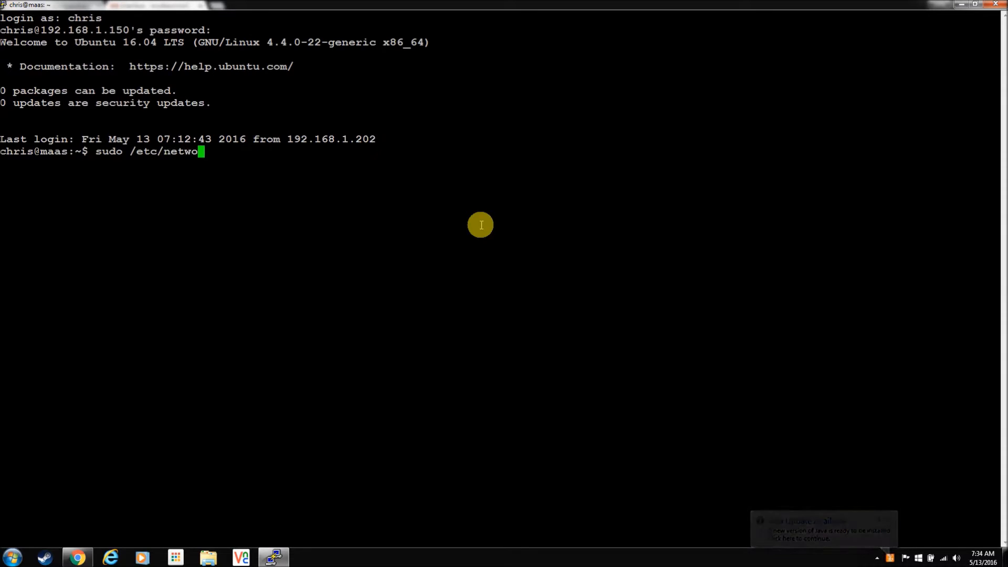
pyautogui.write('rk/int')
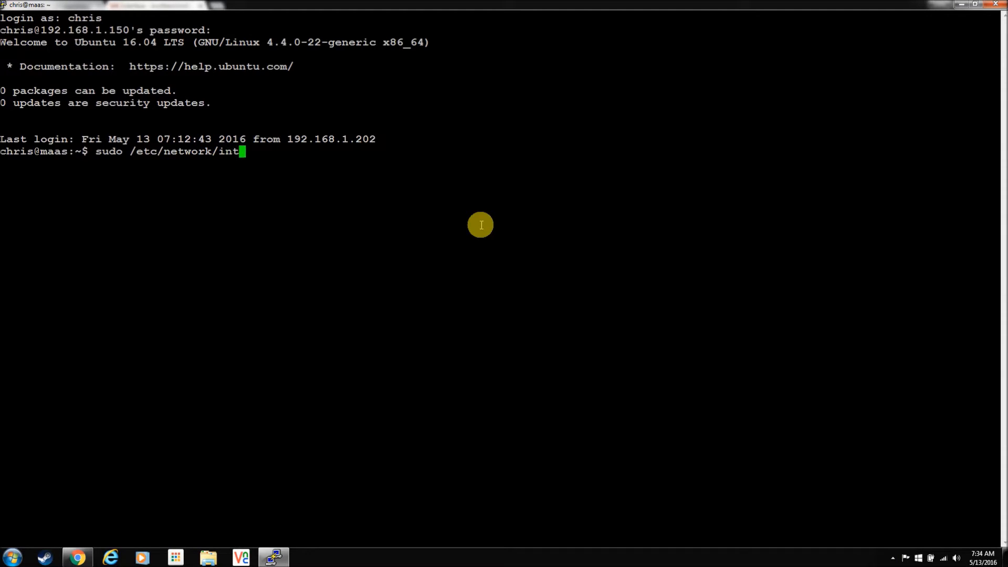
pyautogui.write('erfaces')
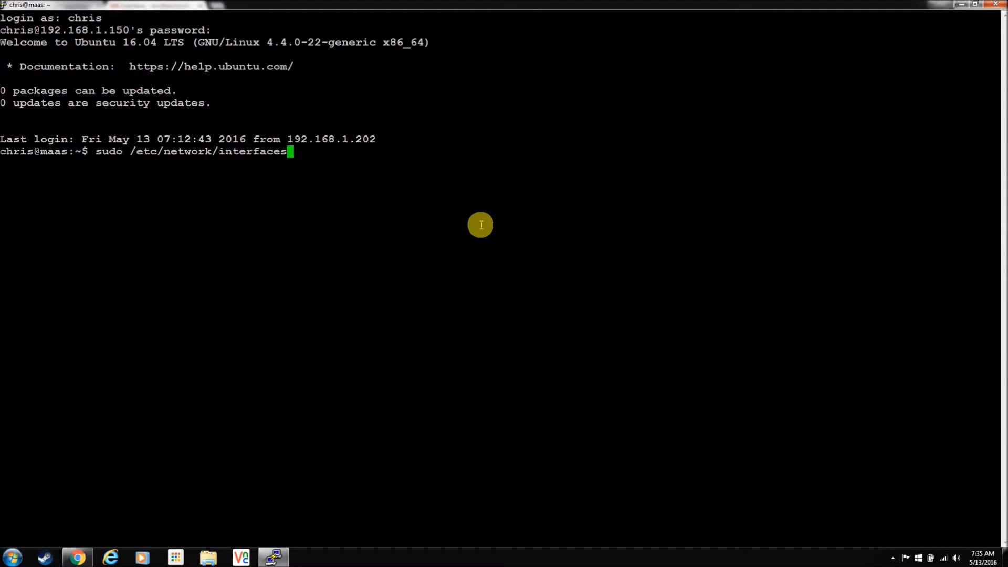
pyautogui.press('Return')
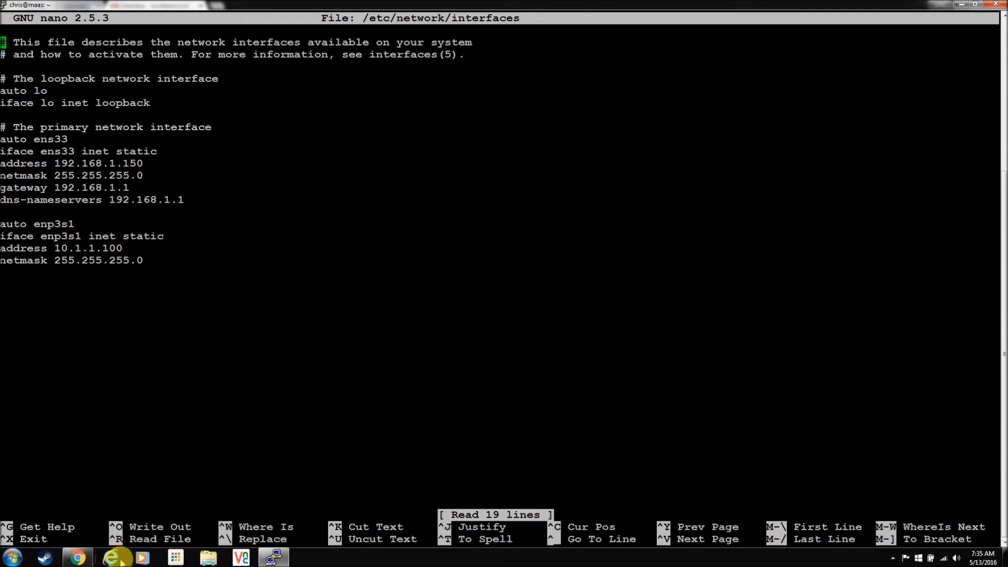
# Load openstackbasement.com in Chrome, open the 'MAAS install network and etherwake' page, and return to PuTTY.
pyautogui.click(75, 556)
pyautogui.write('ope')
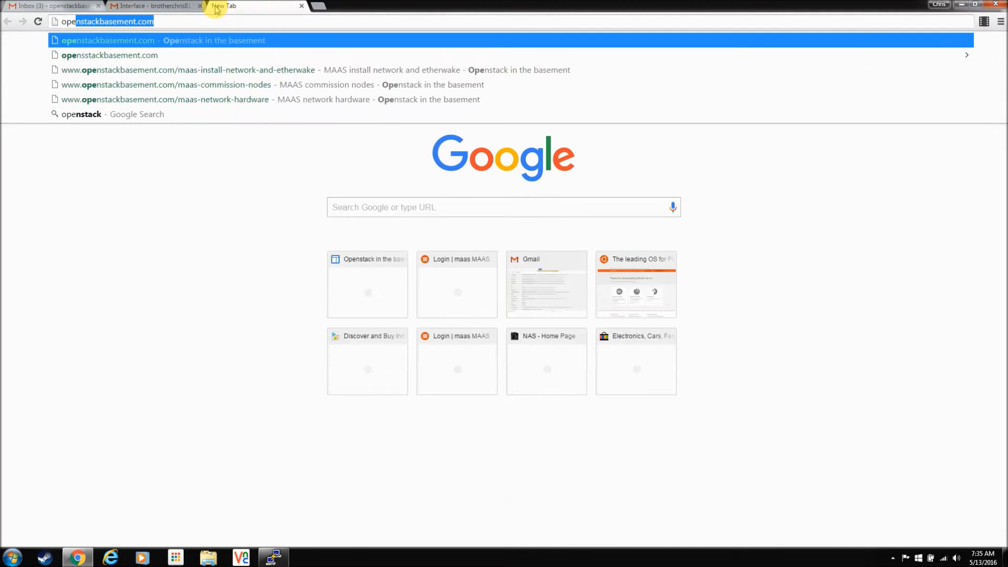
pyautogui.press('Return')
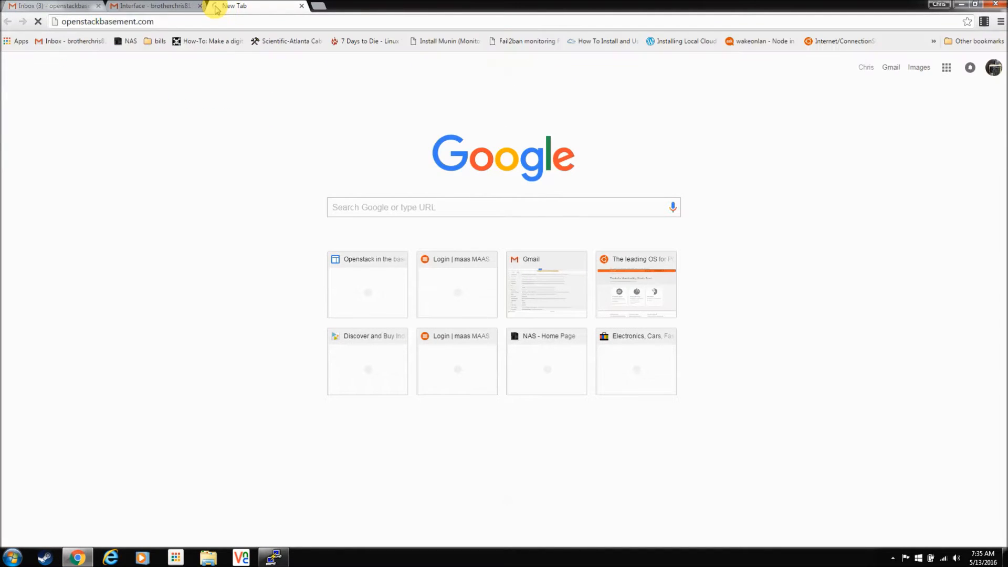
pyautogui.click(366, 284)
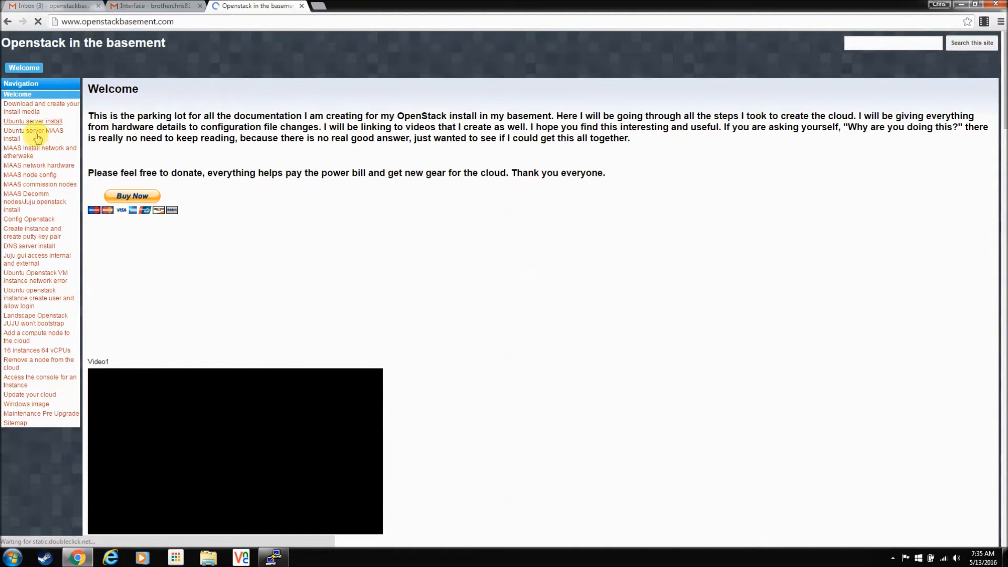
pyautogui.click(35, 151)
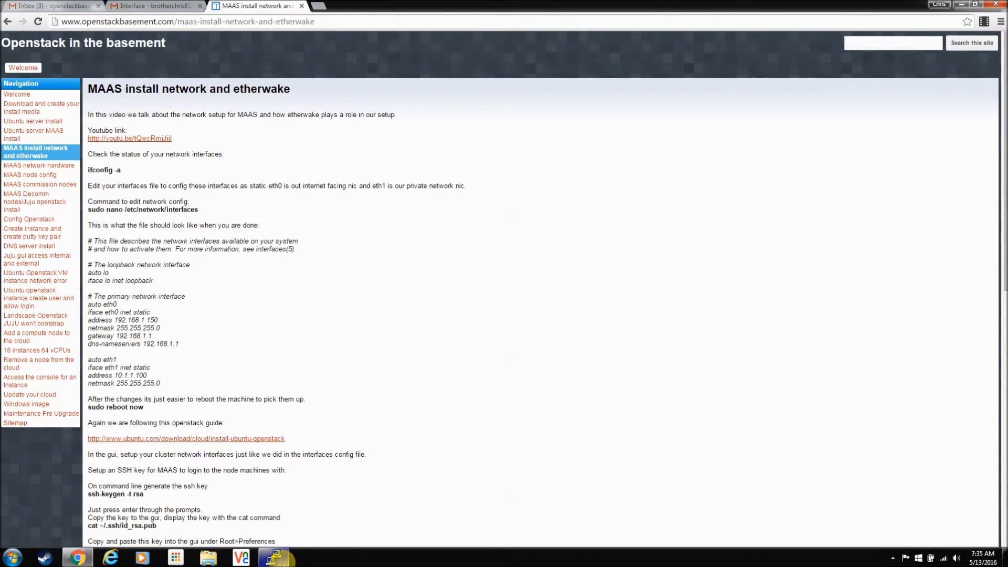
pyautogui.click(275, 556)
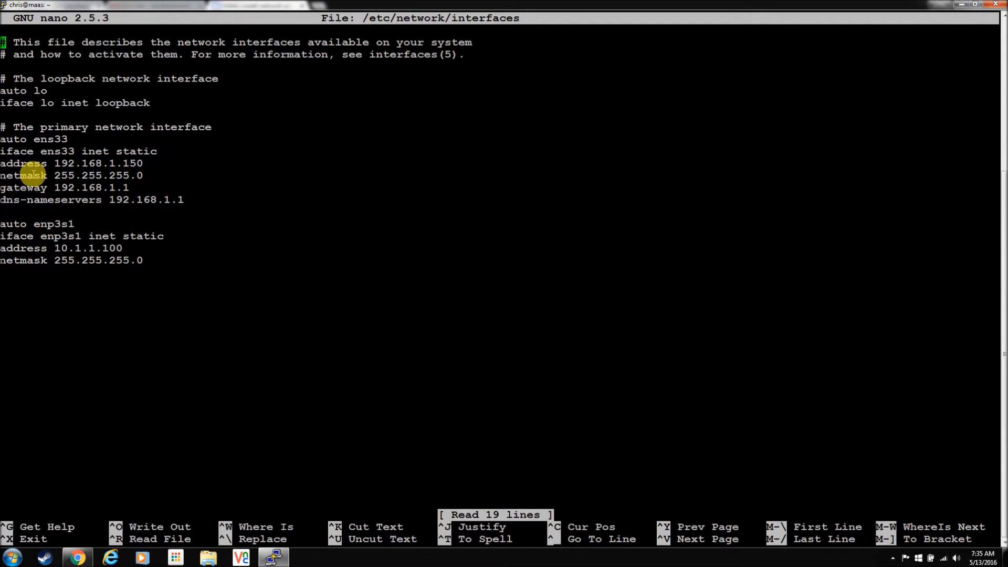
pyautogui.moveTo(183, 229)
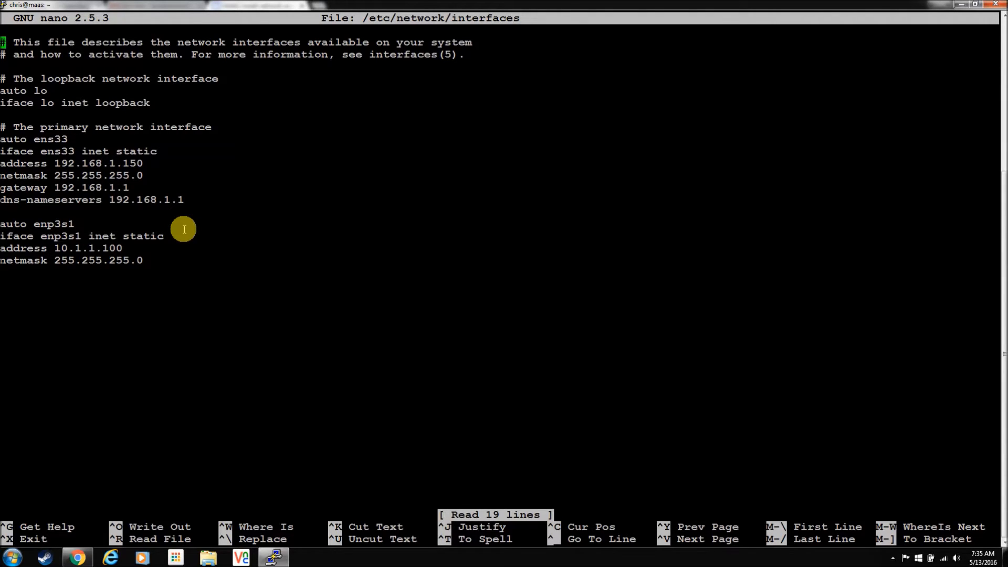
# Exit nano and list all network interfaces with sudo ifconfig -a.
pyautogui.press('ctrl+x')
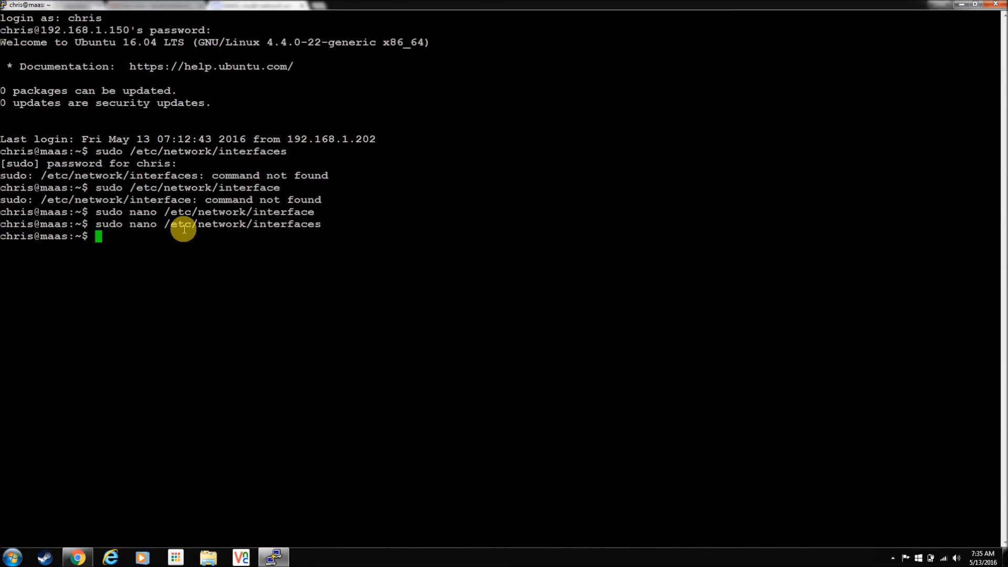
pyautogui.write('sudo')
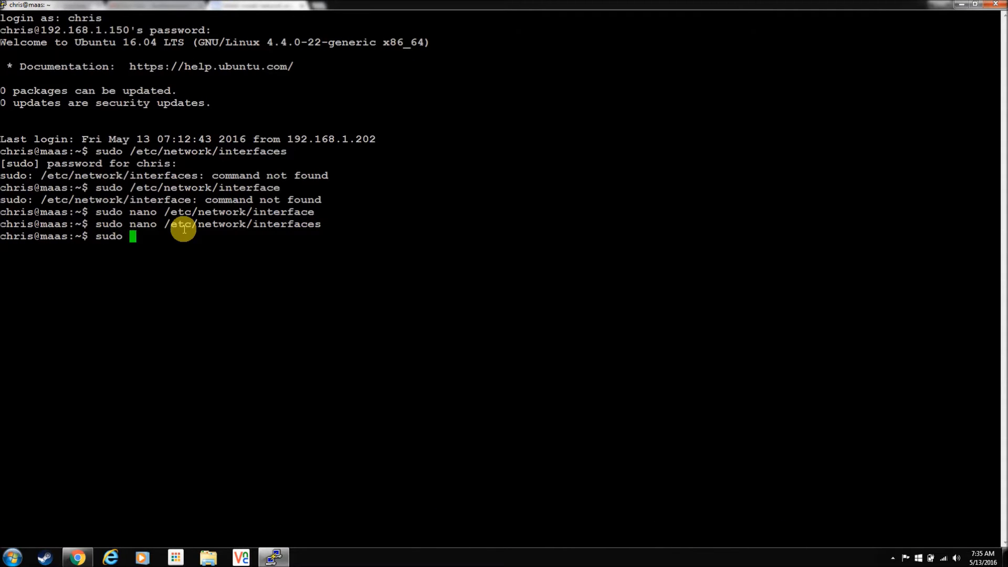
pyautogui.write('ifconfig -')
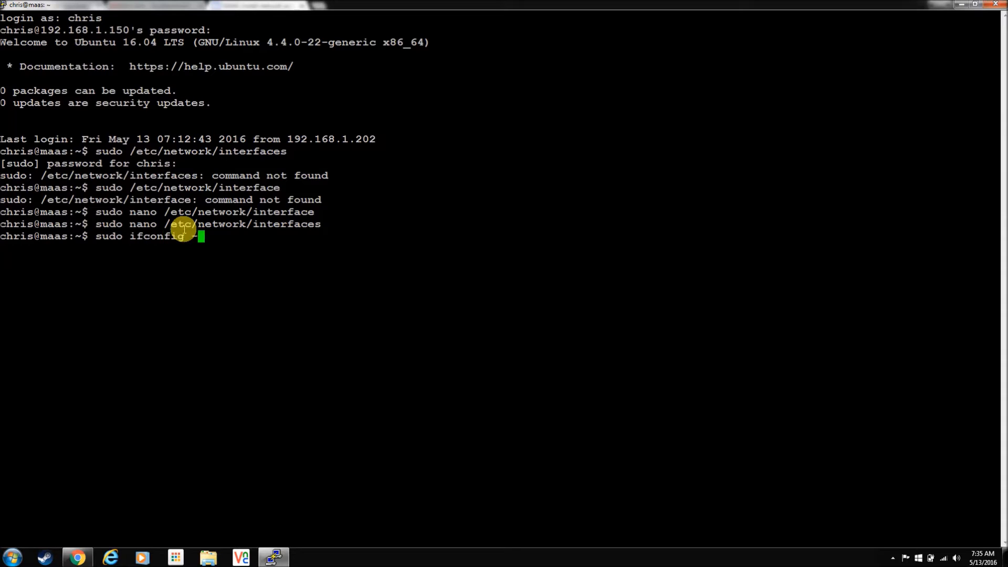
pyautogui.press('Return')
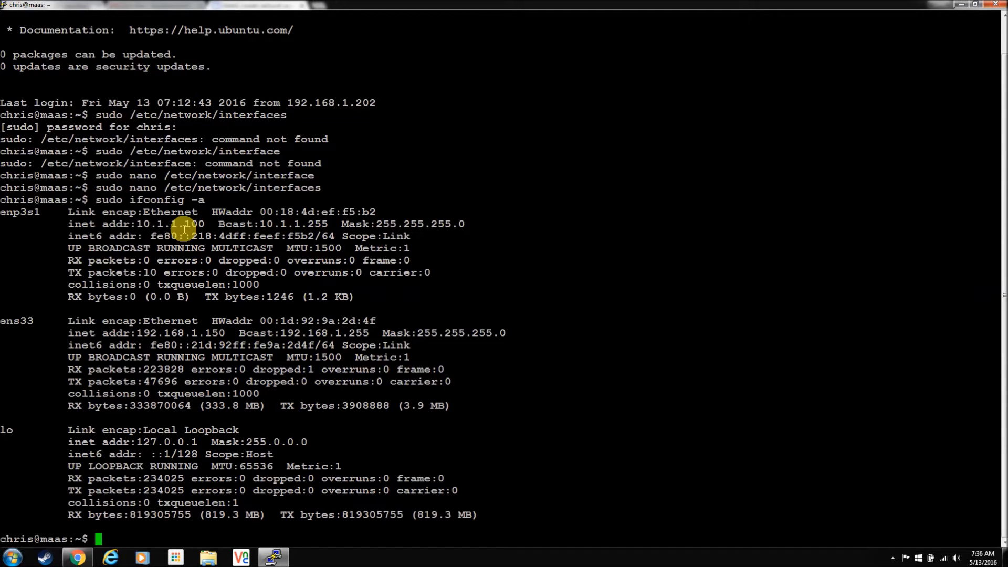
# Run sudo apt install maas, confirming MAAS is already the newest version.
pyautogui.write('sudo')
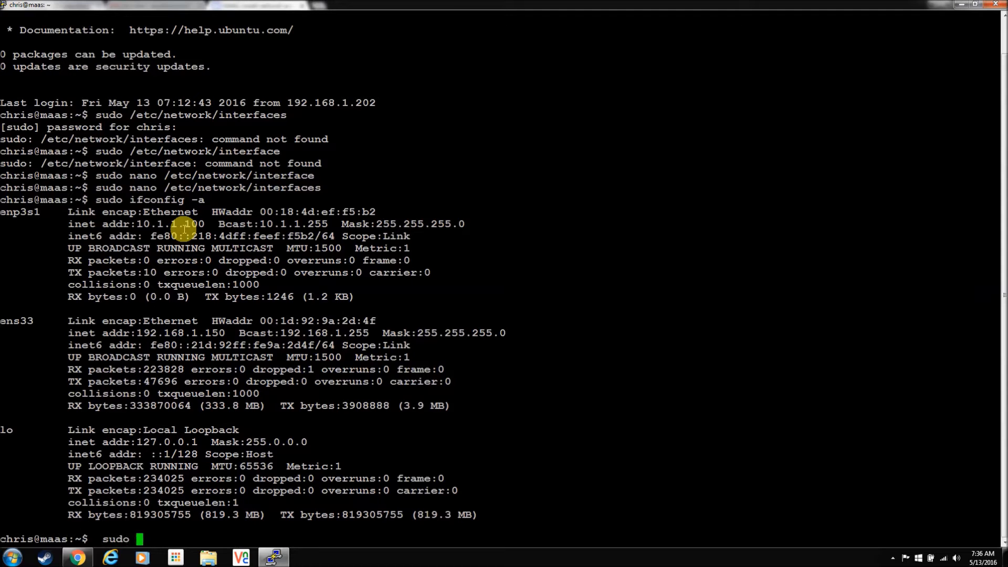
pyautogui.write('apt install')
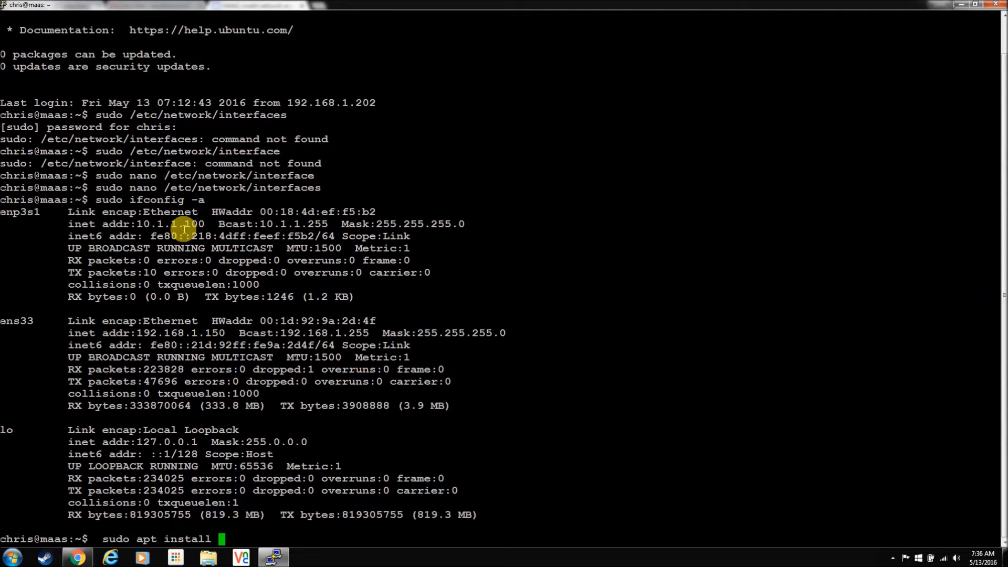
pyautogui.press('Return')
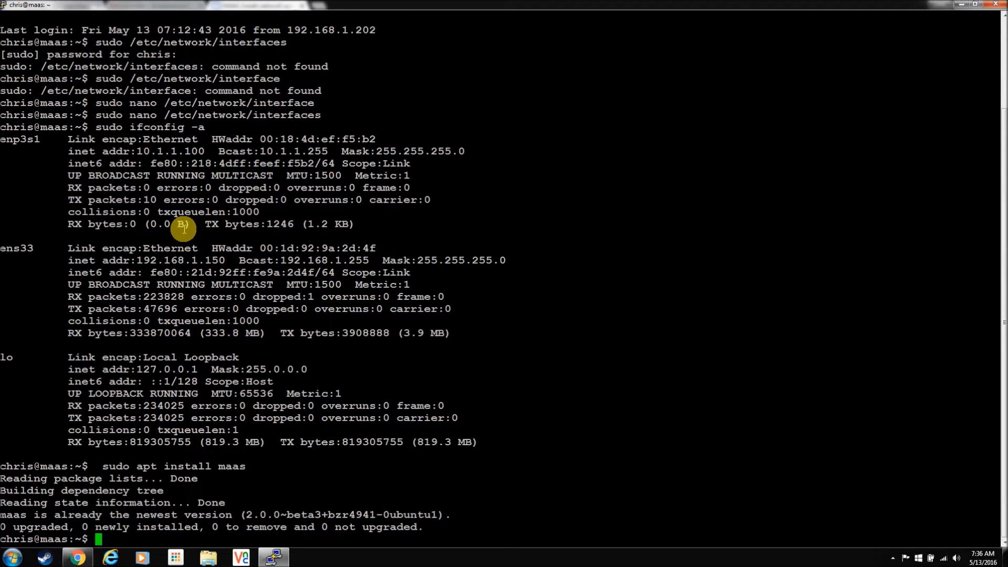
pyautogui.moveTo(275, 512)
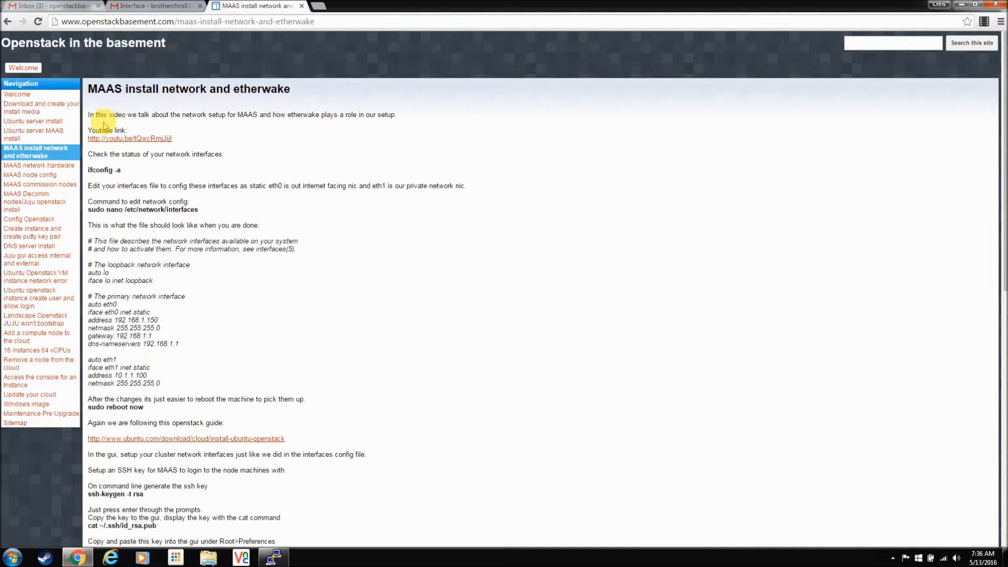
# Review the createadmin command in the Ubuntu server MAAS install guide and open a new tab for the MAAS interface.
pyautogui.click(32, 135)
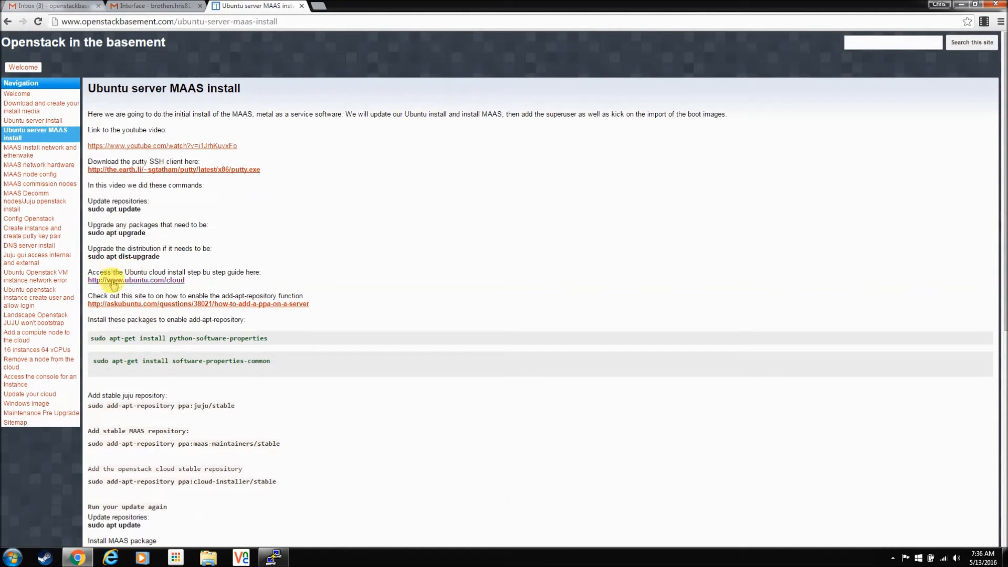
pyautogui.scroll(-3)
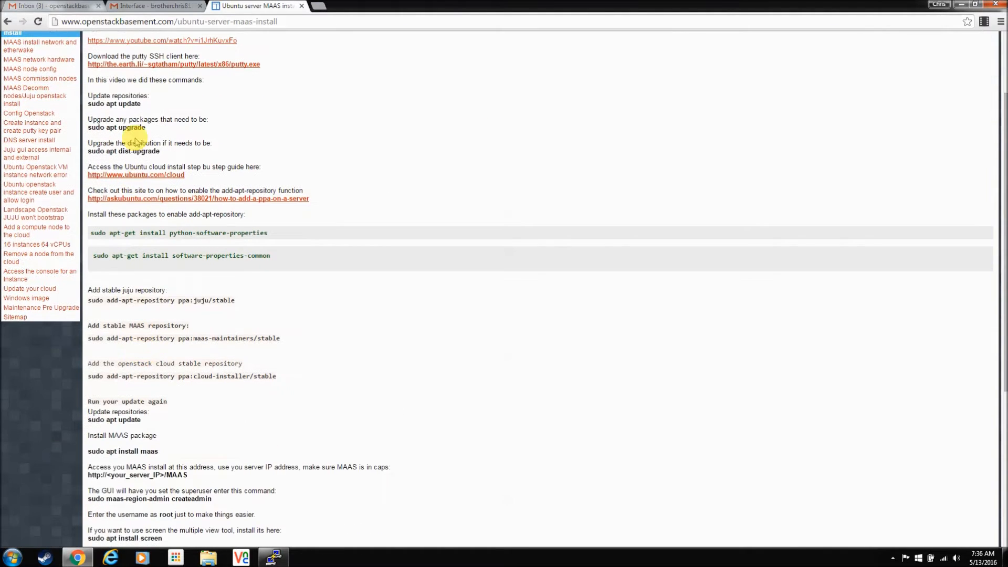
pyautogui.moveTo(197, 277)
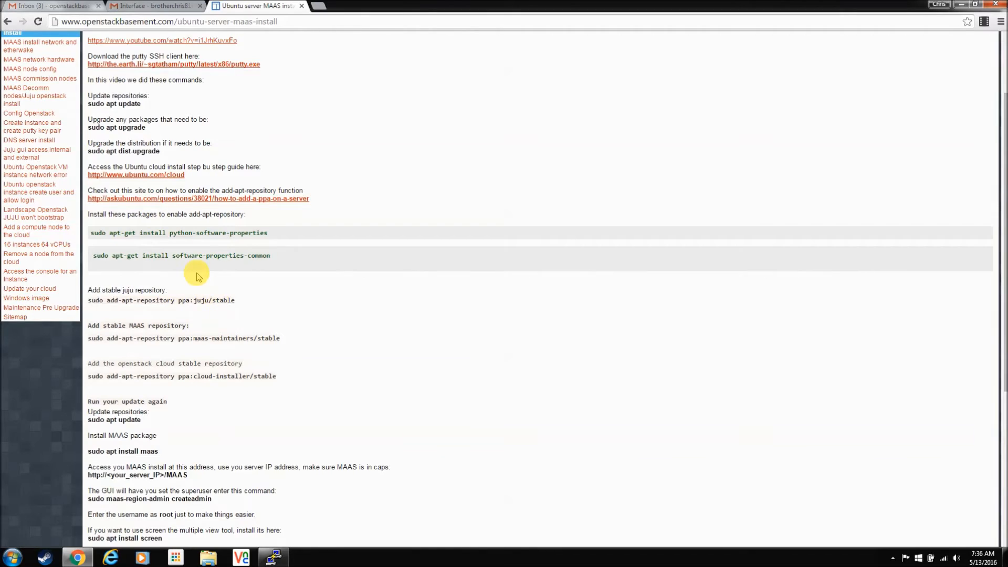
pyautogui.scroll(-3)
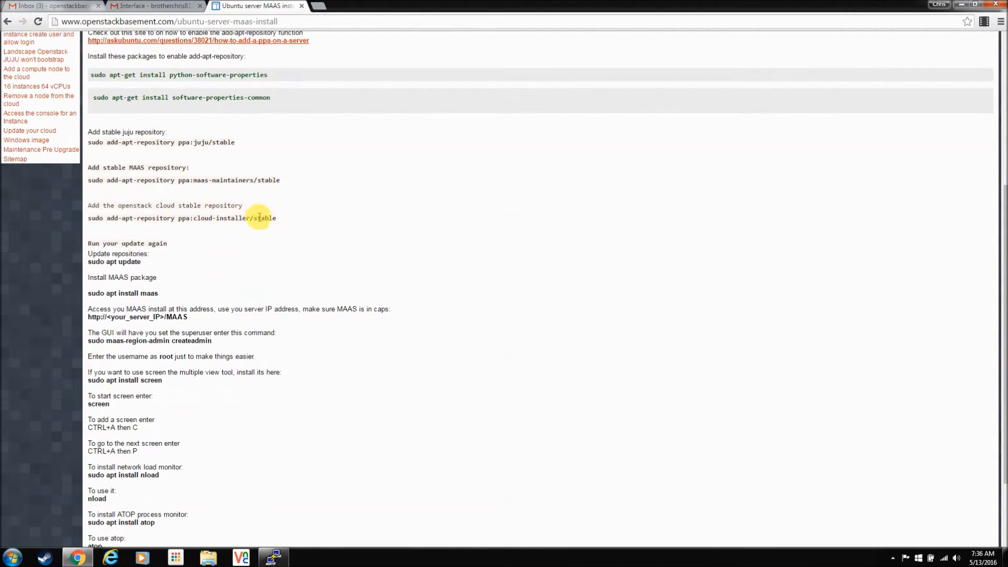
pyautogui.moveTo(264, 364)
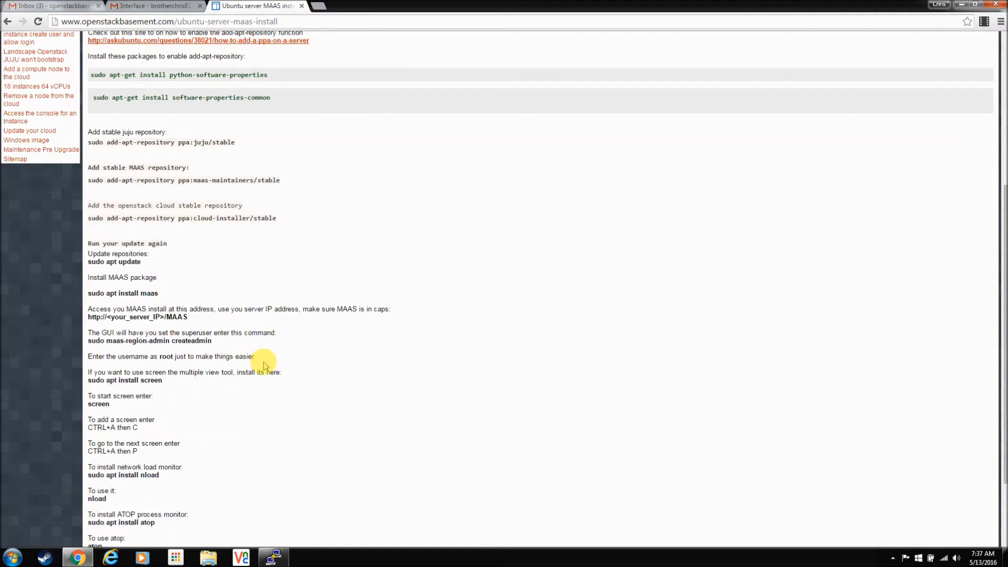
pyautogui.moveTo(216, 306)
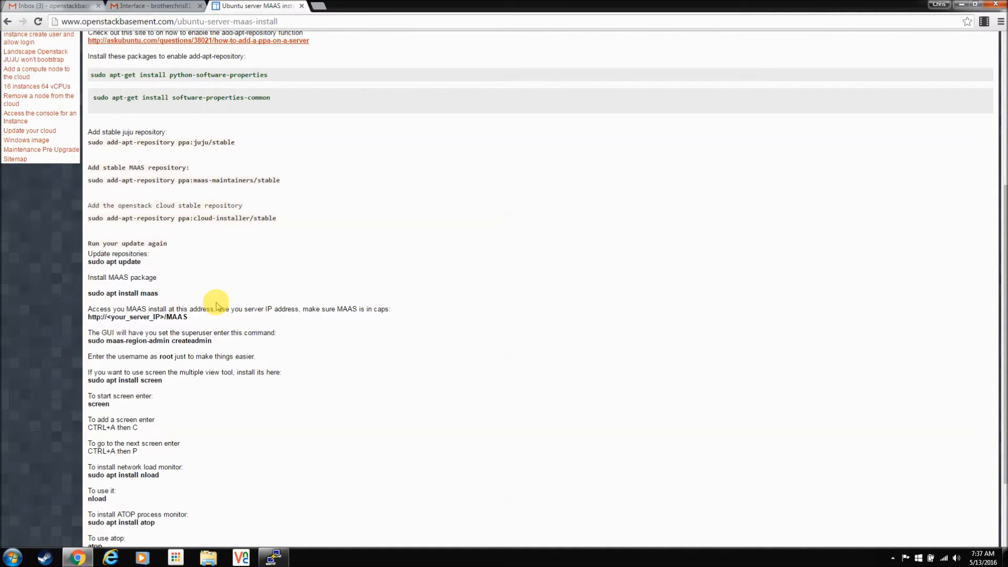
pyautogui.scroll(-3)
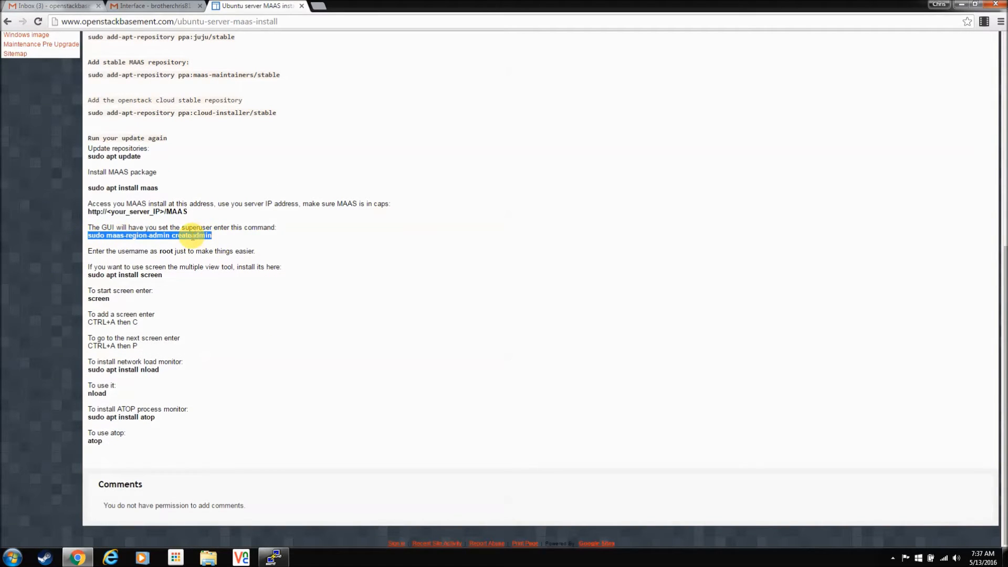
pyautogui.moveTo(192, 241)
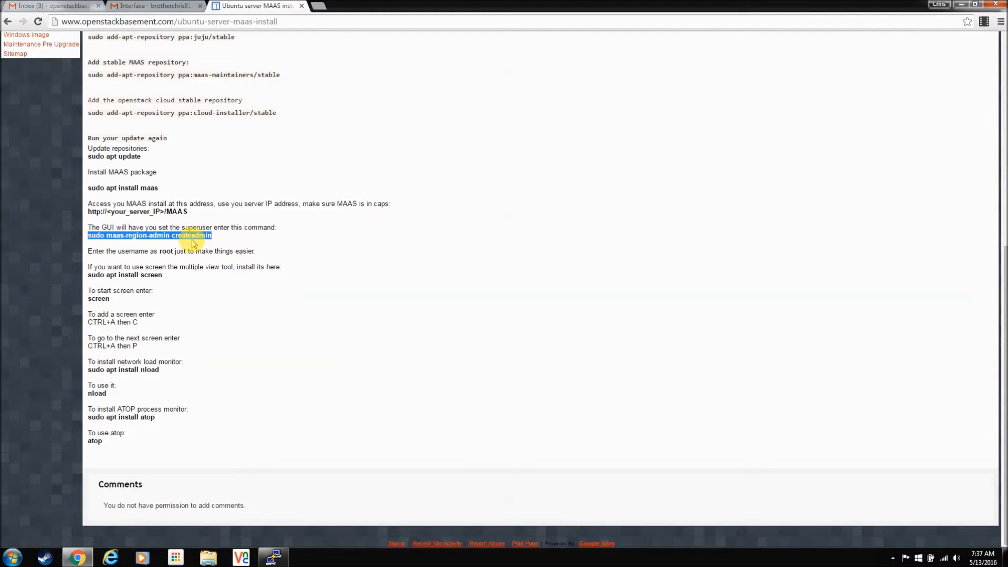
pyautogui.scroll(3)
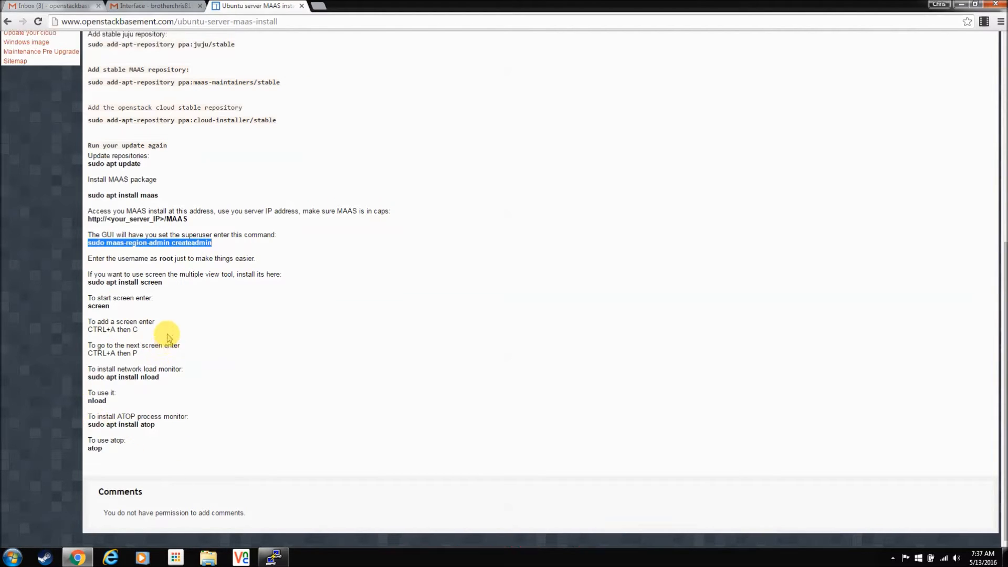
pyautogui.scroll(3)
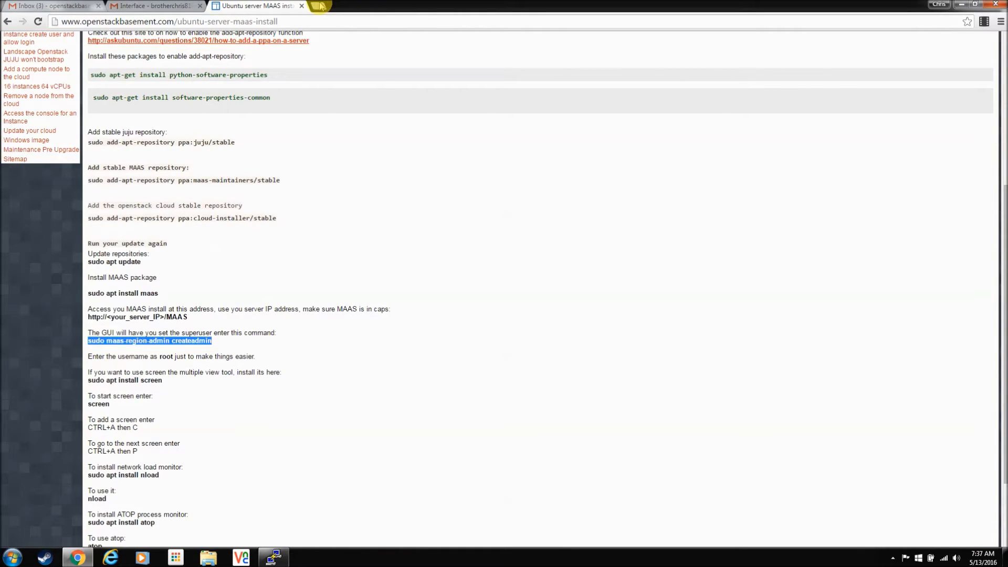
pyautogui.click(320, 6)
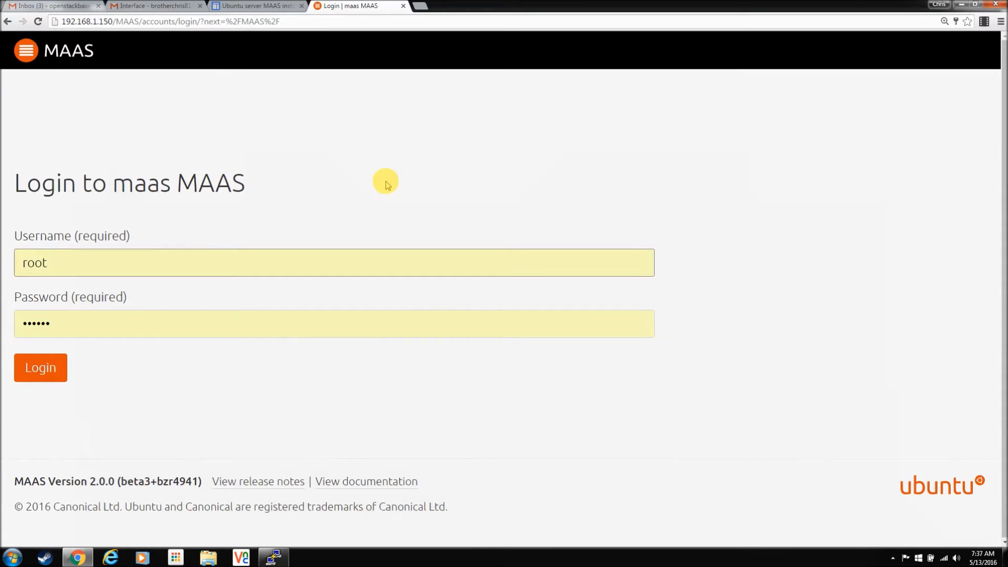
# Sign in to MAAS as root, reaching the empty machines list, then return to the install guide tab.
pyautogui.click(40, 367)
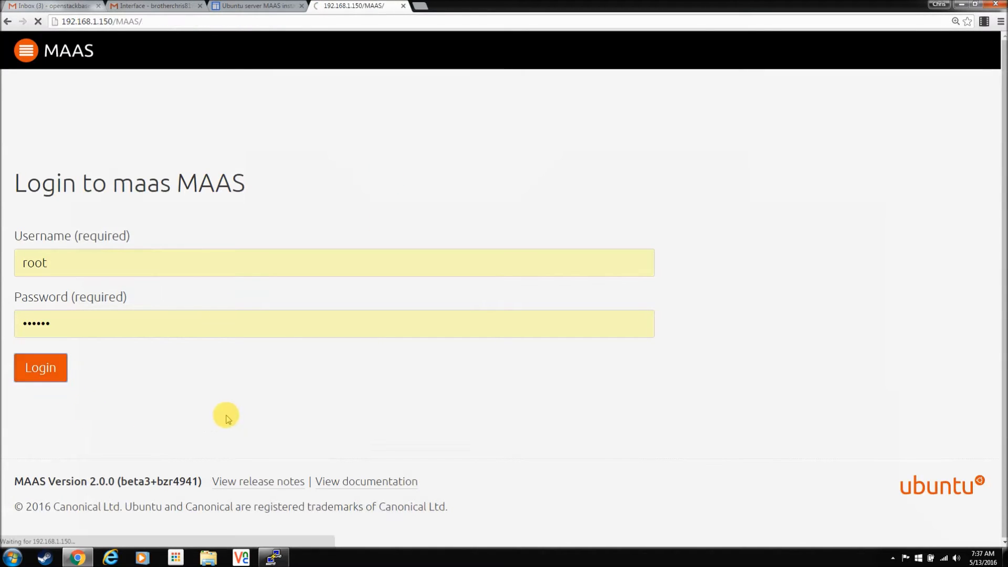
pyautogui.click(40, 367)
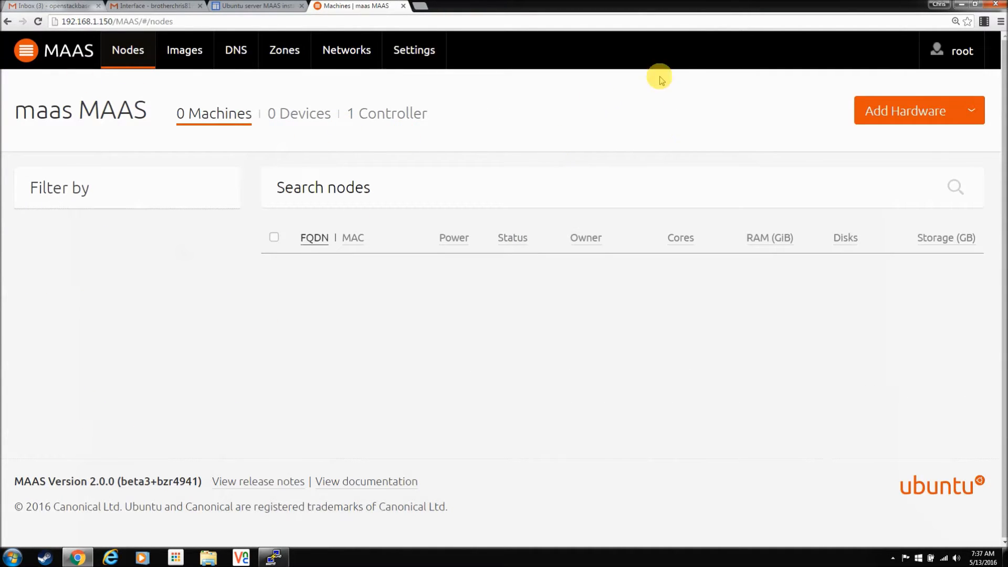
pyautogui.moveTo(397, 77)
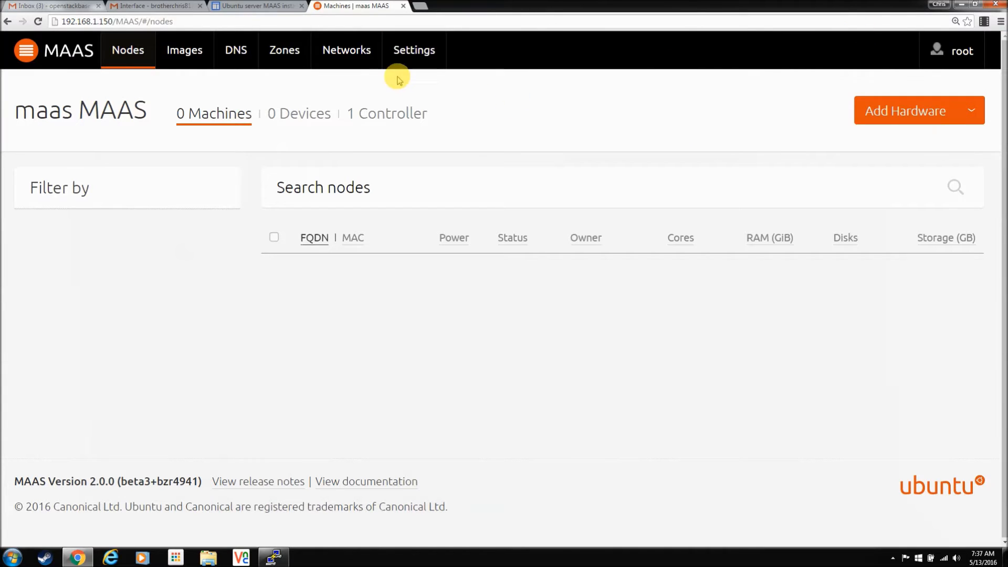
pyautogui.click(255, 6)
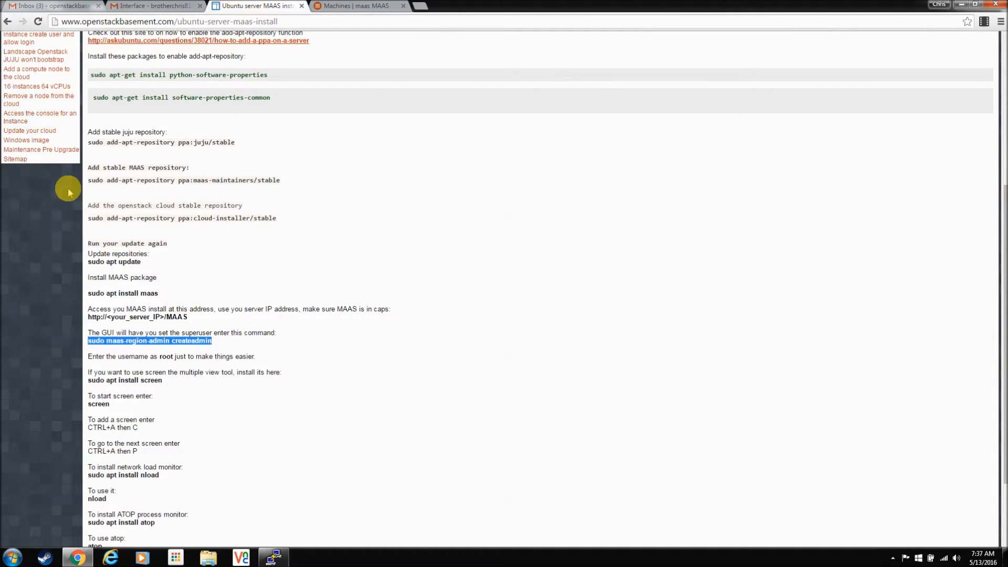
# Open the 'MAAS install network and etherwake' guide page from the navigation.
pyautogui.scroll(3)
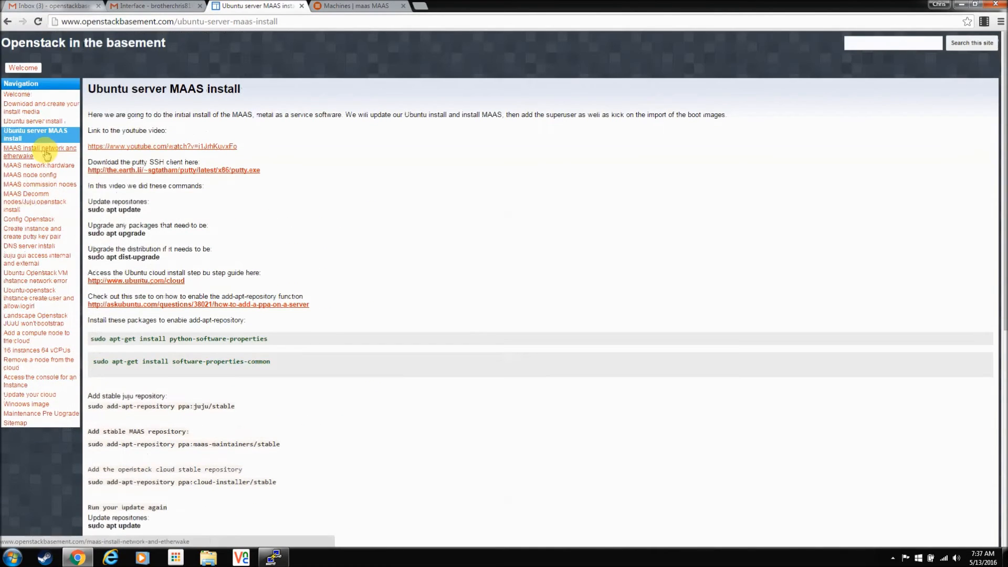
pyautogui.click(39, 152)
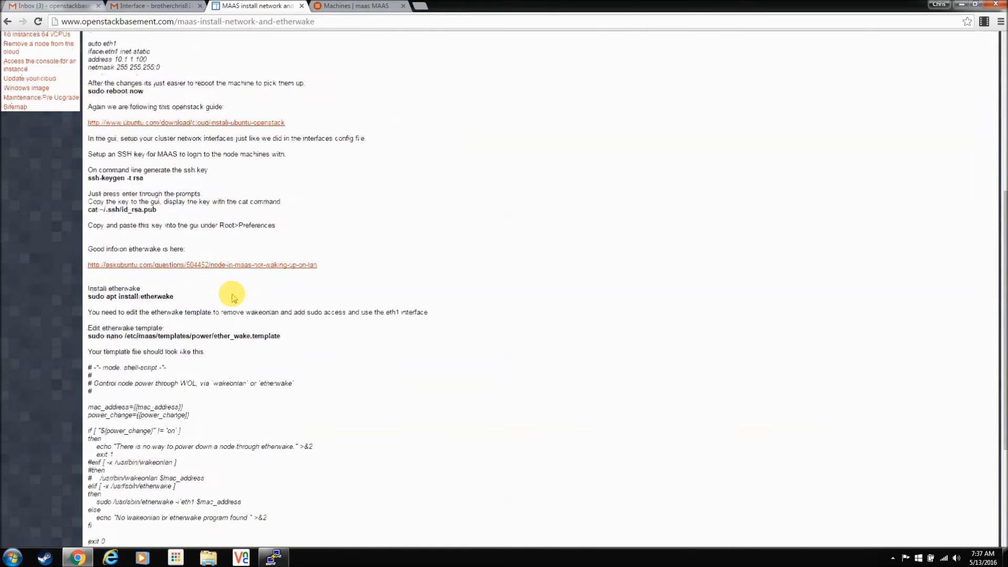
pyautogui.moveTo(233, 383)
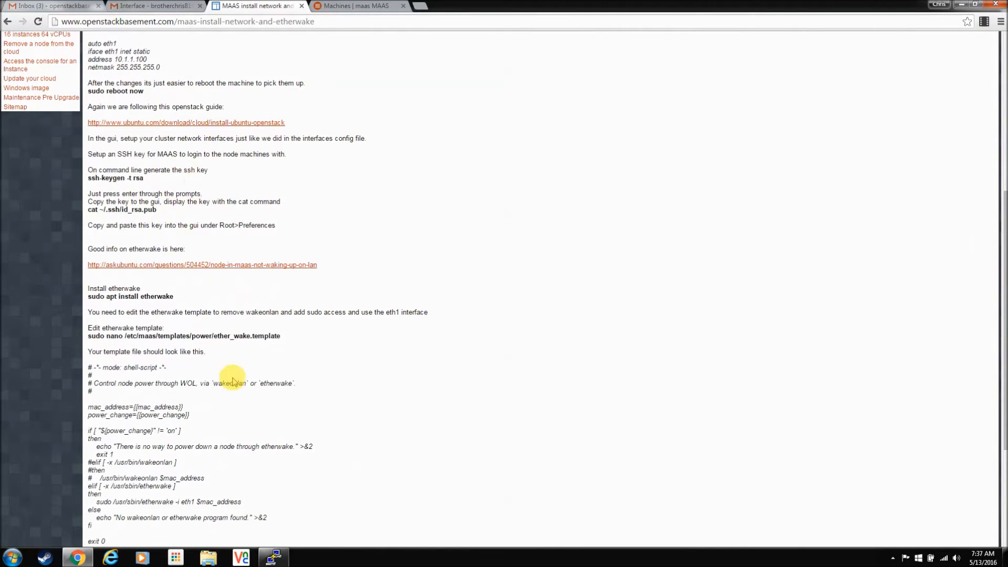
pyautogui.moveTo(188, 153)
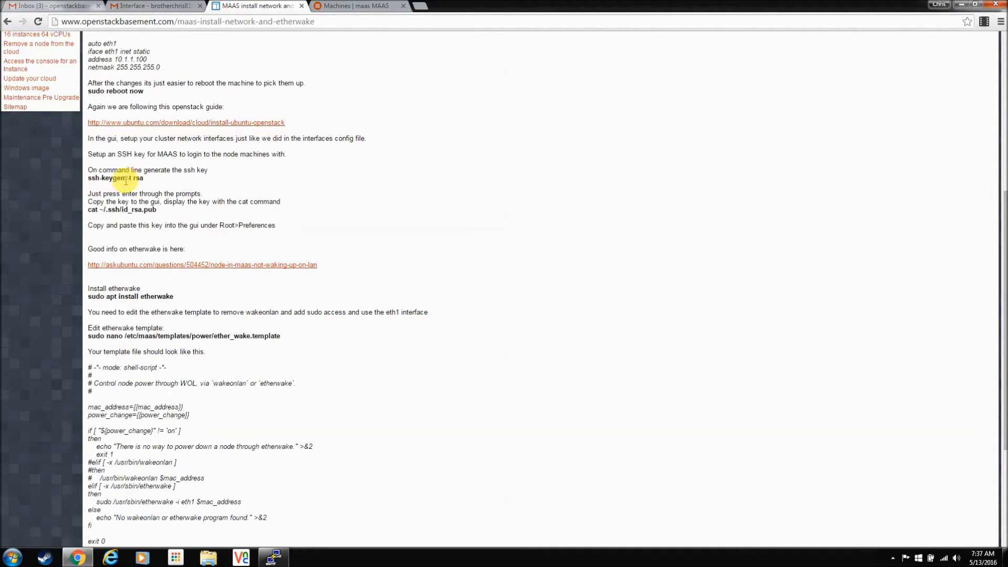
pyautogui.moveTo(222, 148)
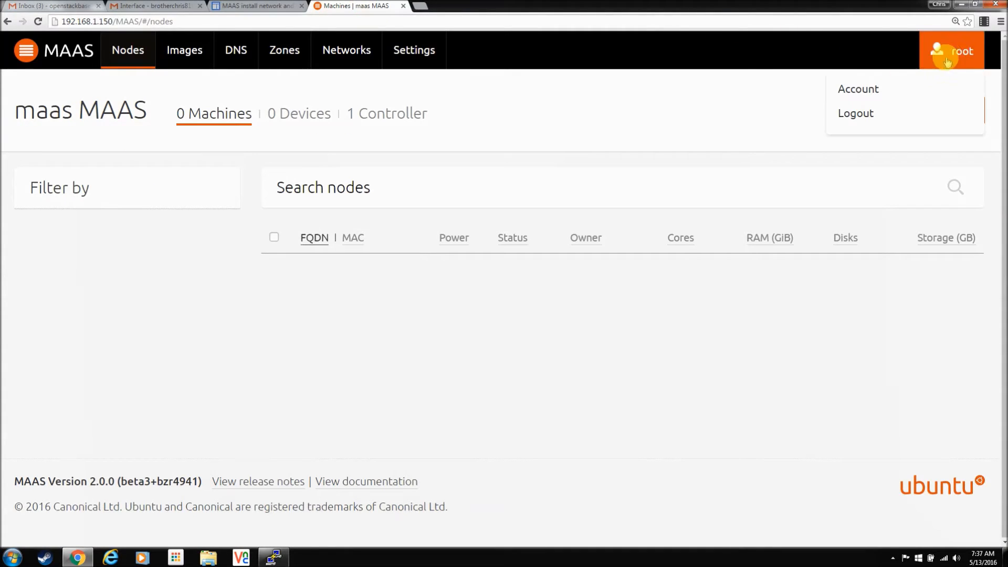
pyautogui.moveTo(858, 89)
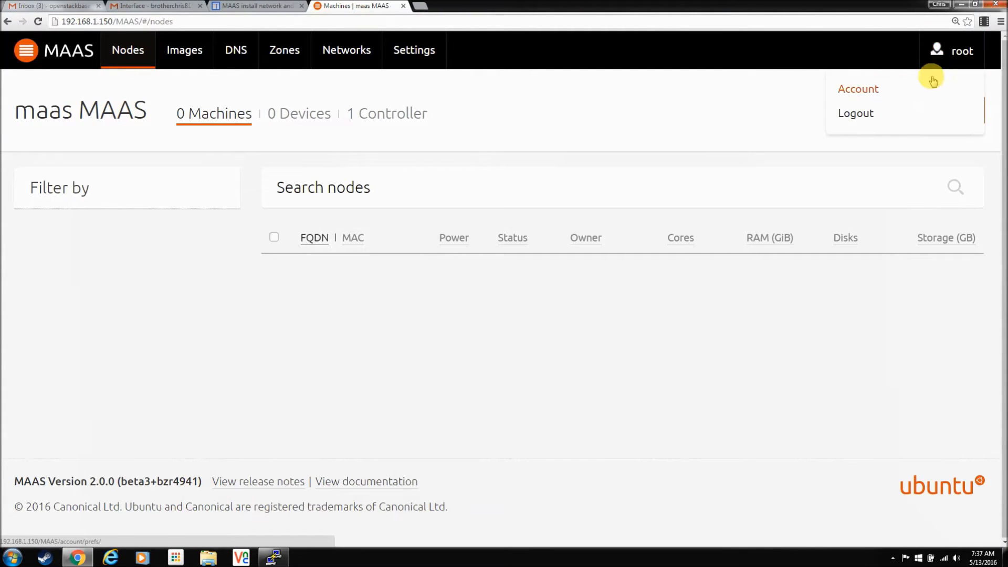
# View the root user's account keys, then go to the MAAS general Settings page.
pyautogui.click(857, 89)
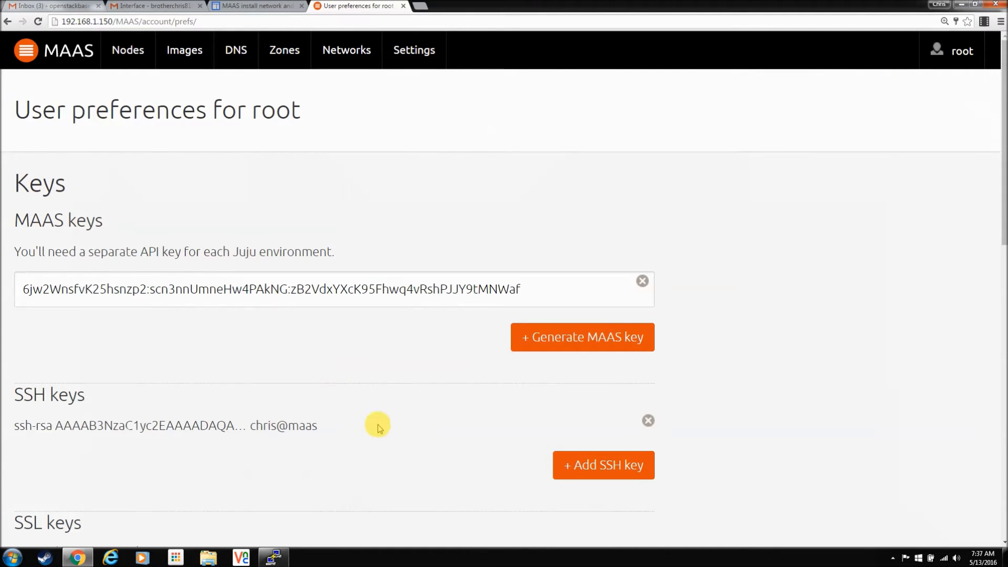
pyautogui.moveTo(269, 425)
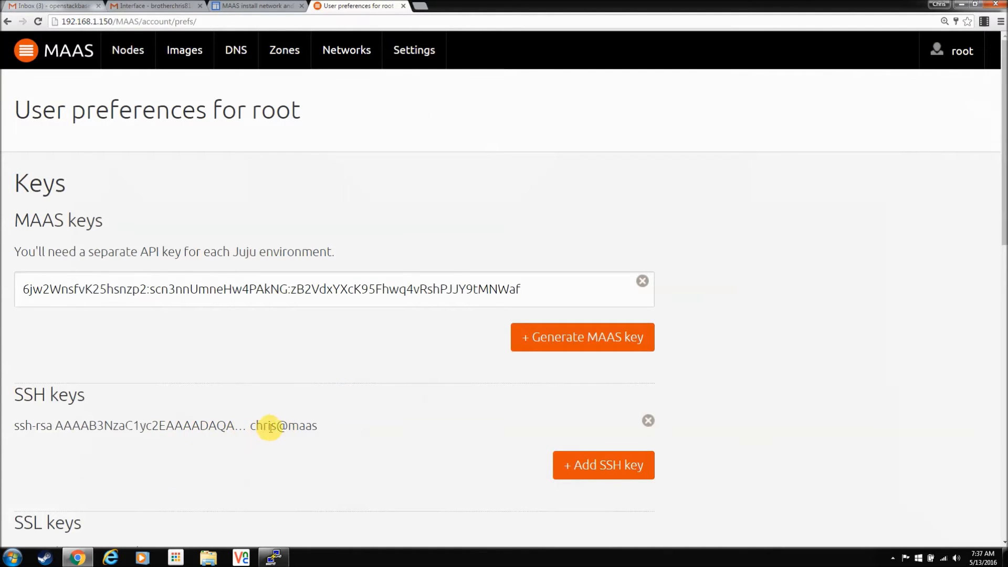
pyautogui.click(413, 50)
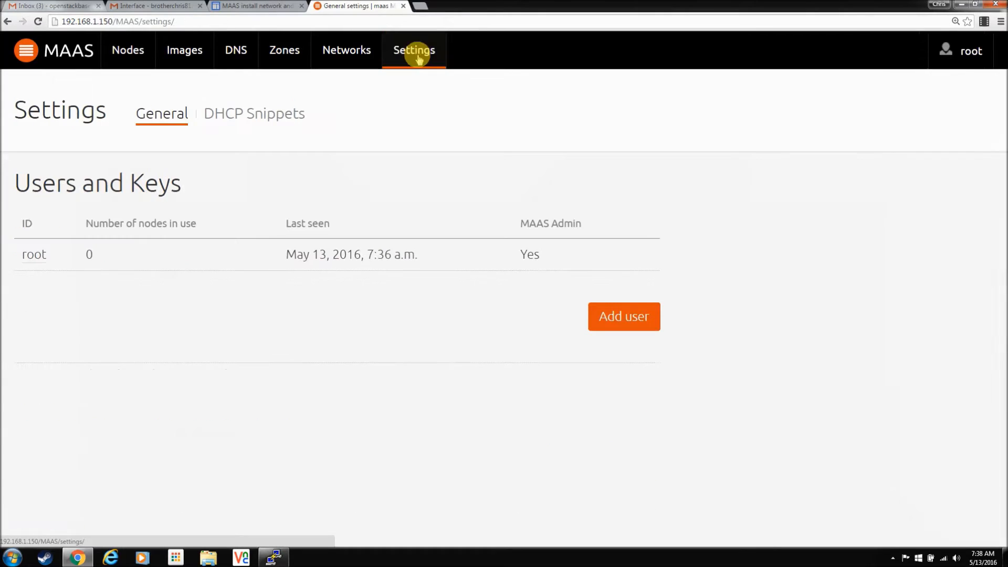
pyautogui.scroll(-3)
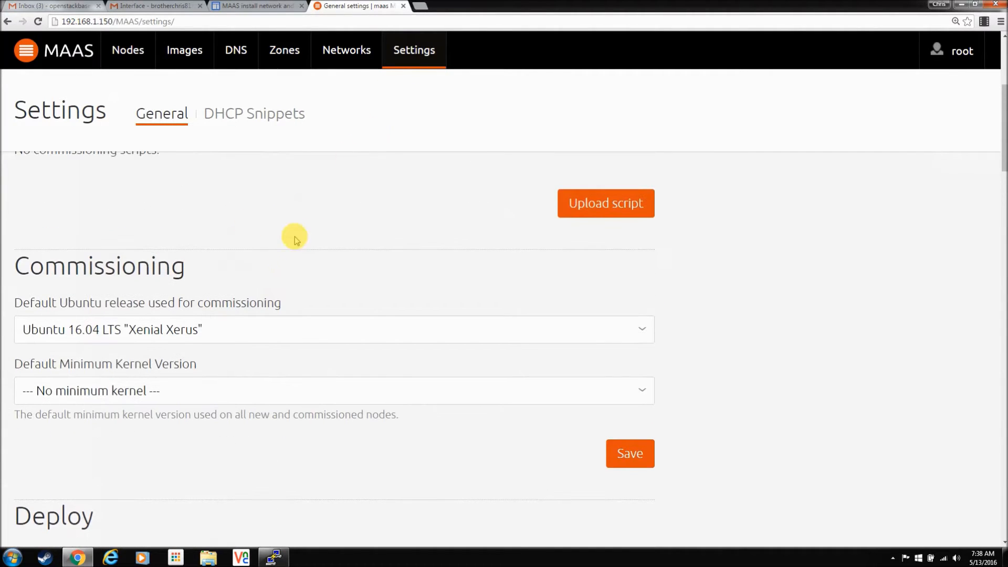
pyautogui.scroll(-3)
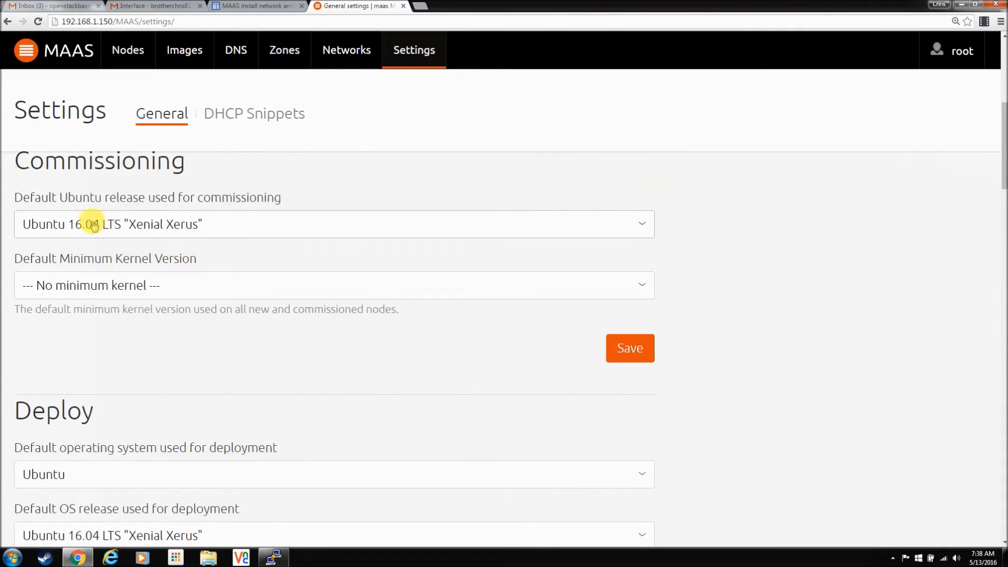
pyautogui.moveTo(100, 228)
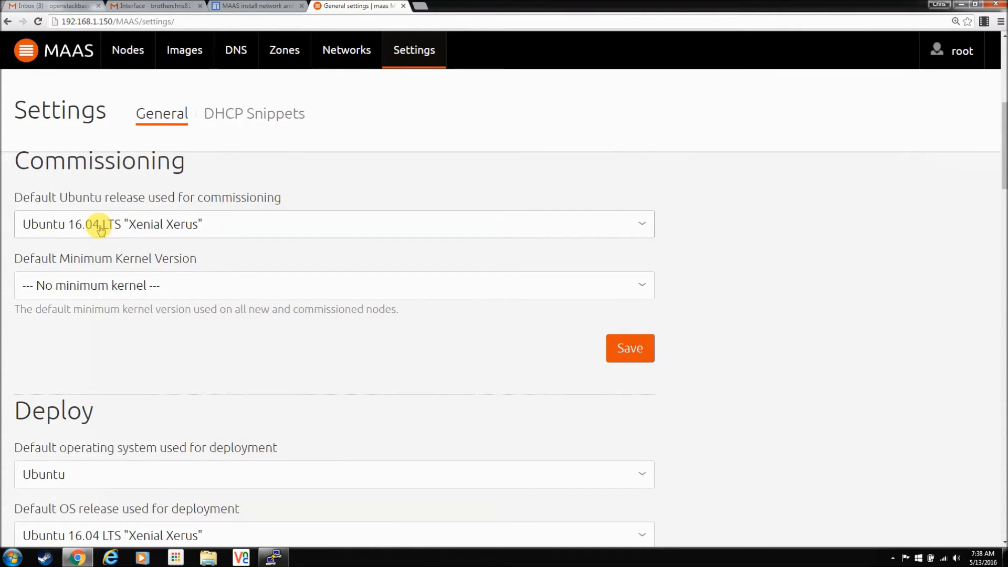
pyautogui.moveTo(270, 222)
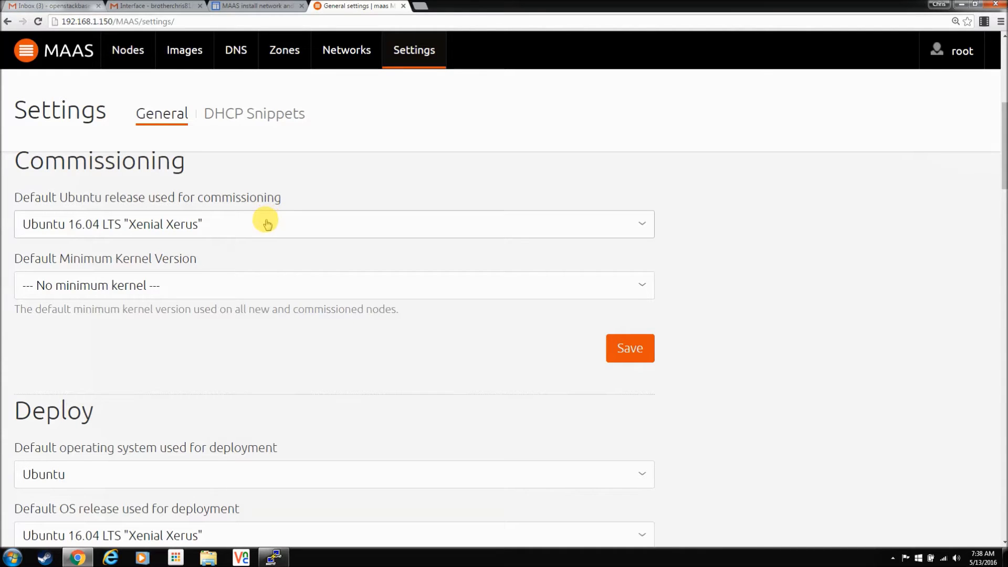
pyautogui.click(183, 50)
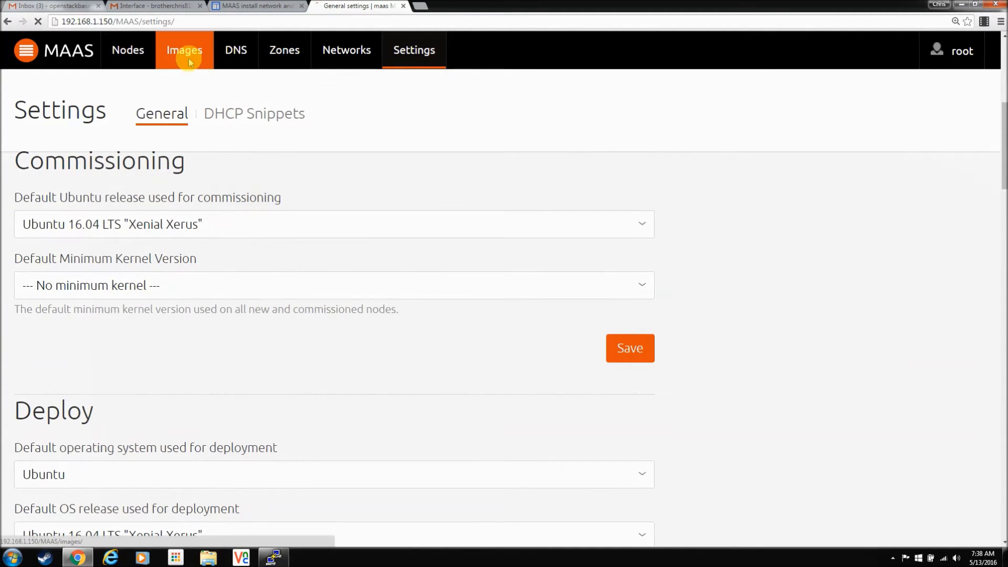
pyautogui.click(184, 51)
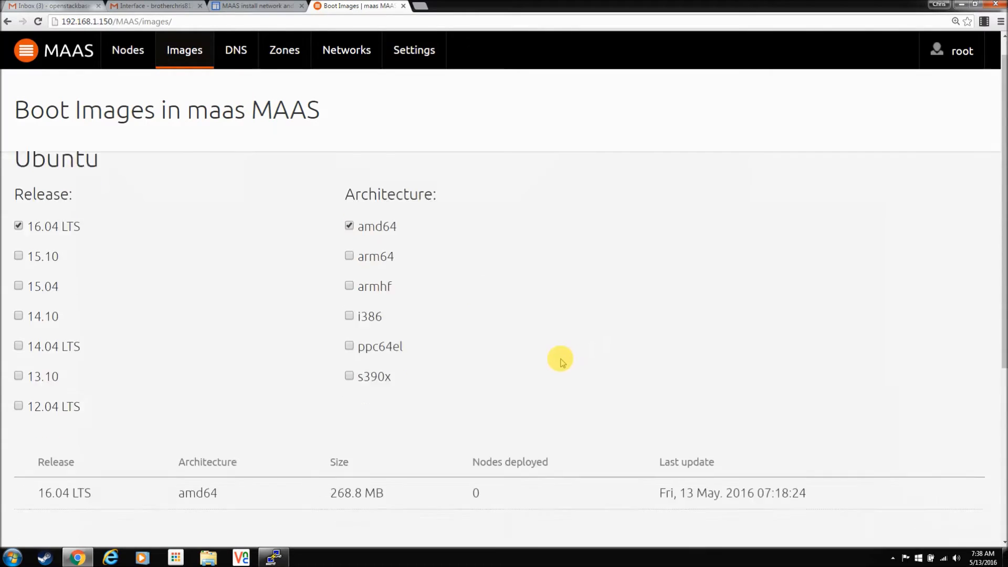
pyautogui.scroll(-3)
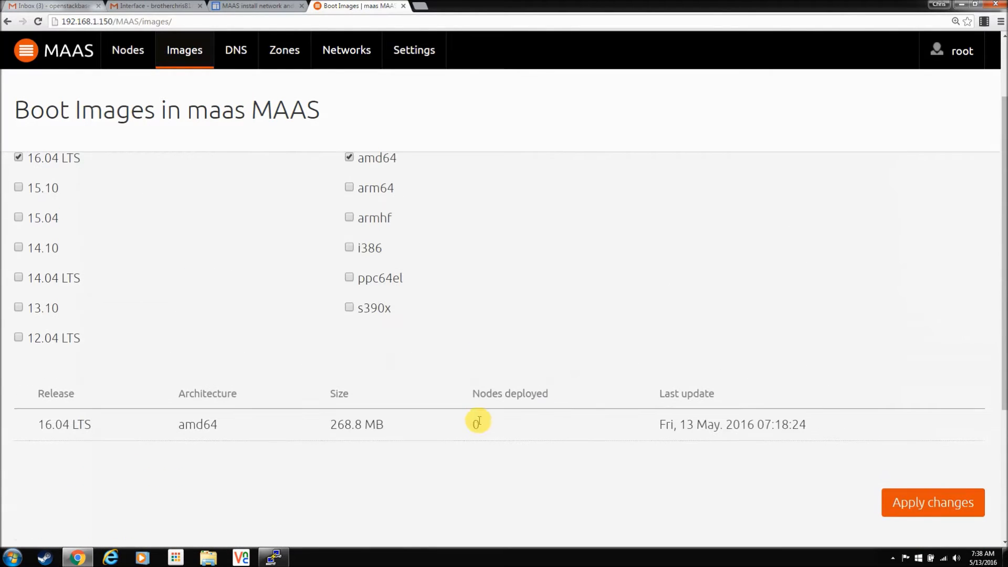
pyautogui.scroll(3)
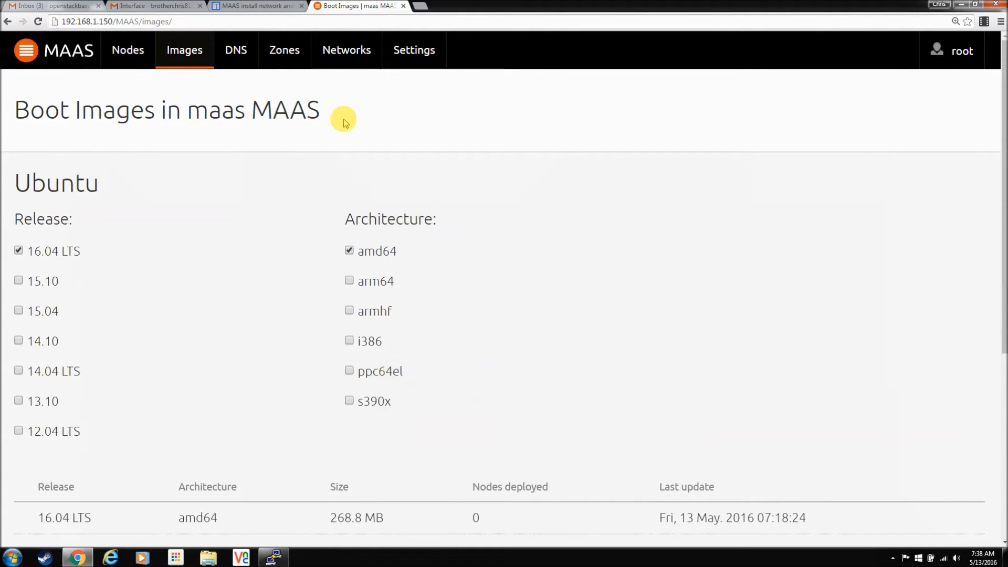
pyautogui.click(413, 51)
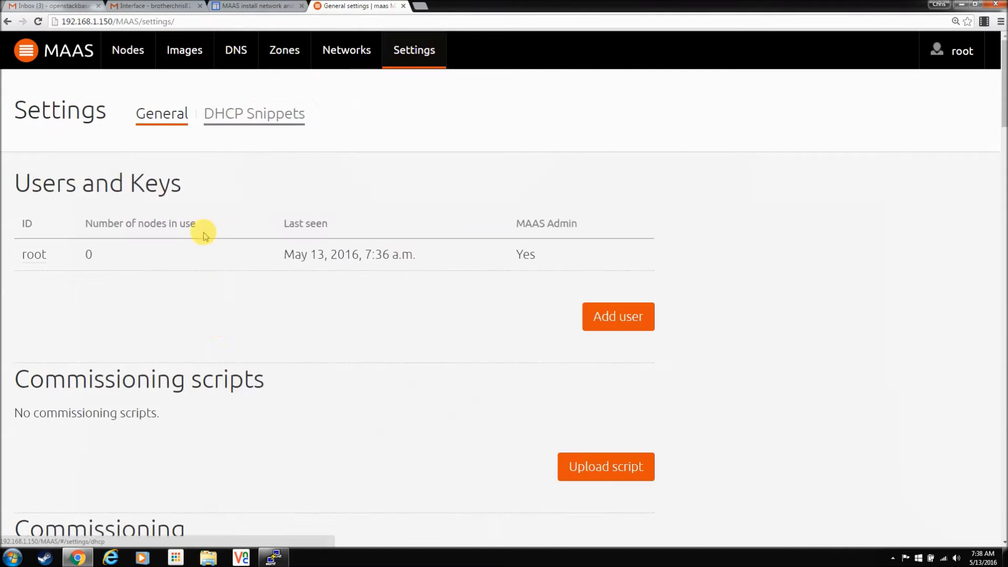
# Scroll through the General settings down to Storage and back, then switch to DHCP Snippets.
pyautogui.scroll(-3)
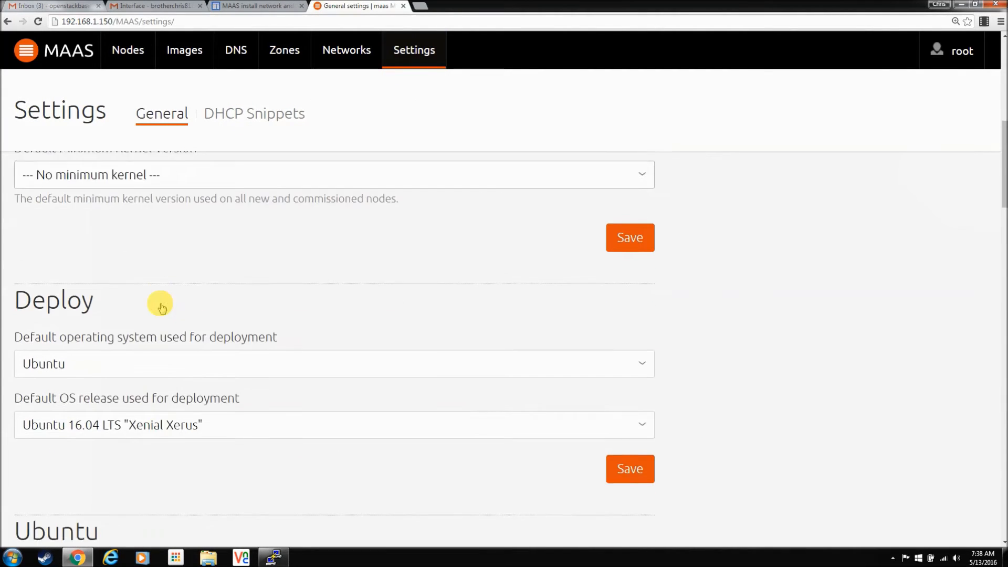
pyautogui.scroll(-3)
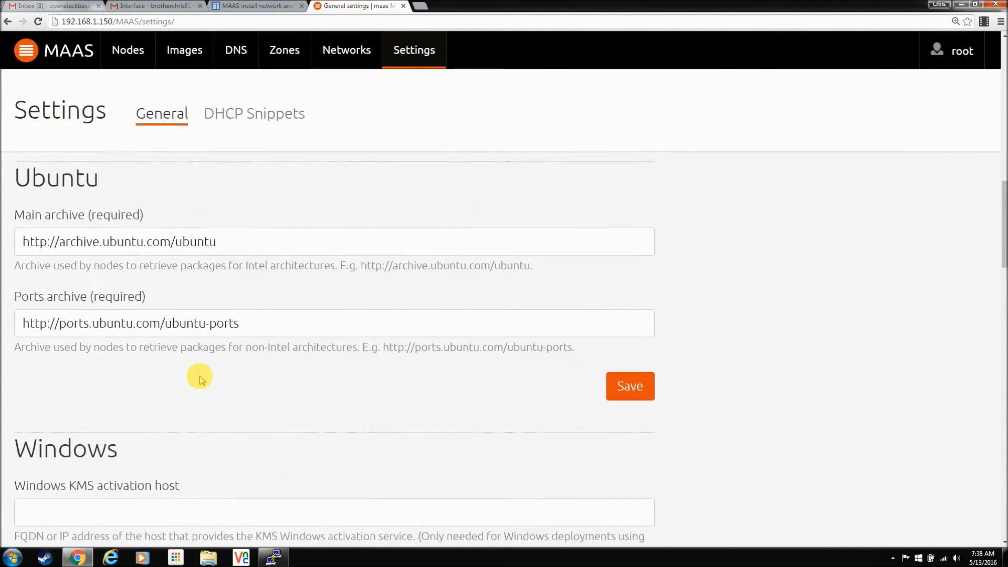
pyautogui.scroll(-3)
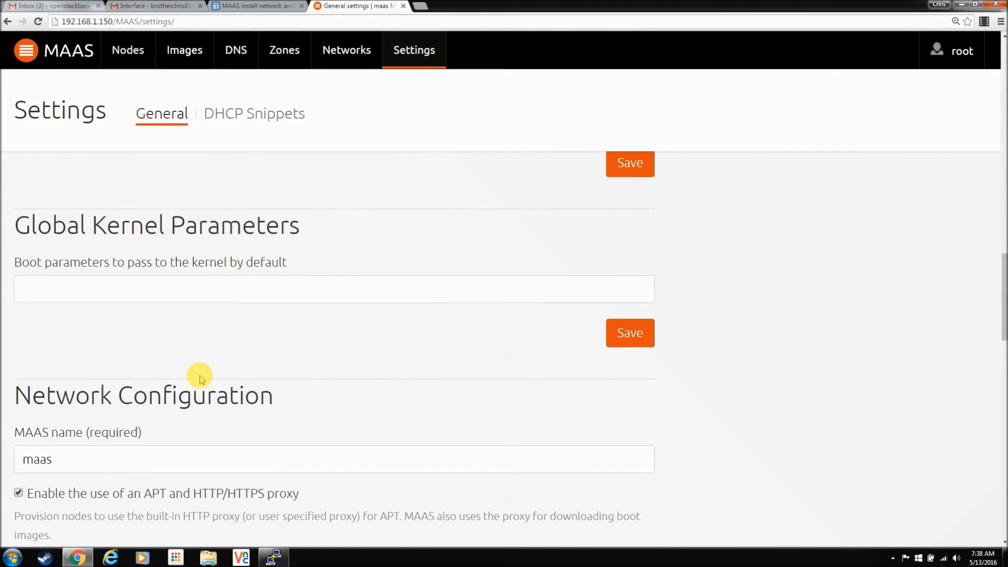
pyautogui.scroll(-3)
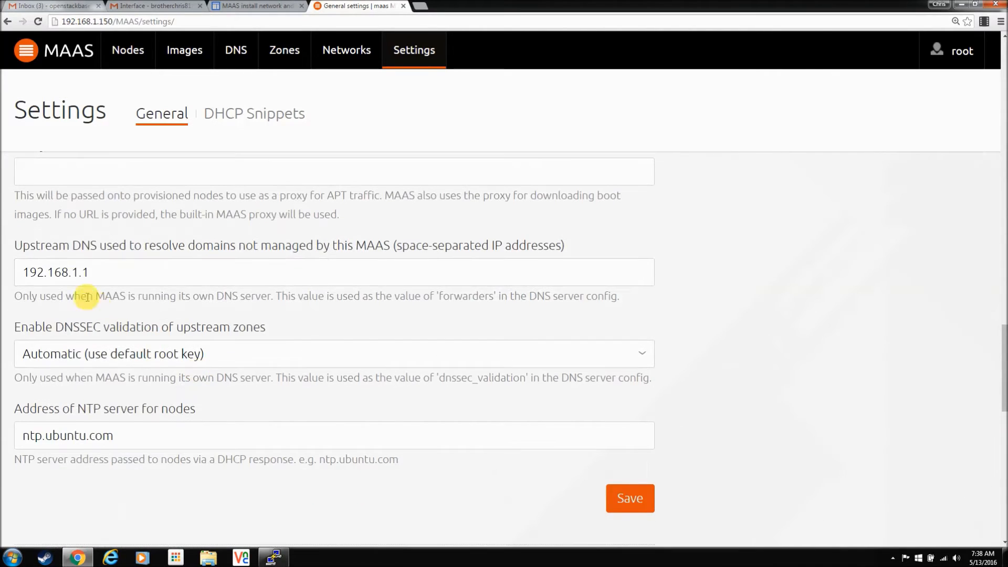
pyautogui.moveTo(180, 259)
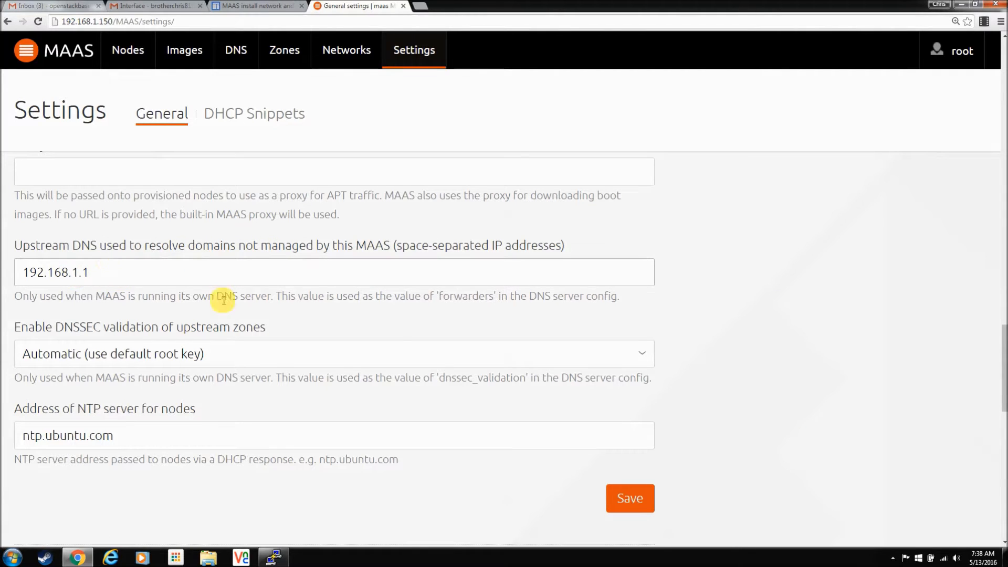
pyautogui.scroll(-3)
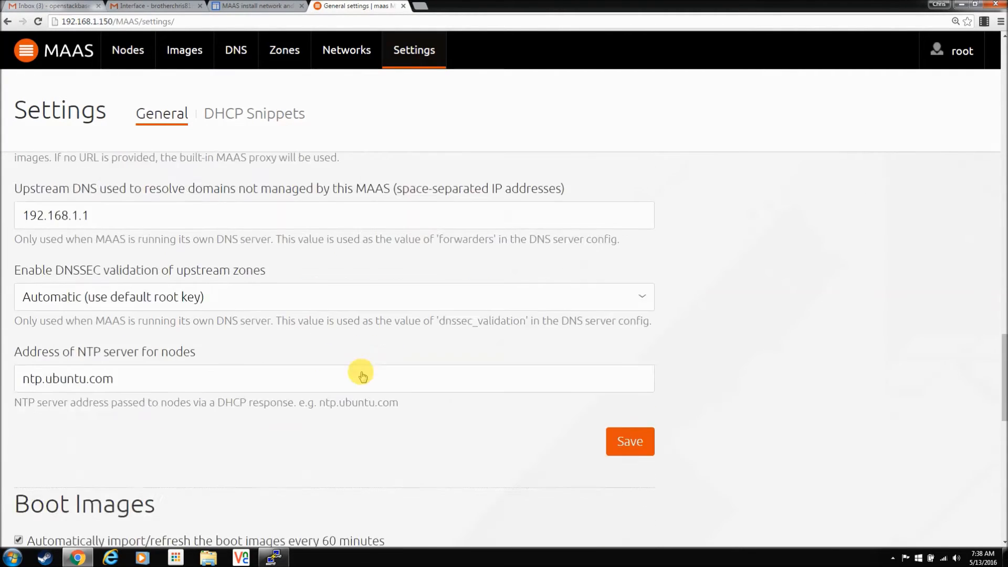
pyautogui.scroll(-3)
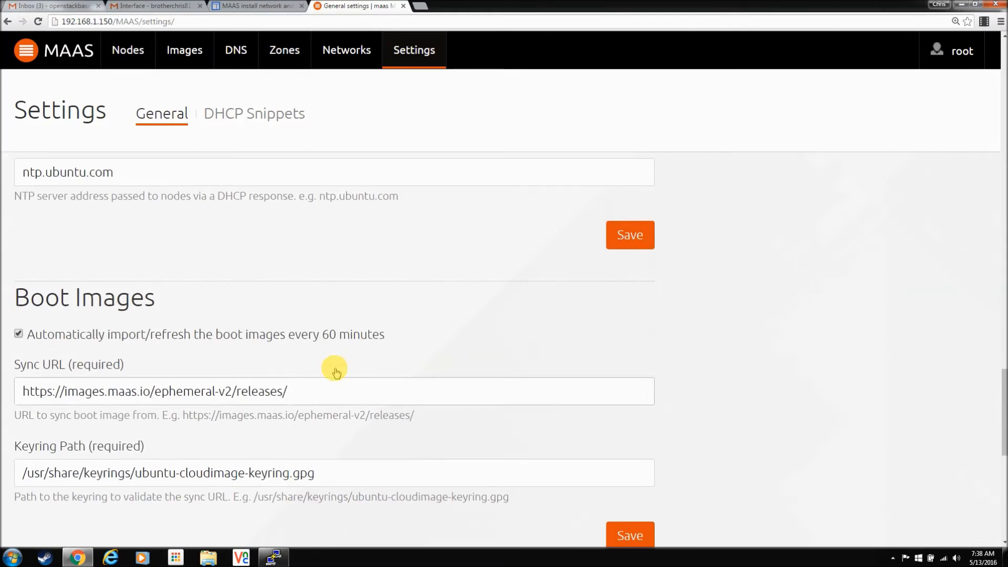
pyautogui.scroll(-3)
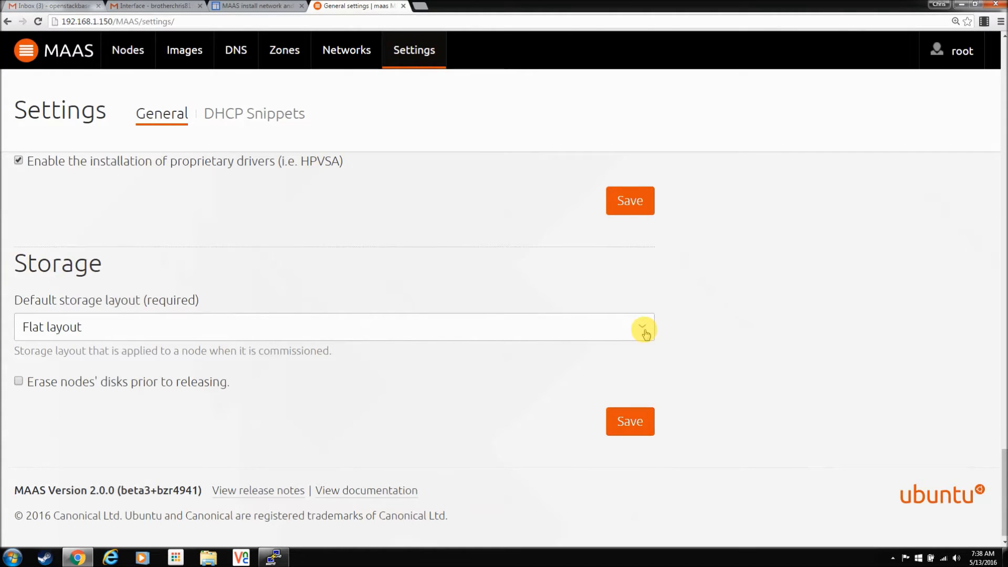
pyautogui.moveTo(422, 375)
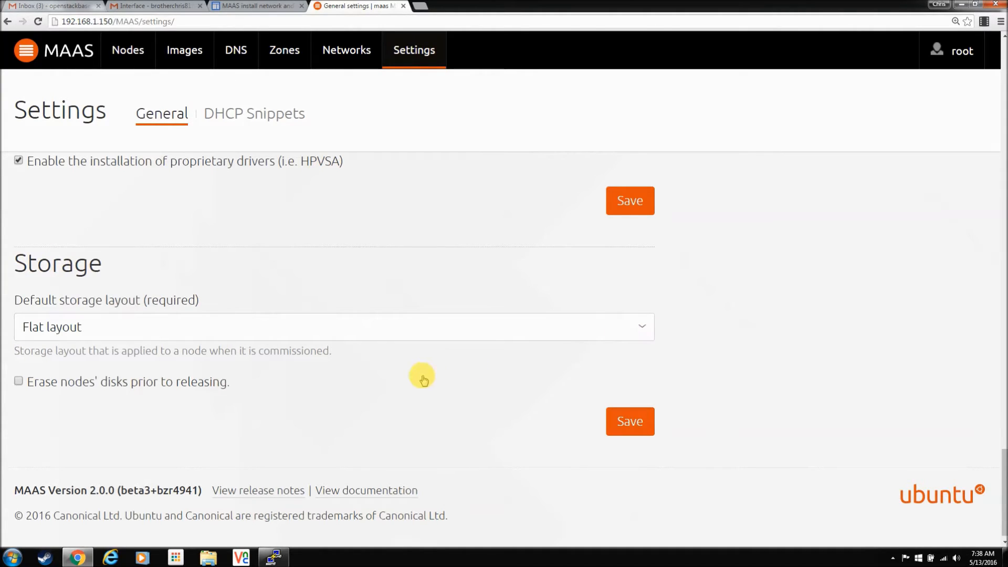
pyautogui.click(332, 327)
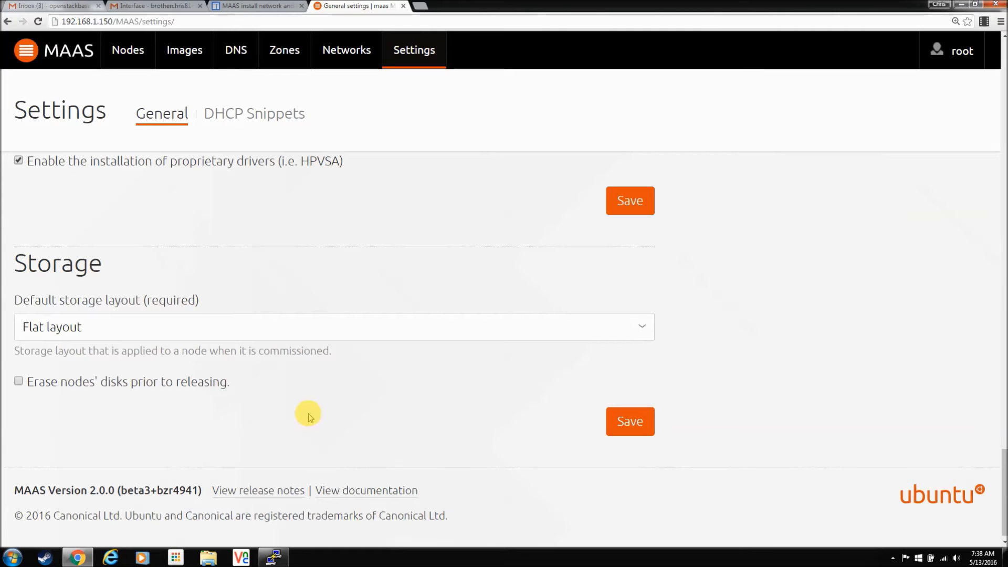
pyautogui.scroll(3)
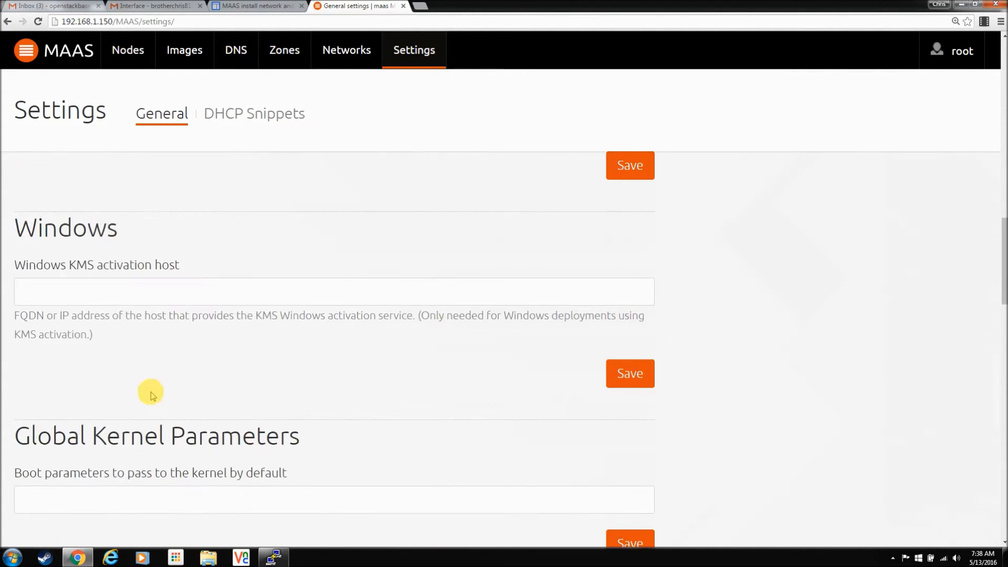
pyautogui.scroll(3)
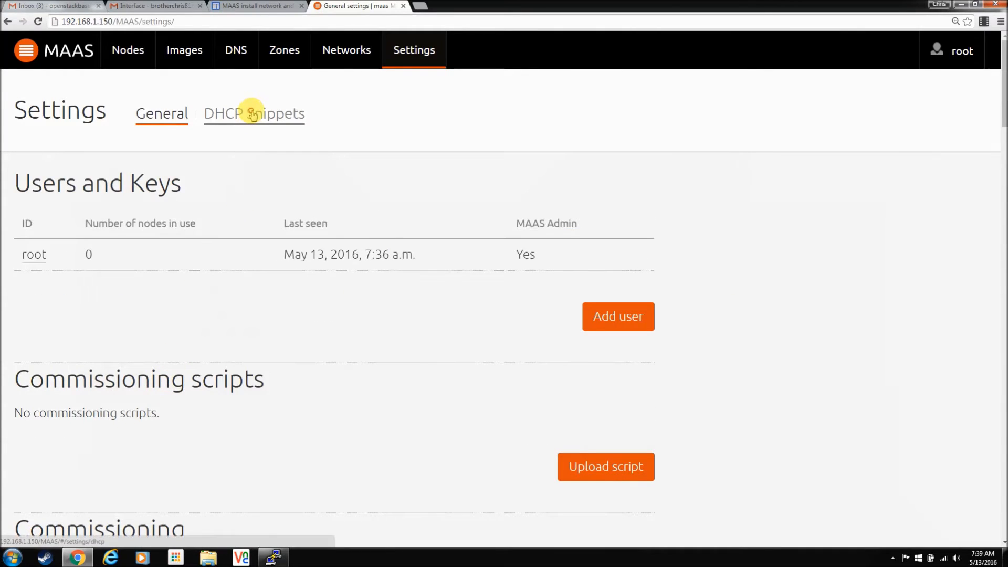
pyautogui.click(254, 114)
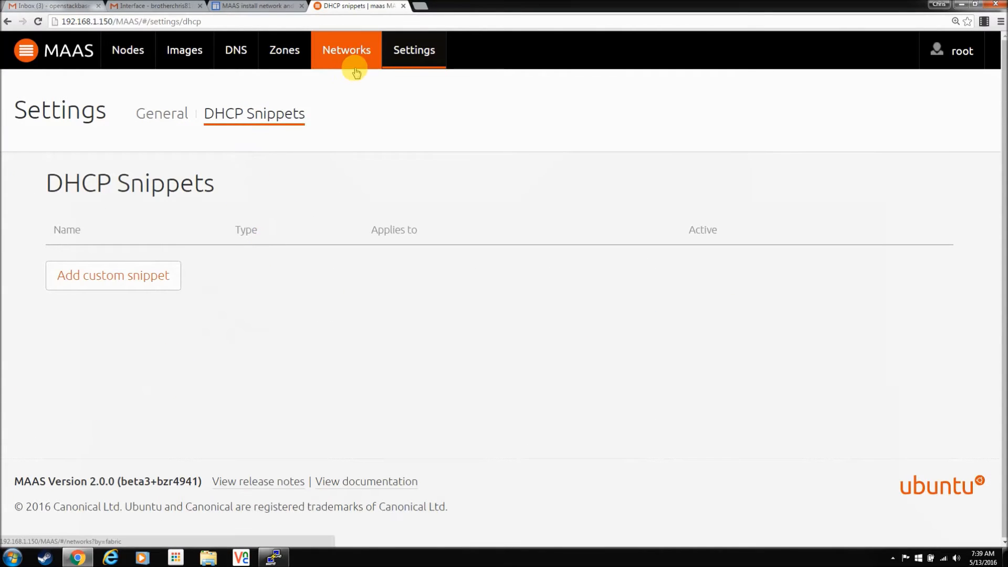
# View the Networks list, inspect fabric-0's summary, and return to the fabrics list.
pyautogui.click(346, 49)
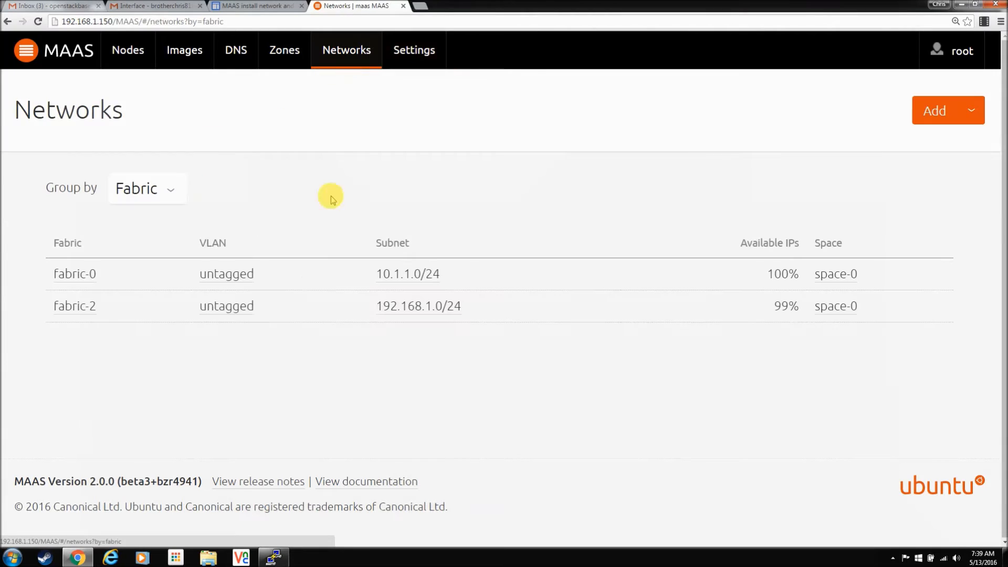
pyautogui.moveTo(74, 274)
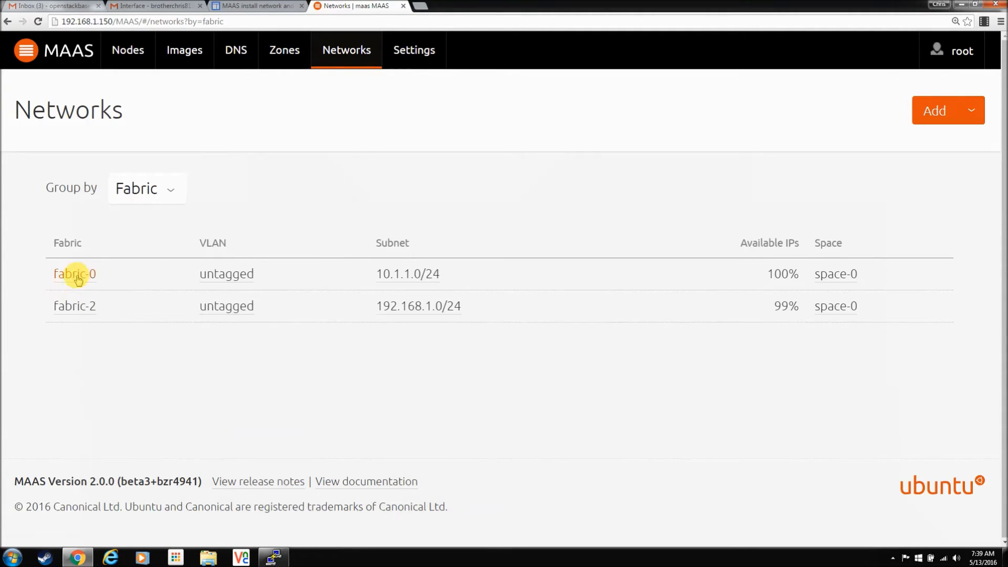
pyautogui.moveTo(107, 339)
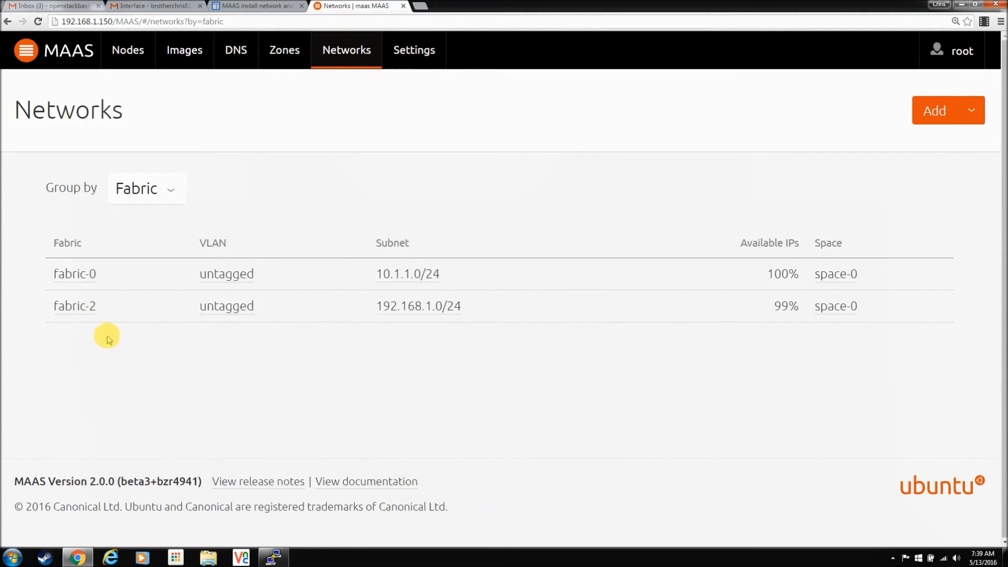
pyautogui.moveTo(74, 283)
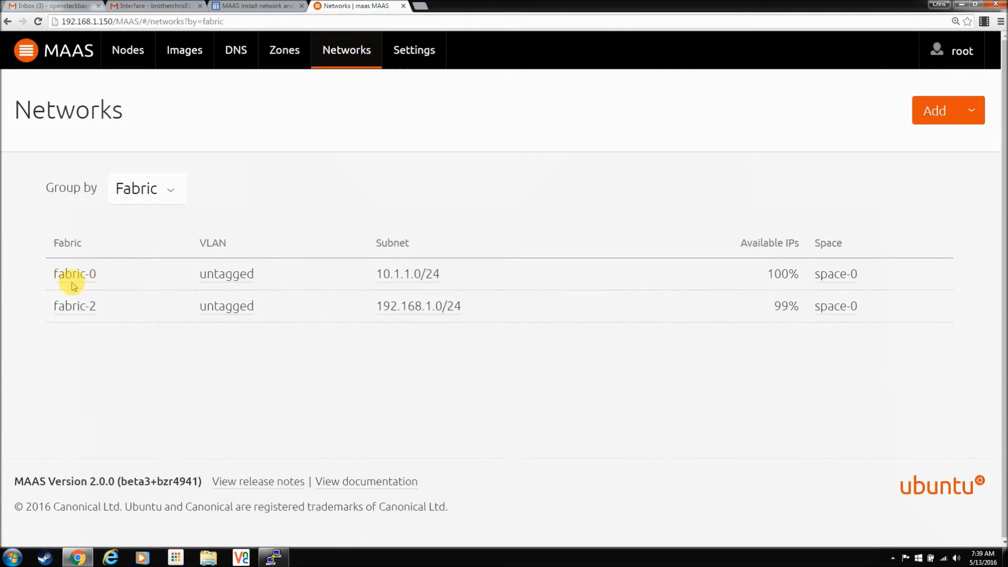
pyautogui.click(74, 273)
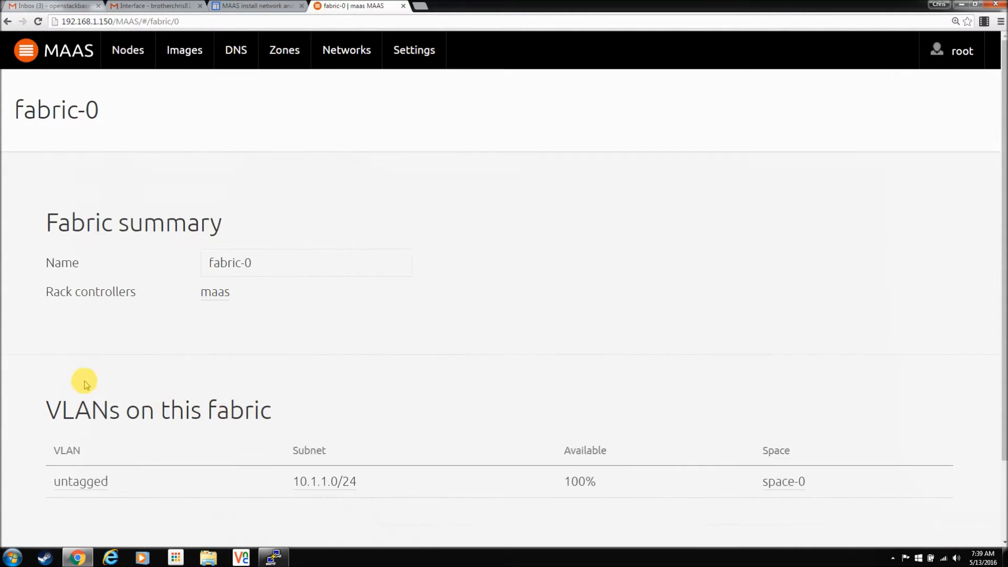
pyautogui.moveTo(123, 462)
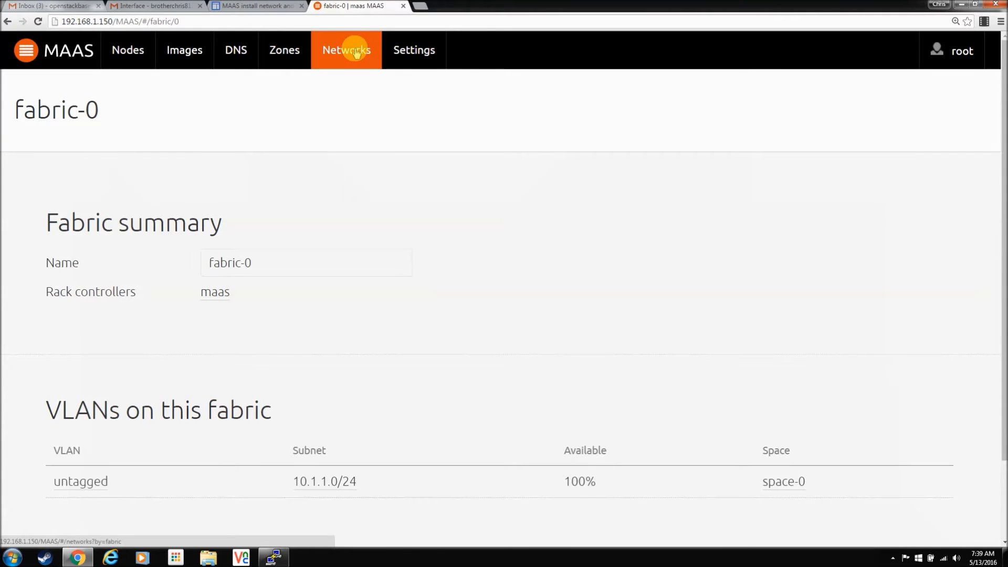
pyautogui.click(345, 49)
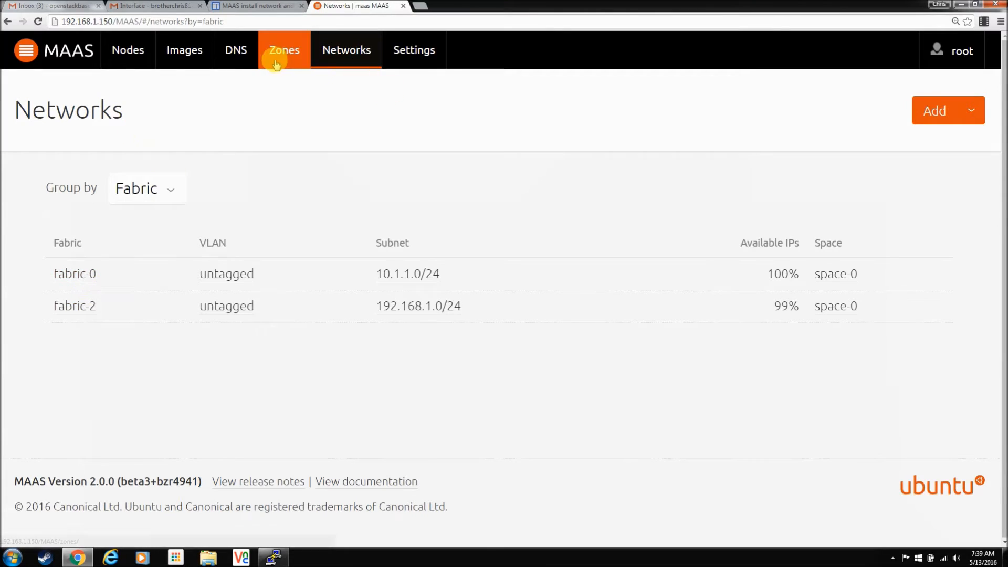
# Check the Zones page and the DNS domains, viewing the maas domain's A record for 10.1.1.100.
pyautogui.click(284, 50)
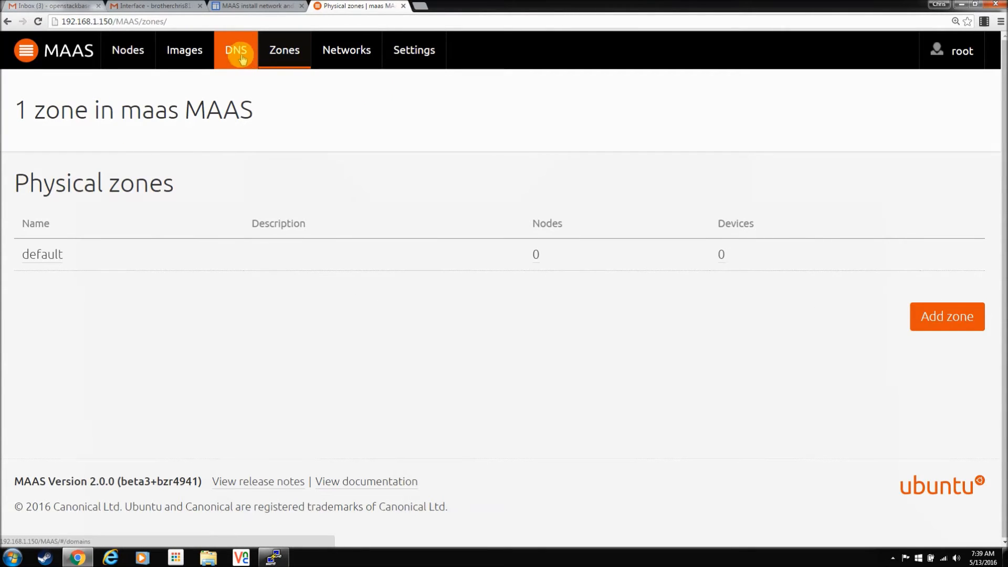
pyautogui.click(236, 50)
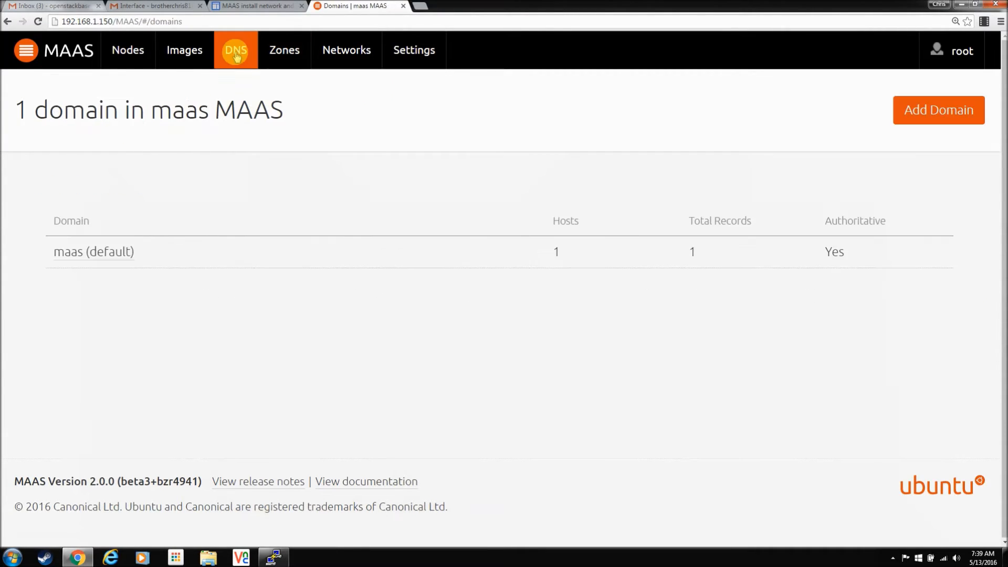
pyautogui.moveTo(93, 252)
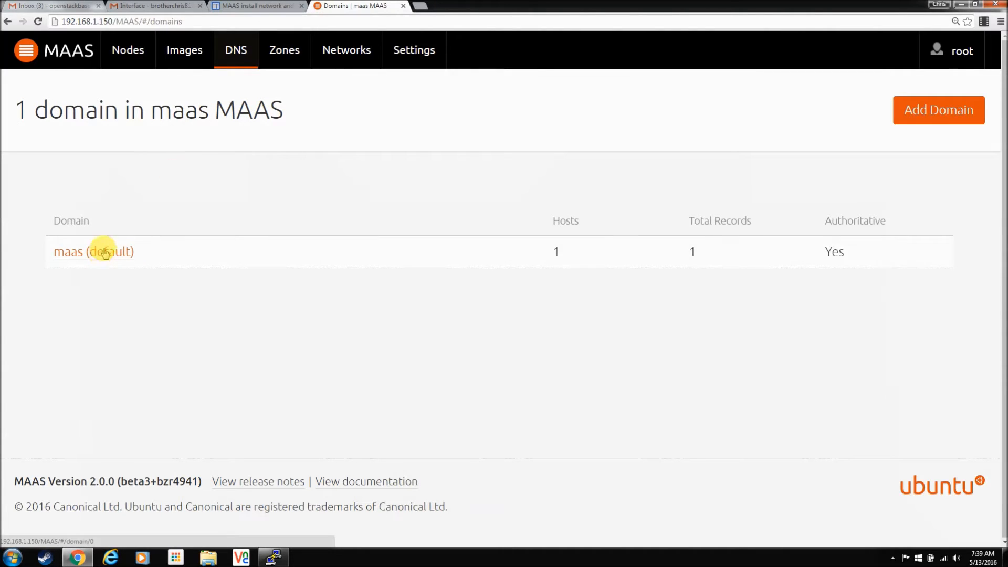
pyautogui.moveTo(734, 250)
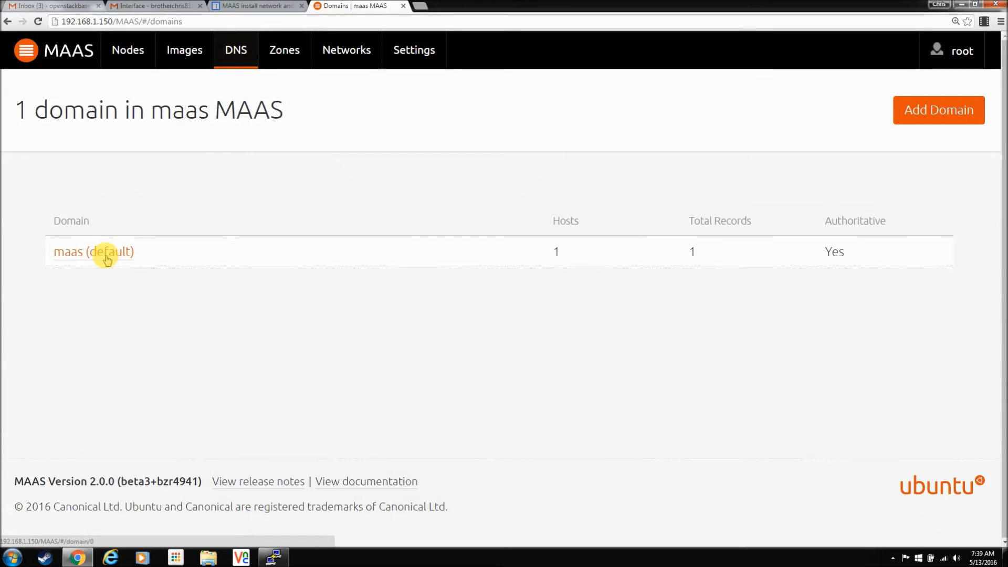
pyautogui.click(92, 251)
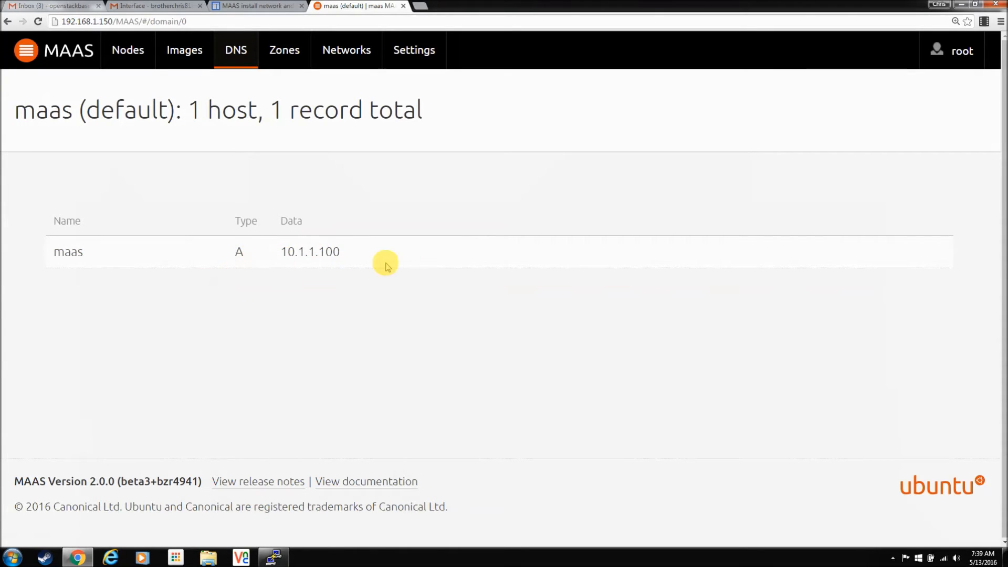
pyautogui.moveTo(331, 252)
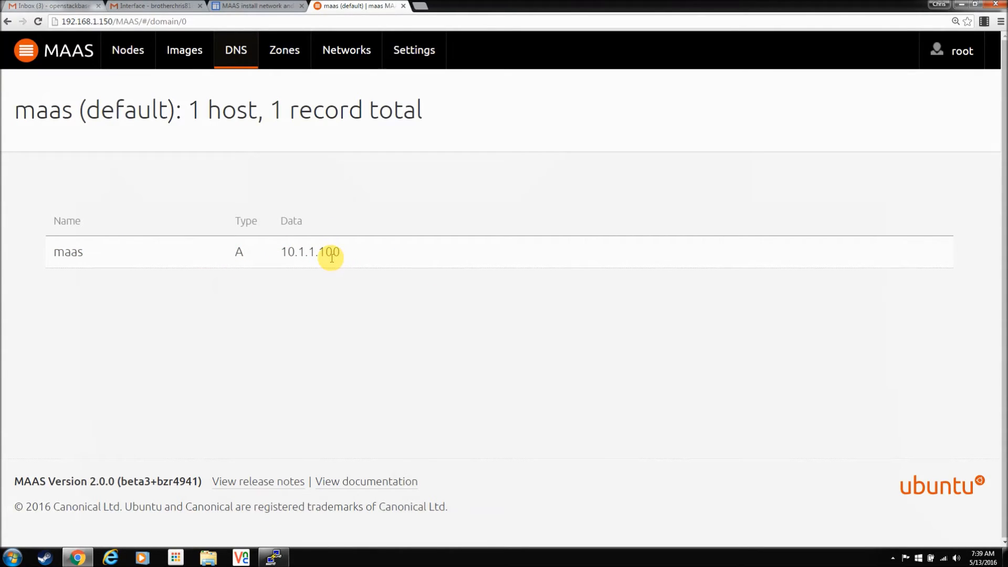
pyautogui.moveTo(201, 86)
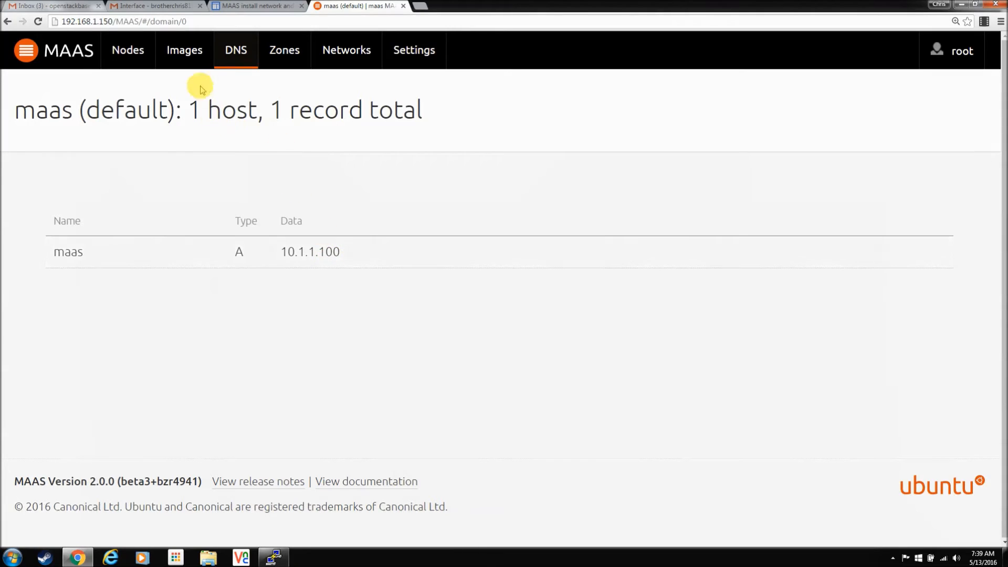
pyautogui.moveTo(145, 263)
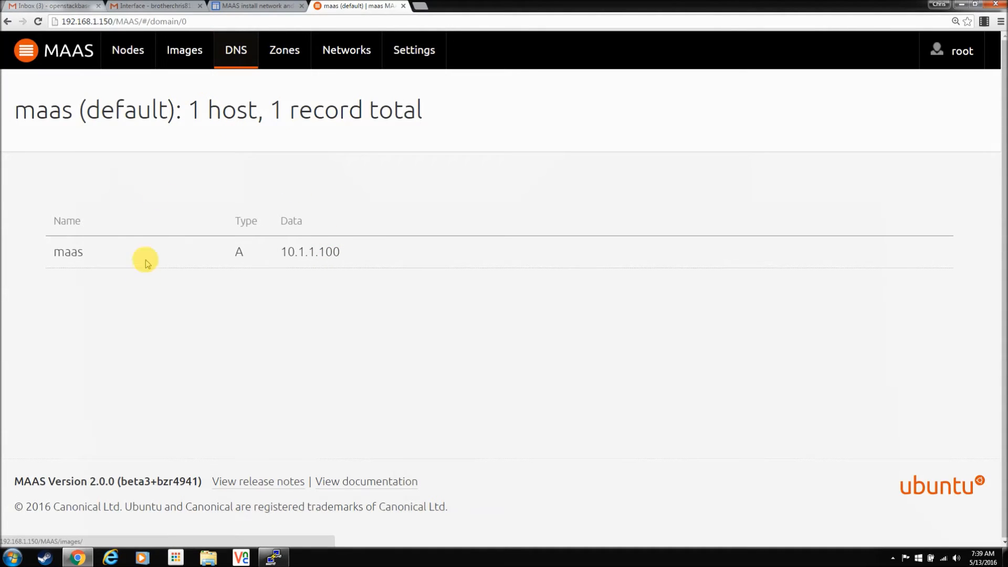
pyautogui.moveTo(255, 58)
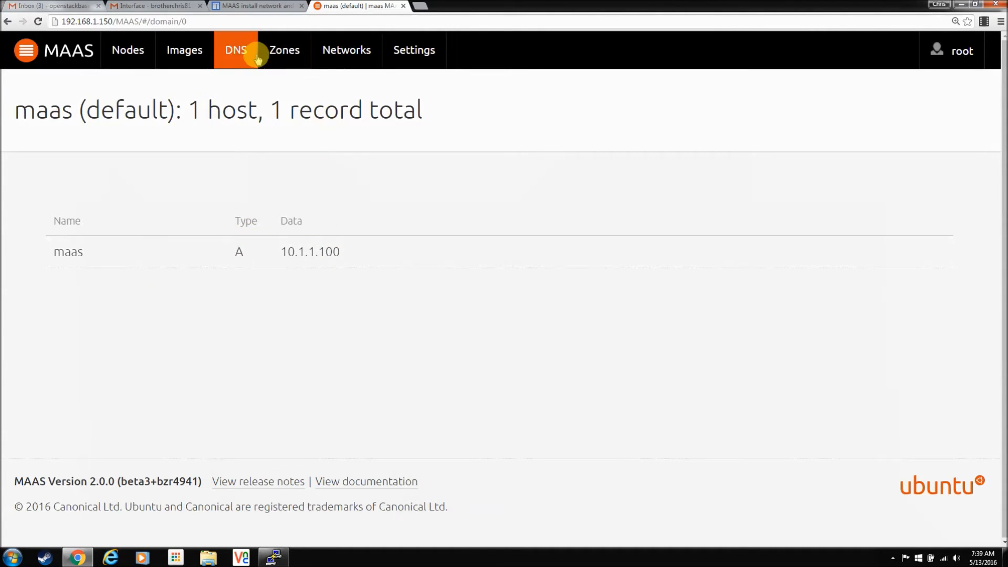
# Pass back through Networks, Settings and DHCP Snippets to the Nodes list with 0 machines.
pyautogui.click(346, 50)
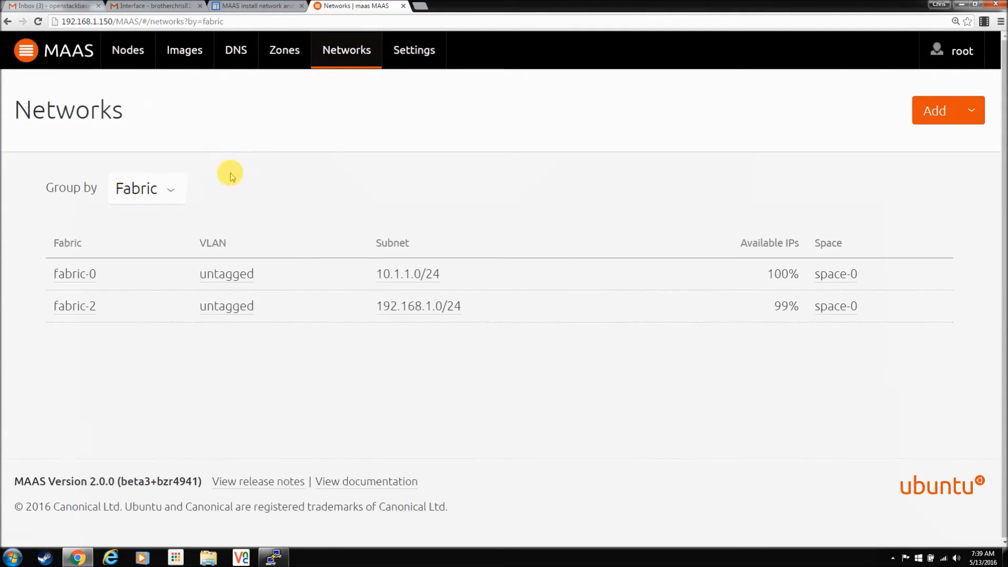
pyautogui.click(413, 51)
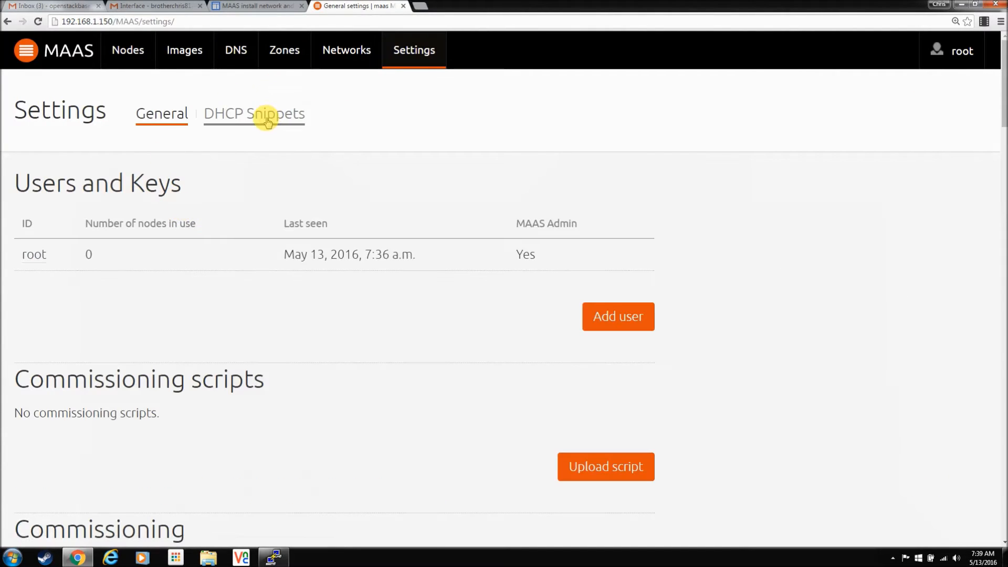
pyautogui.click(254, 114)
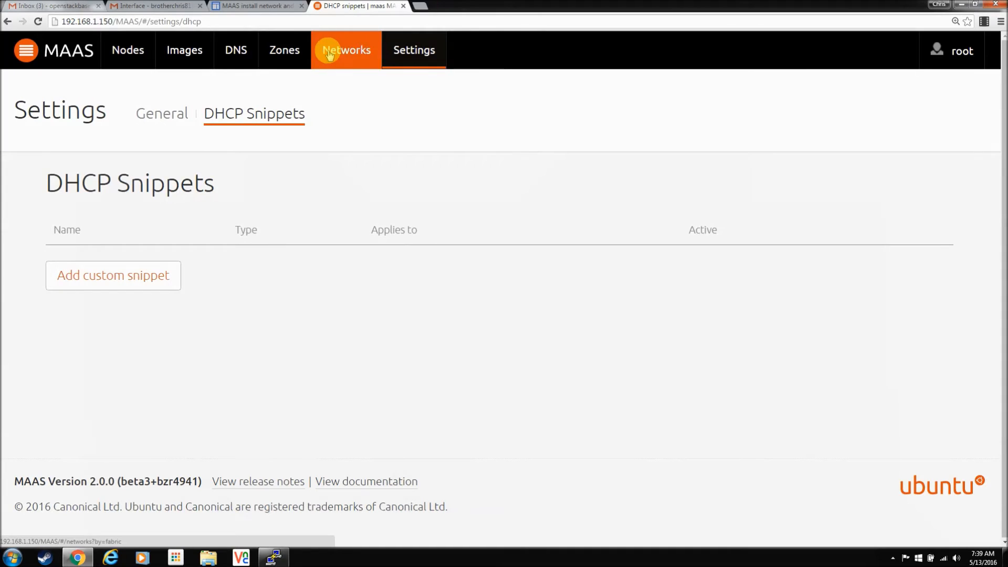
pyautogui.moveTo(184, 49)
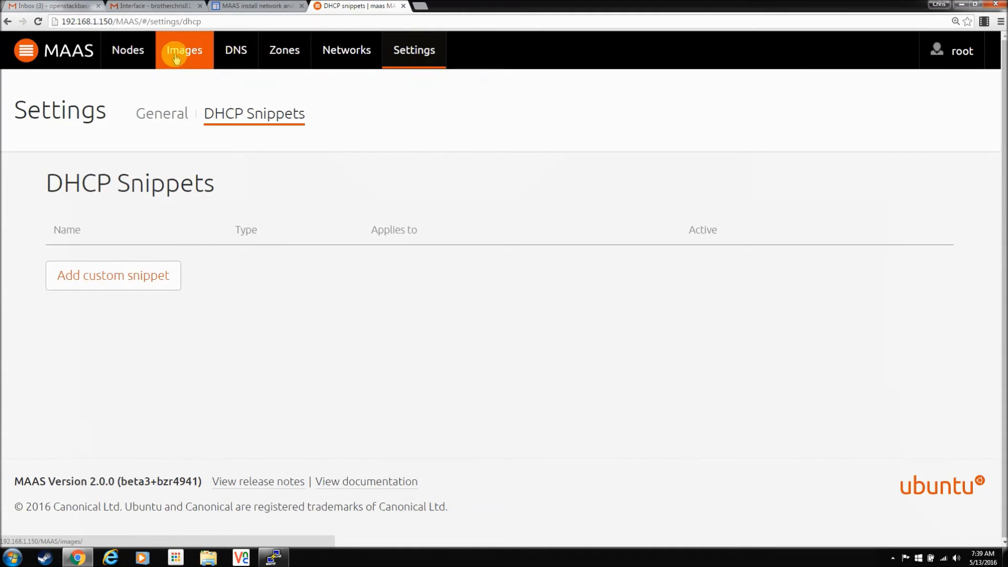
pyautogui.click(183, 50)
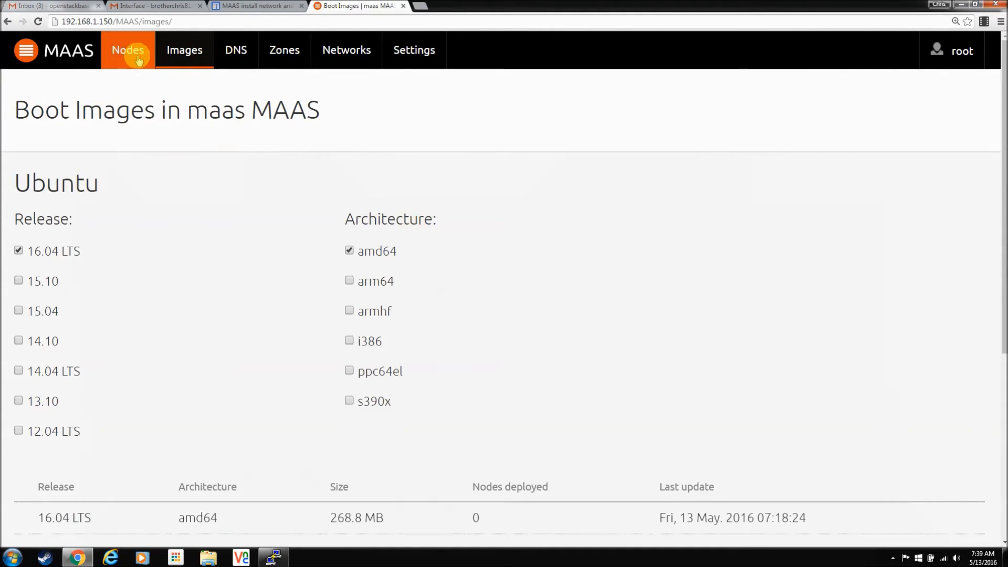
pyautogui.click(127, 51)
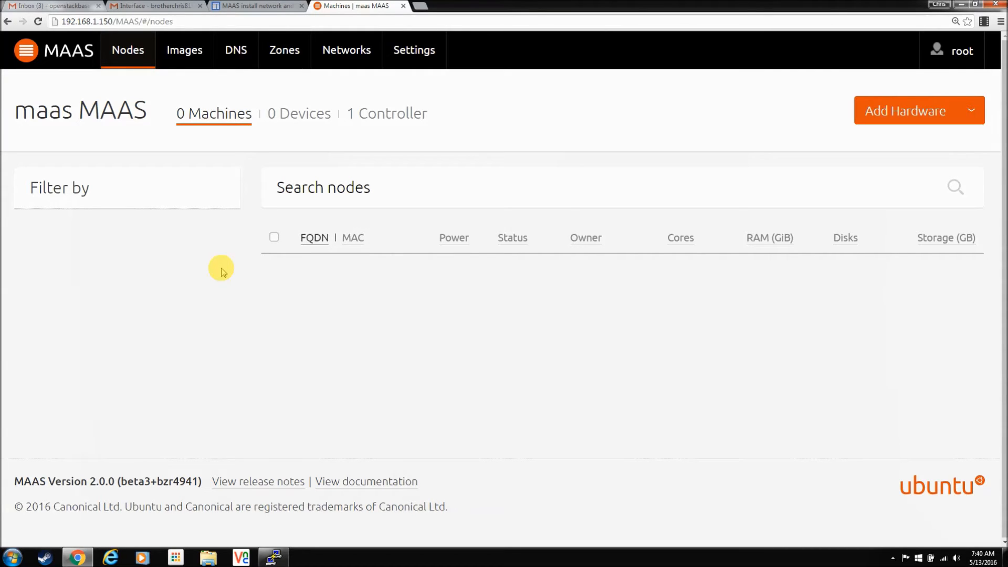
pyautogui.moveTo(333, 355)
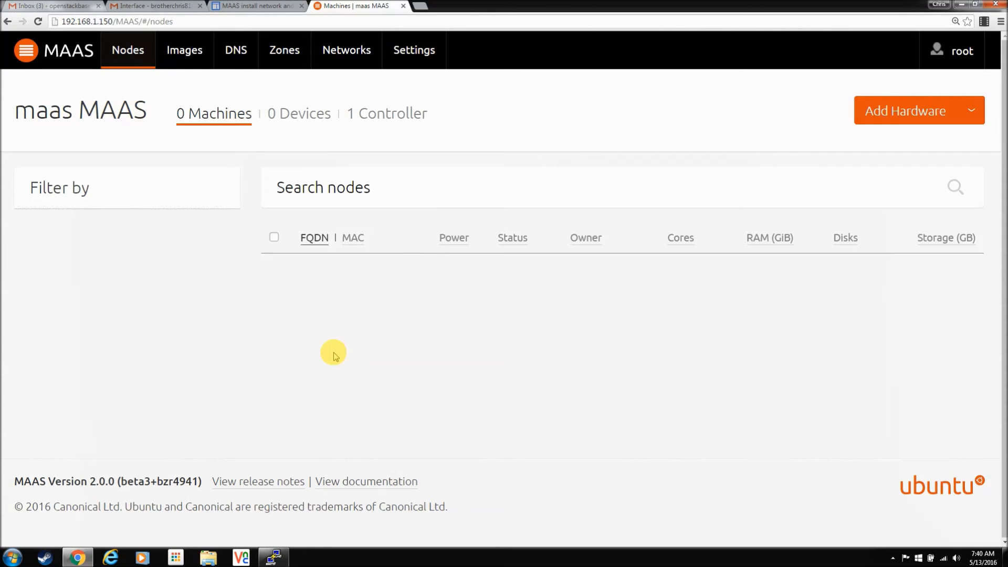
pyautogui.moveTo(775, 342)
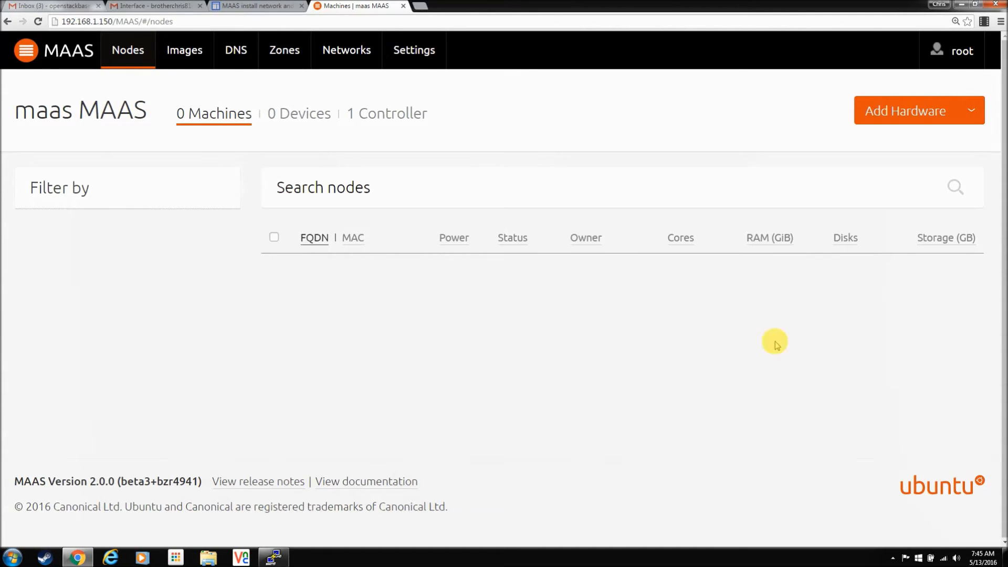
pyautogui.click(346, 49)
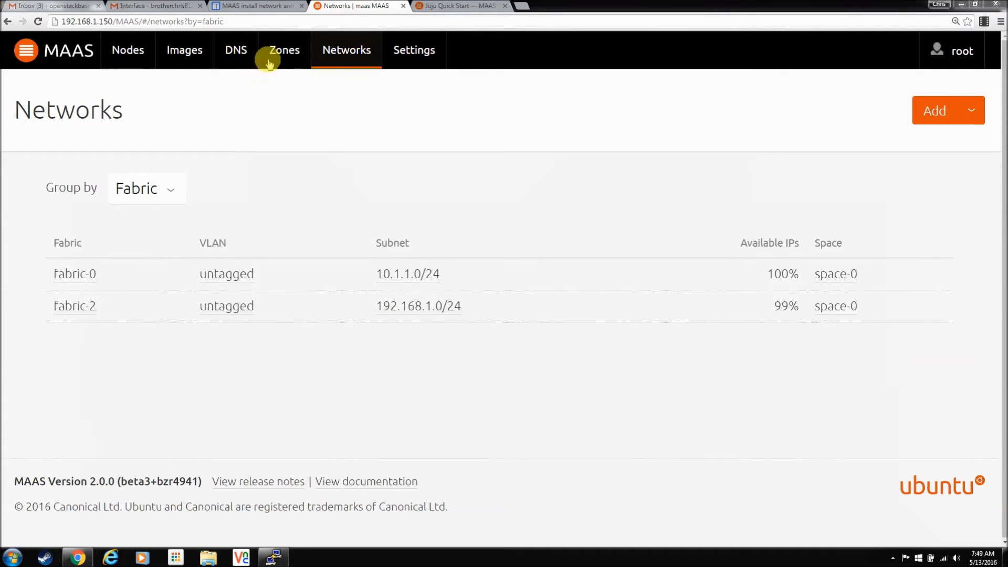
pyautogui.moveTo(380, 175)
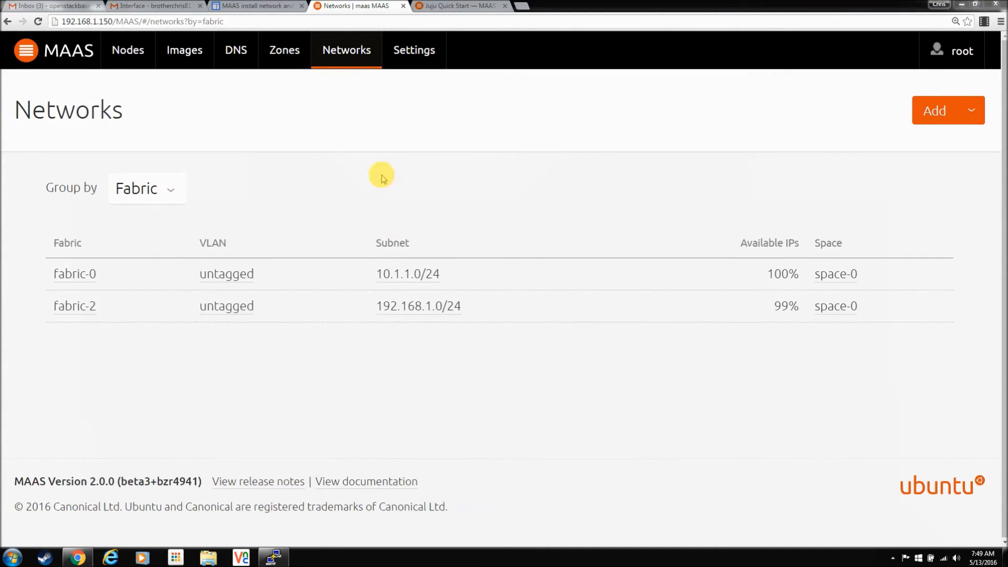
# From the Networks list, open fabric-0 and scroll to its untagged VLAN on 10.1.1.0/24.
pyautogui.click(284, 50)
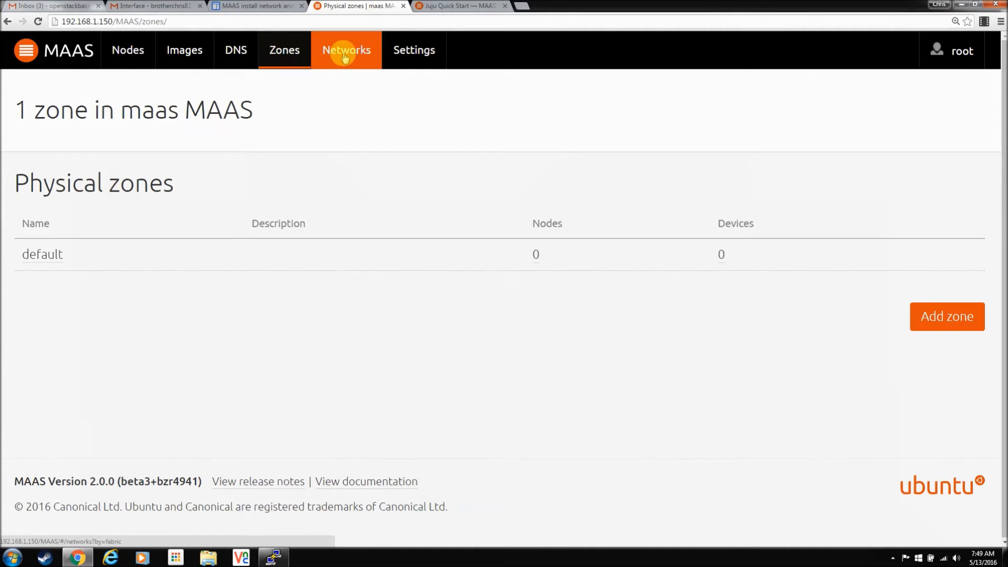
pyautogui.click(346, 49)
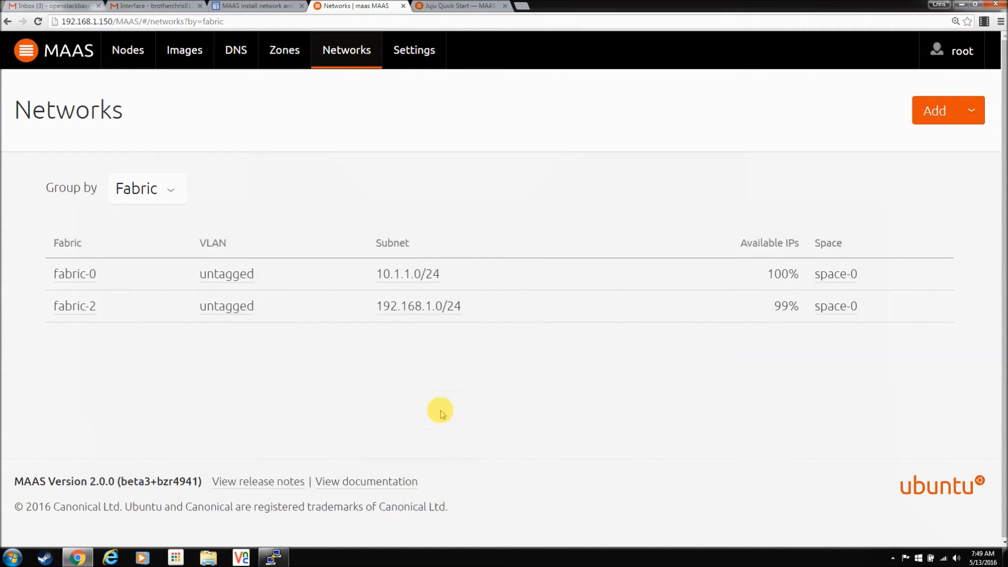
pyautogui.moveTo(73, 175)
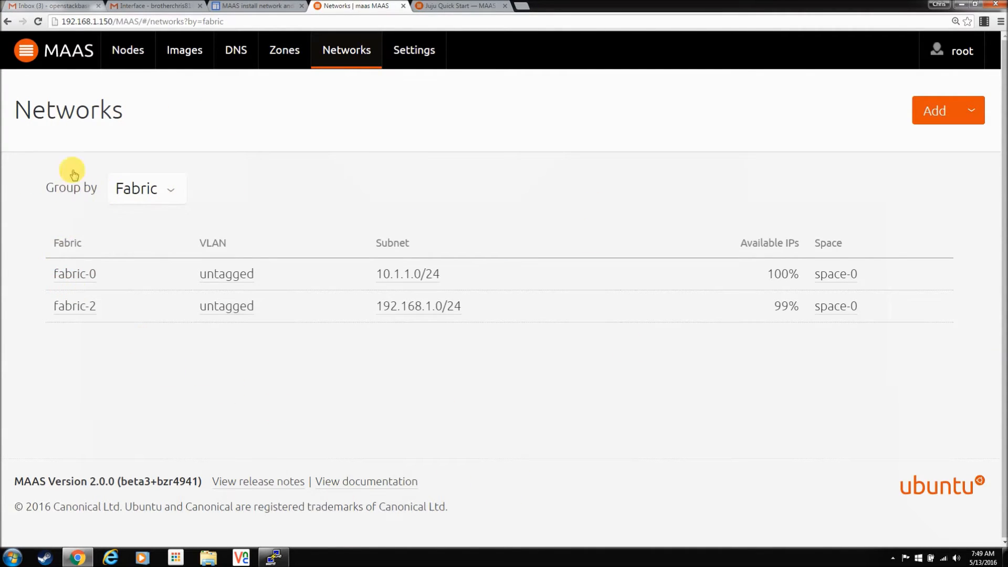
pyautogui.moveTo(182, 380)
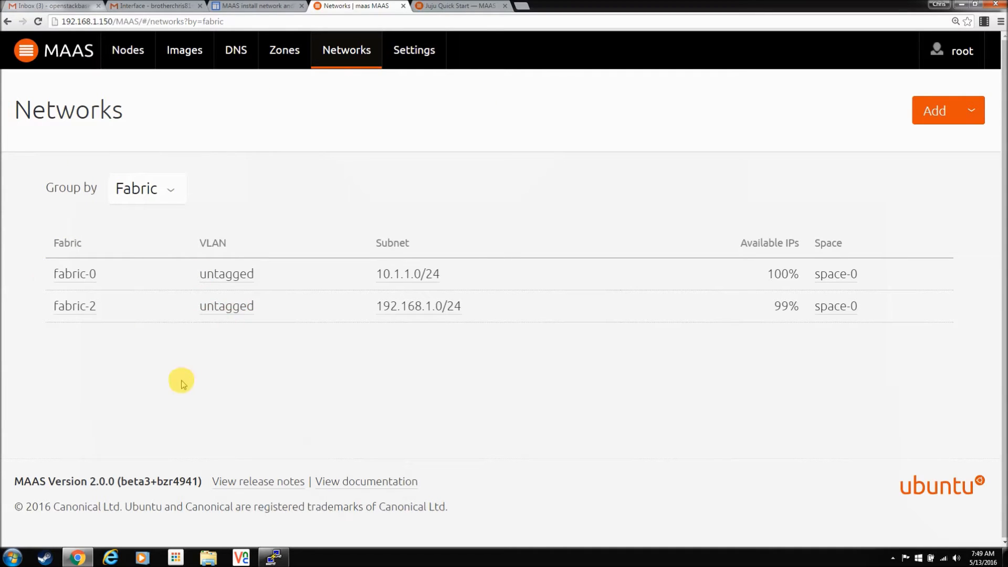
pyautogui.moveTo(74, 273)
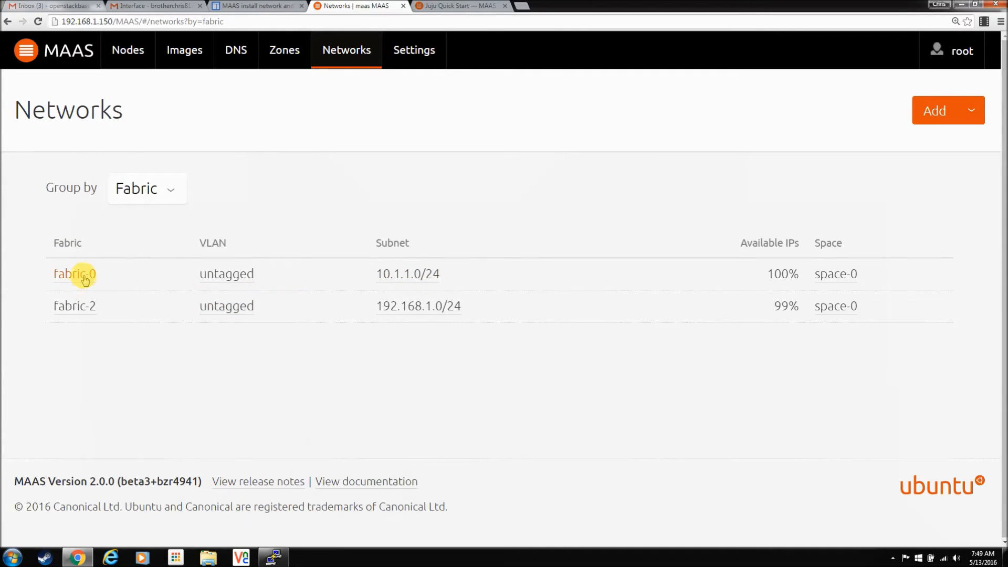
pyautogui.click(74, 274)
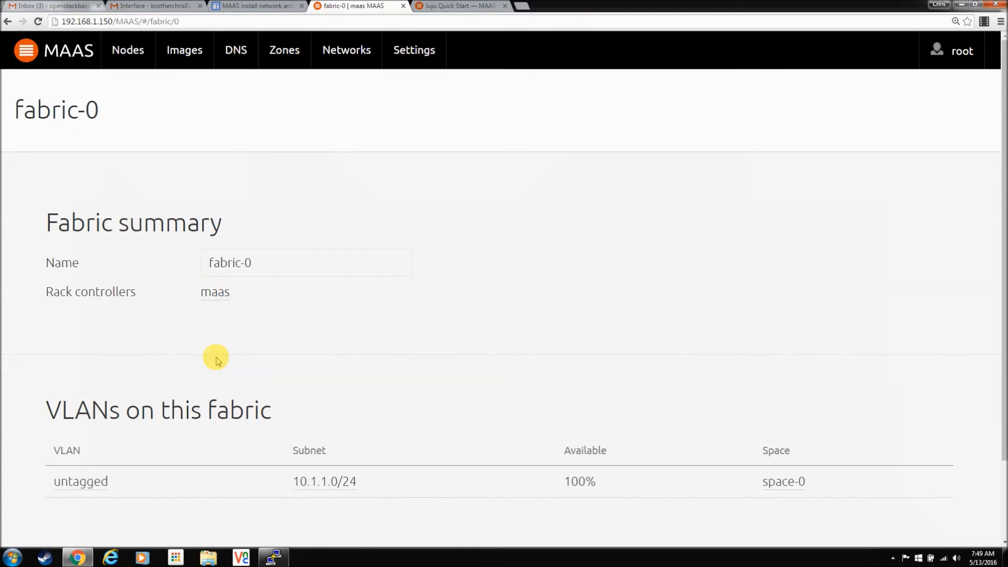
pyautogui.scroll(-3)
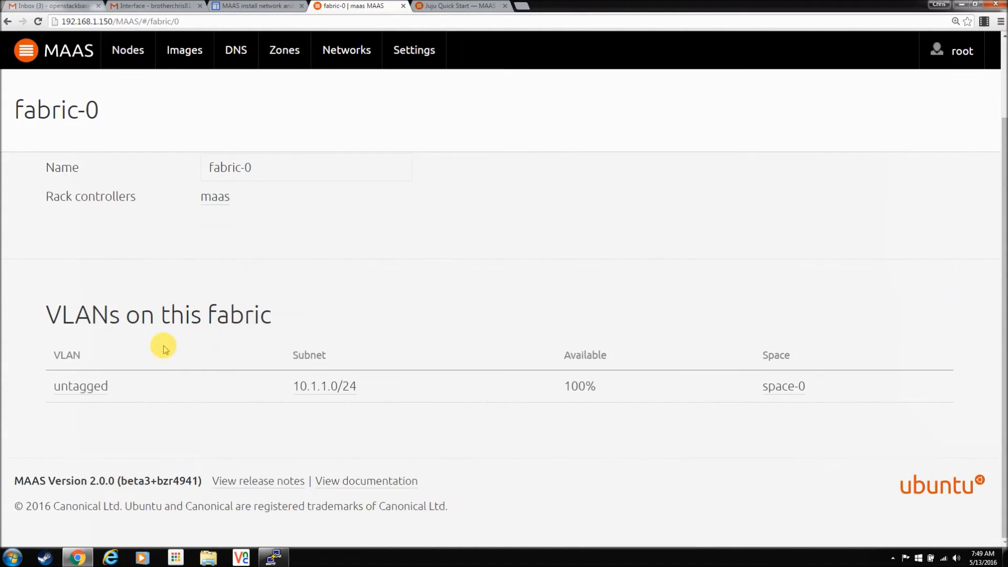
pyautogui.moveTo(103, 368)
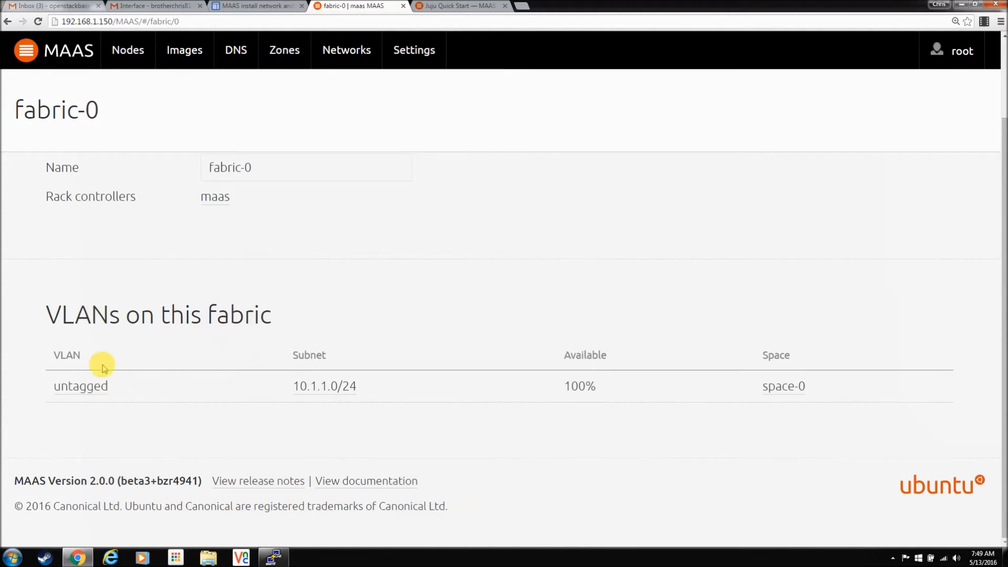
pyautogui.moveTo(80, 386)
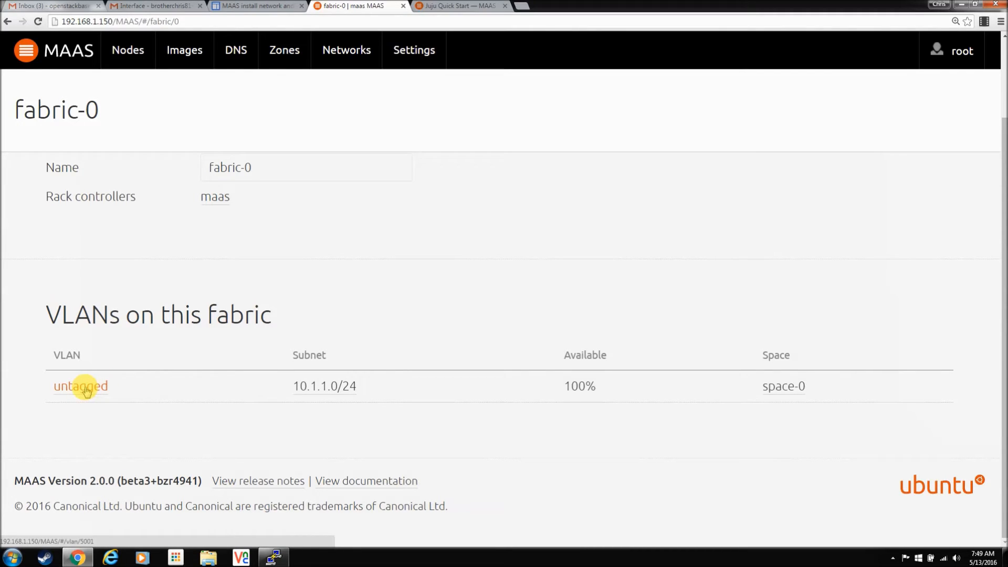
# Open fabric-0's untagged VLAN and start the Provide DHCP action.
pyautogui.click(80, 386)
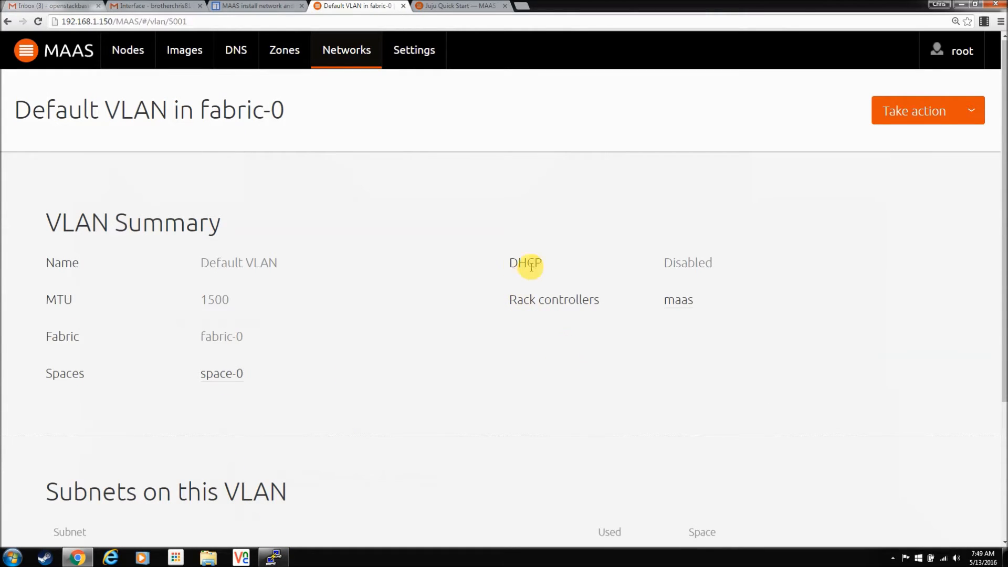
pyautogui.moveTo(845, 150)
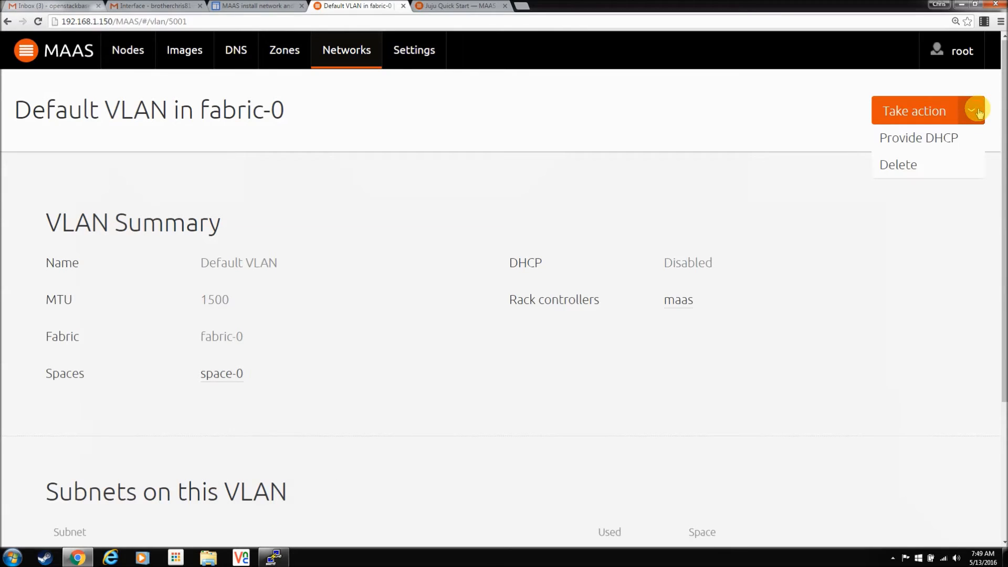
pyautogui.click(918, 137)
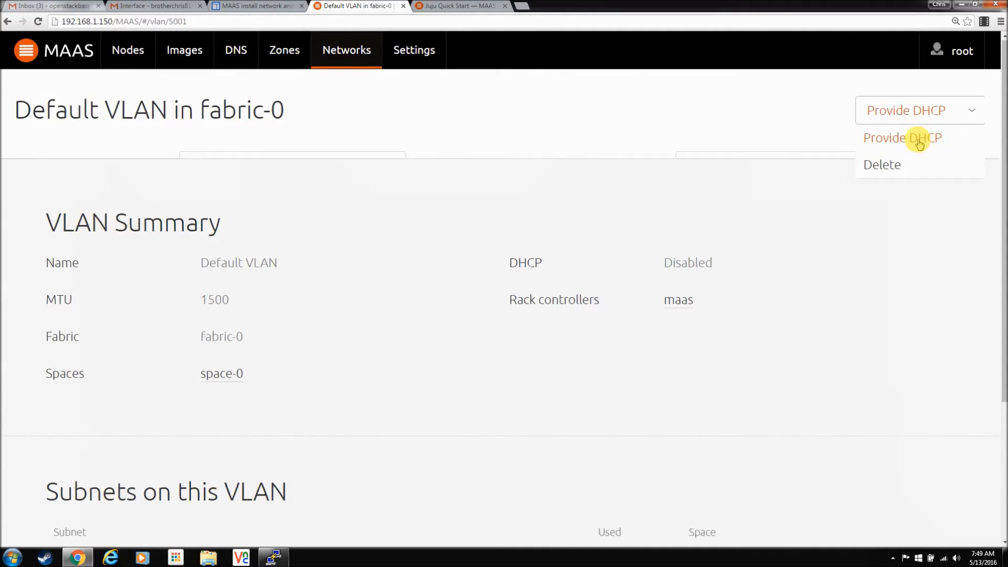
pyautogui.click(902, 137)
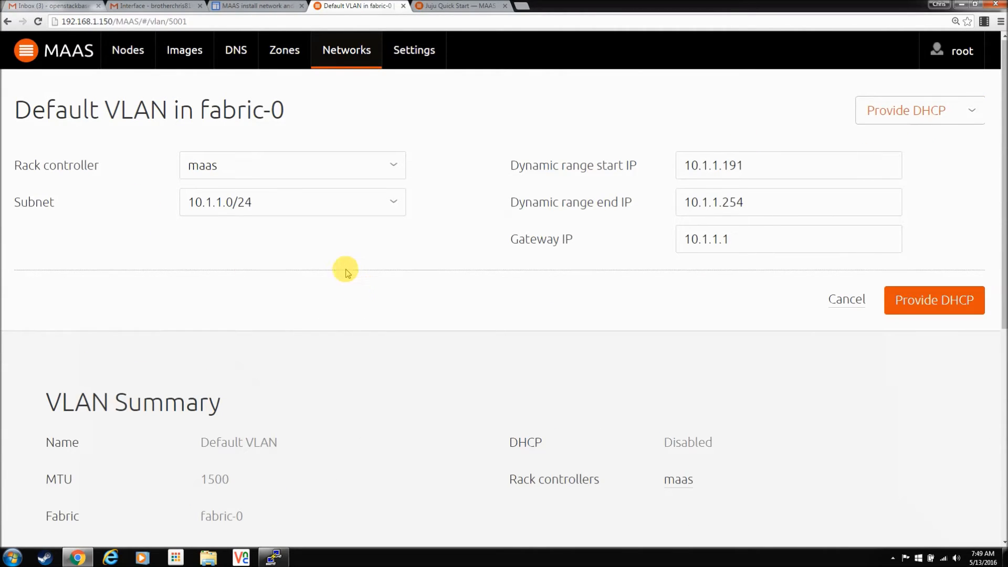
pyautogui.moveTo(701, 140)
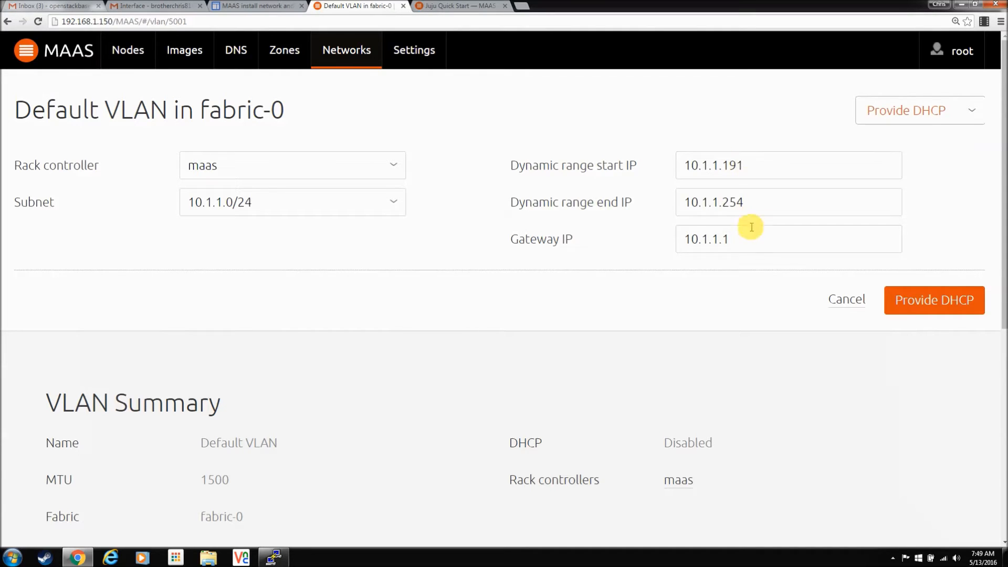
# Set gateway IP 10.1.1.100, keep rack controller maas, and confirm providing DHCP.
pyautogui.write('0')
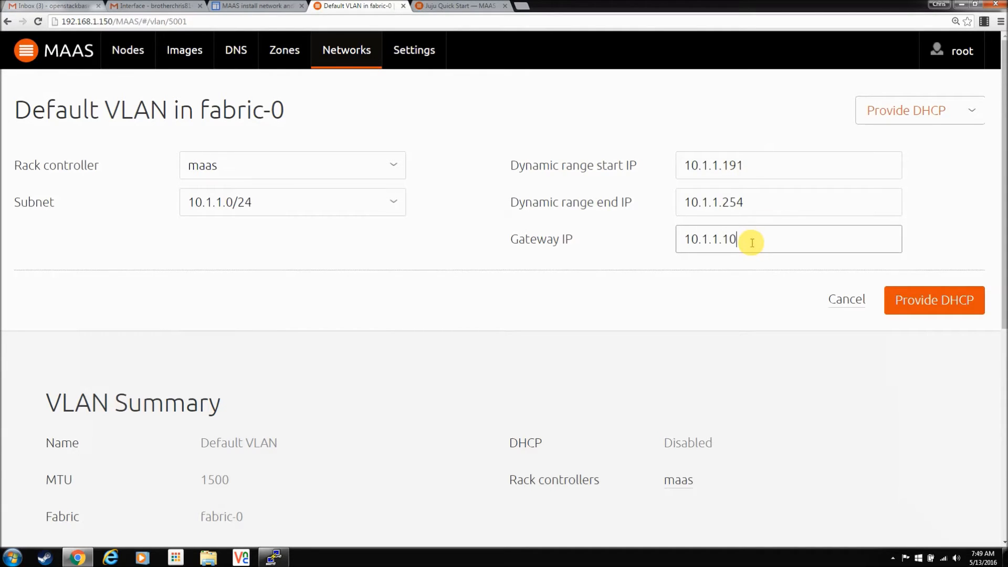
pyautogui.write('0')
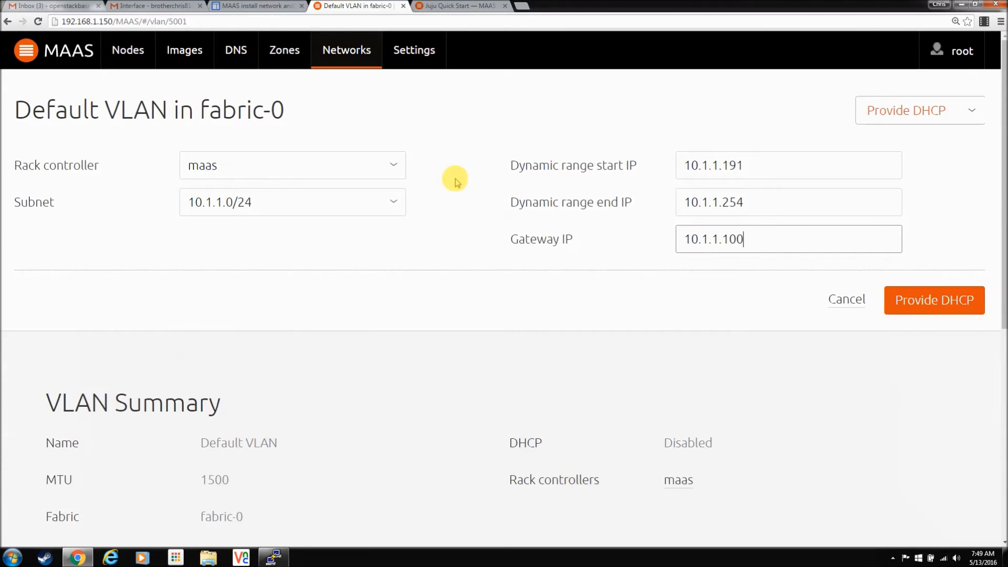
pyautogui.click(392, 166)
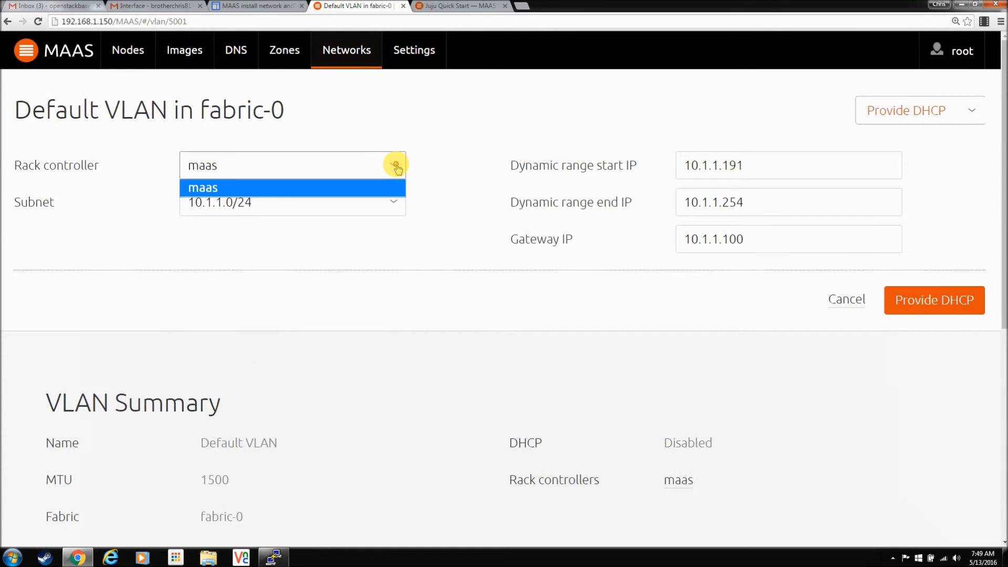
pyautogui.click(201, 187)
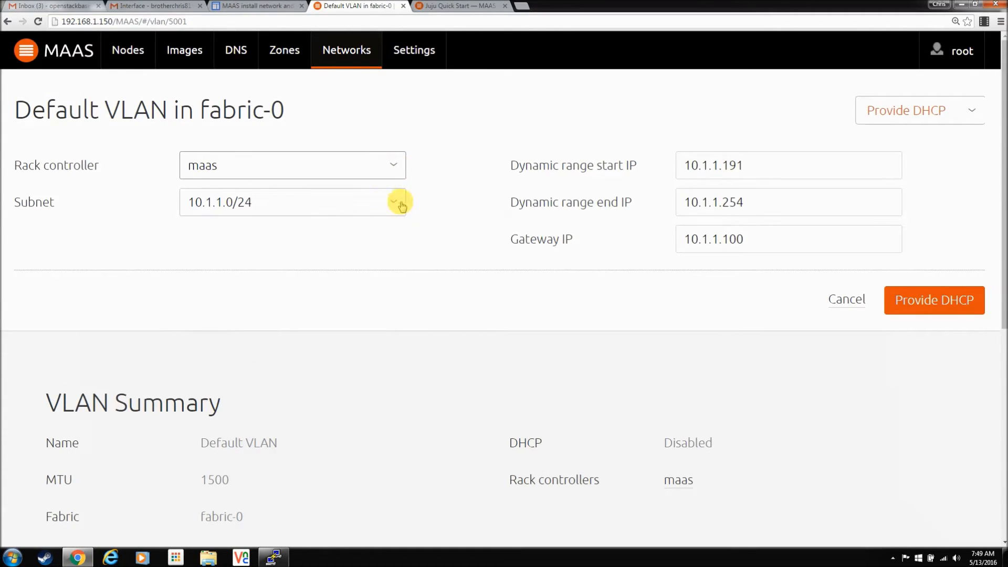
pyautogui.click(932, 300)
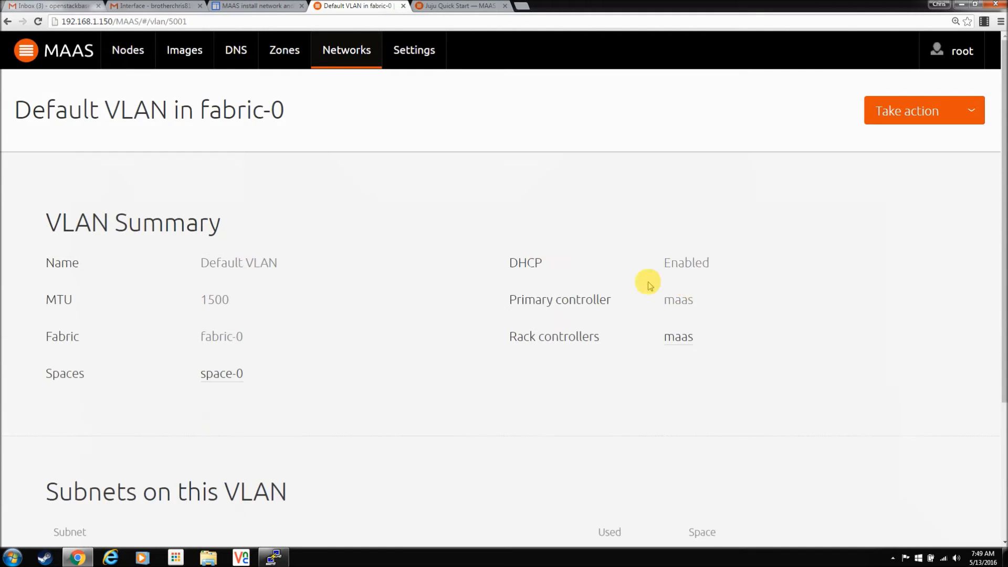
pyautogui.moveTo(503, 312)
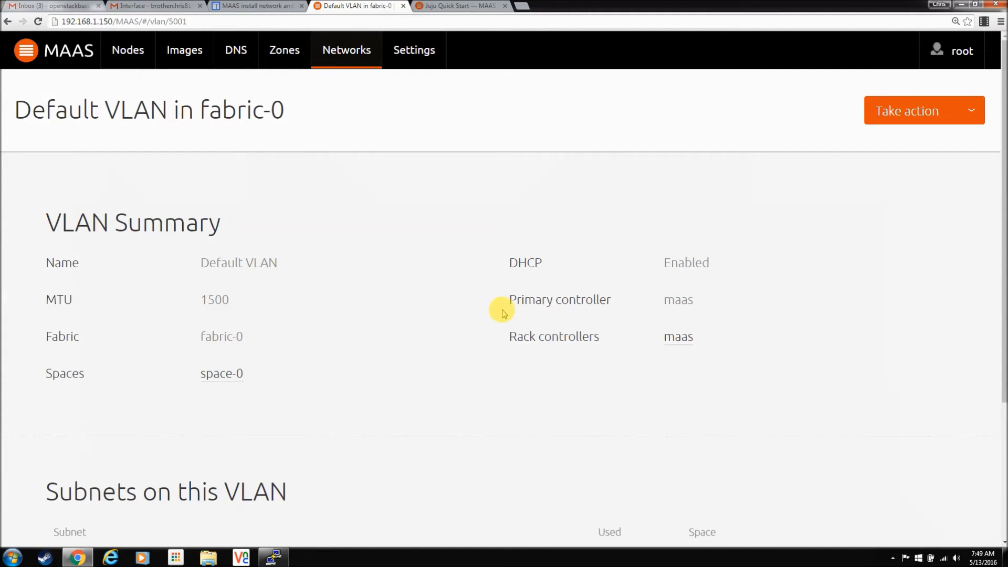
pyautogui.scroll(-3)
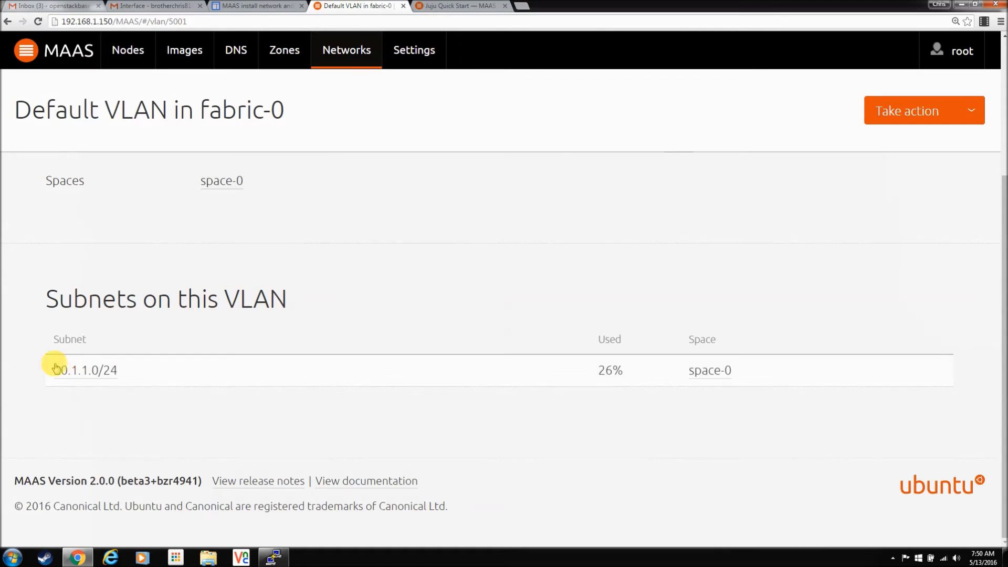
pyautogui.click(88, 370)
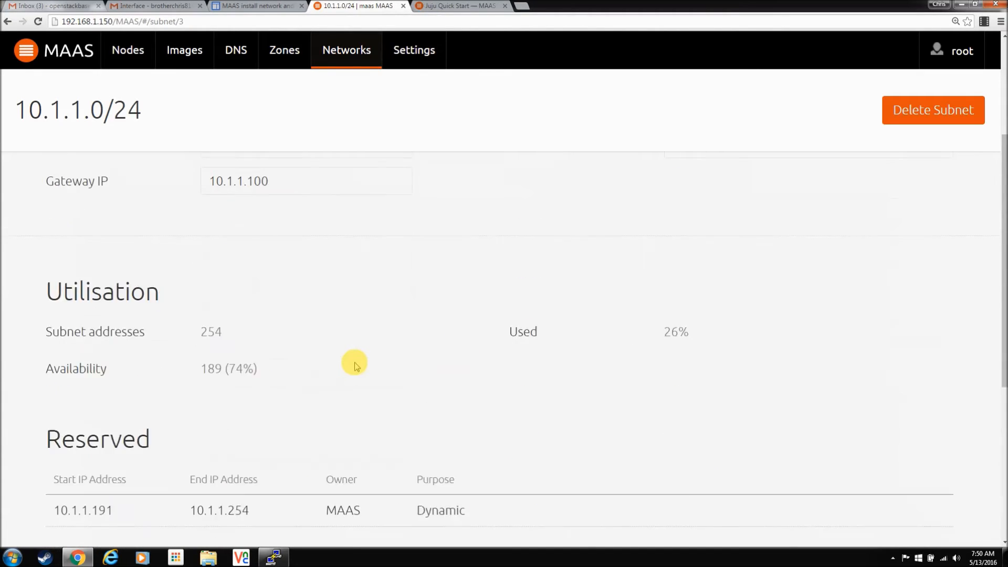
pyautogui.scroll(-3)
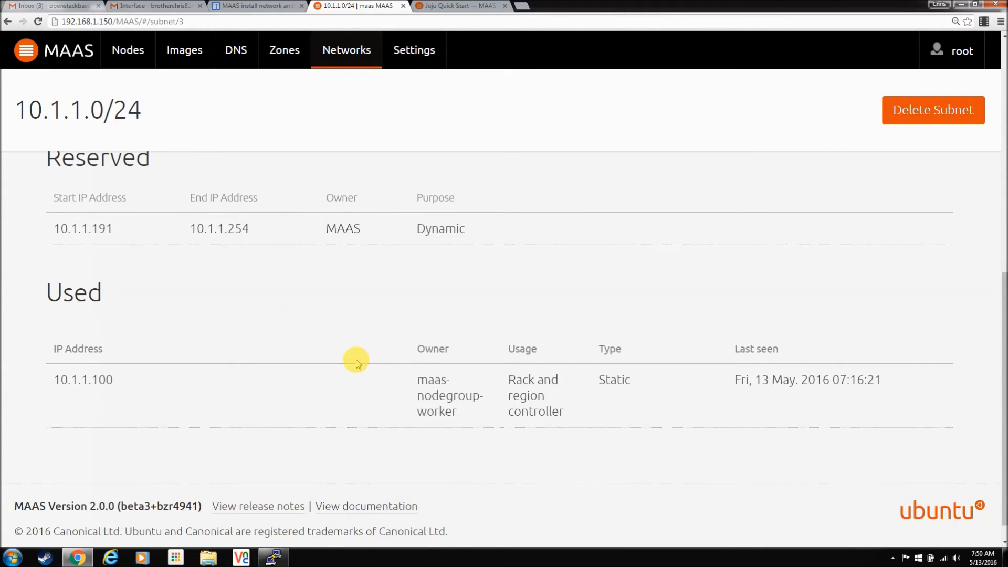
pyautogui.scroll(3)
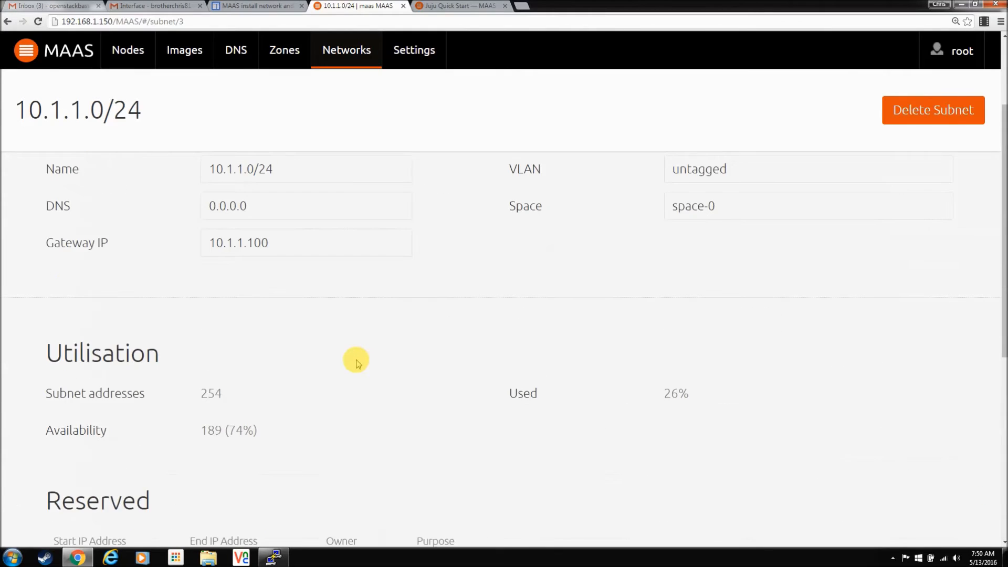
pyautogui.scroll(3)
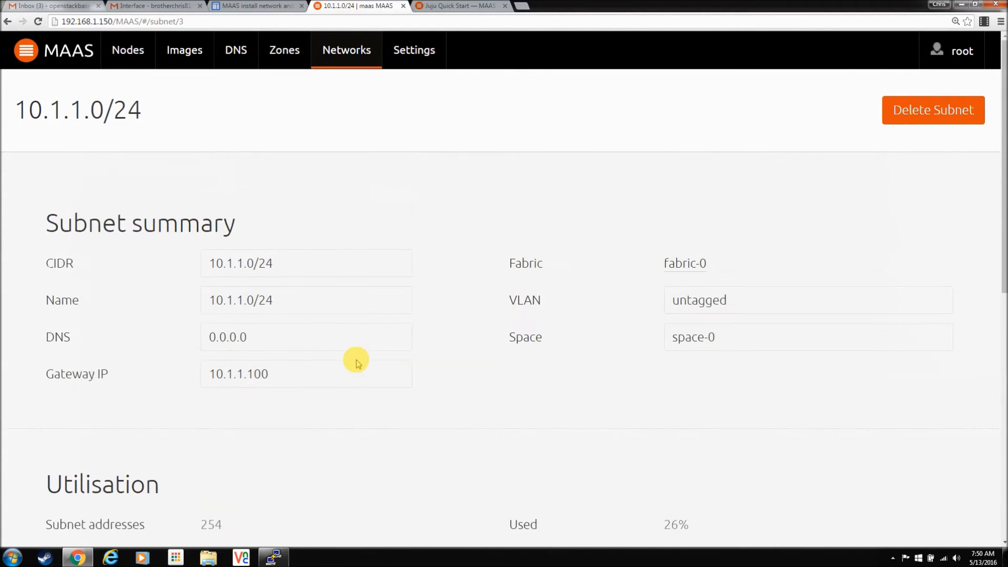
pyautogui.moveTo(232, 336)
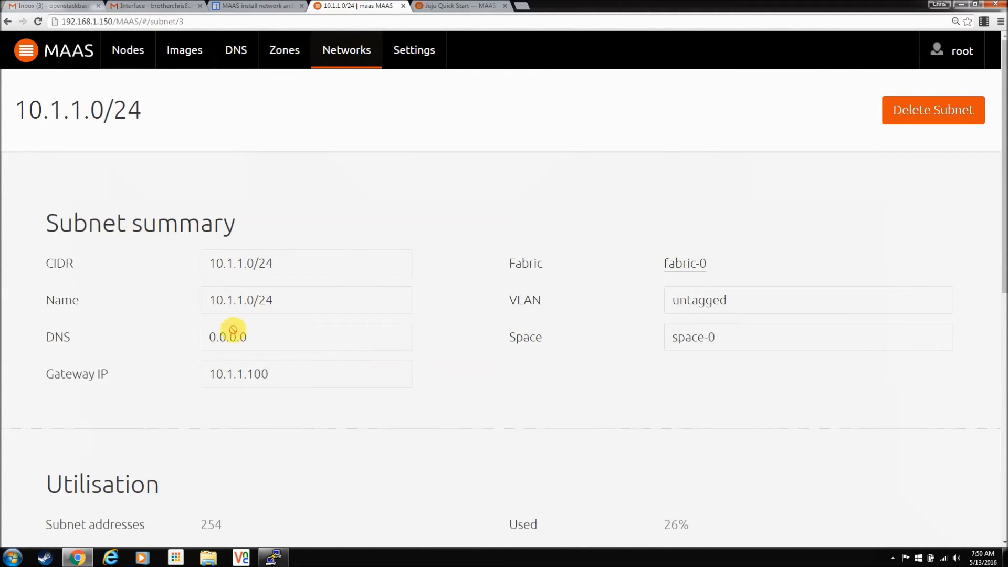
pyautogui.moveTo(309, 355)
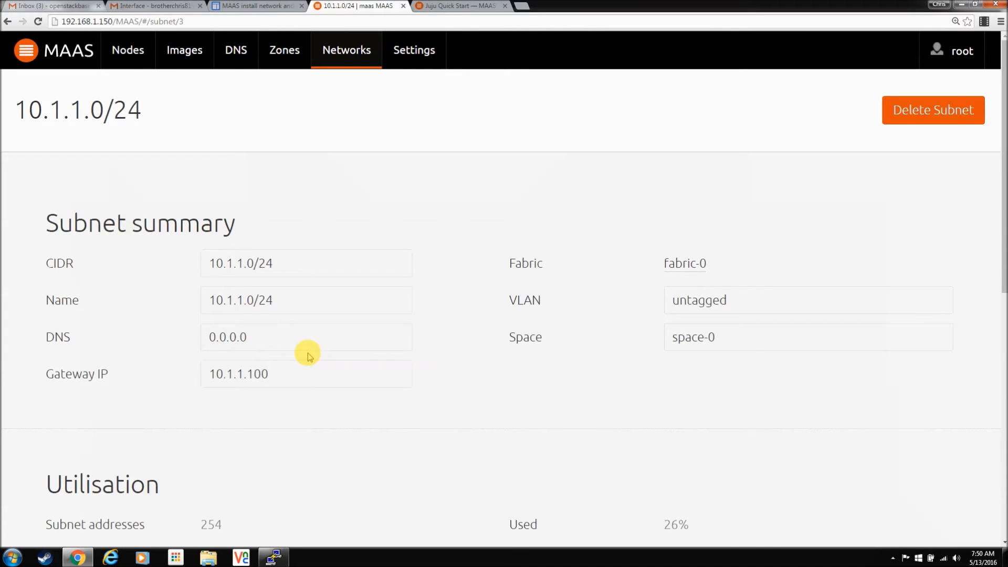
pyautogui.moveTo(287, 351)
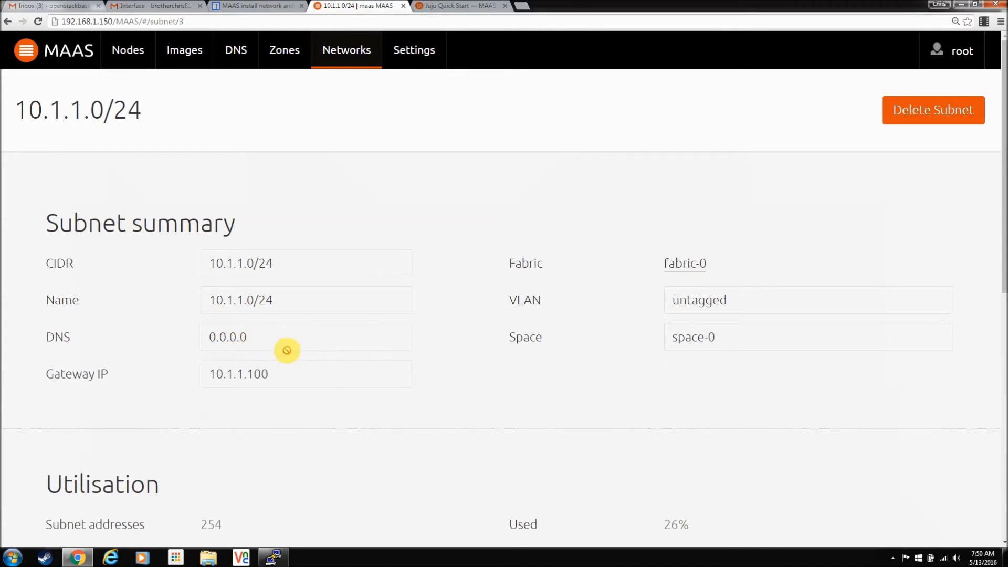
# View the default maas DNS domain with its single A record to 10.1.1.100.
pyautogui.click(235, 50)
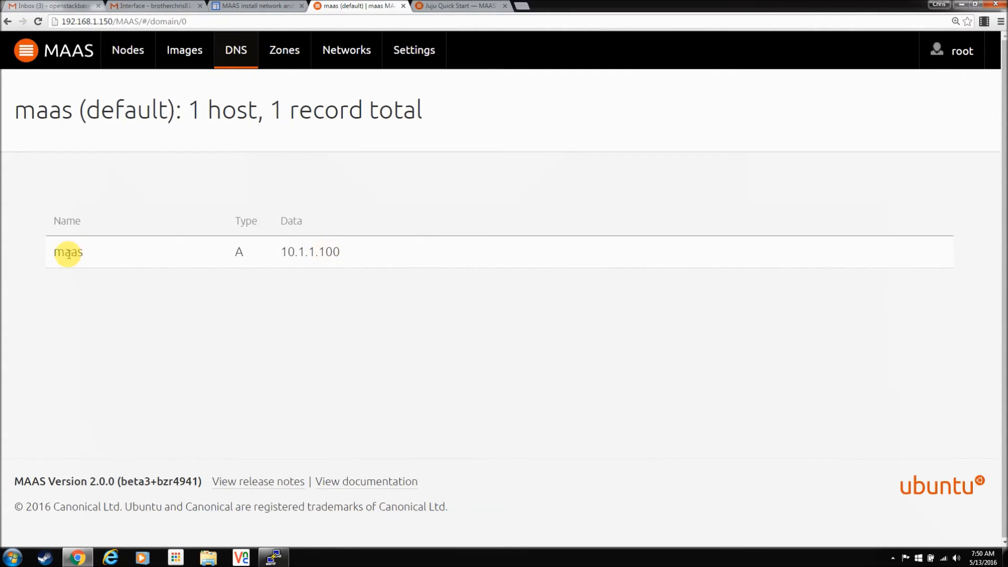
pyautogui.moveTo(296, 134)
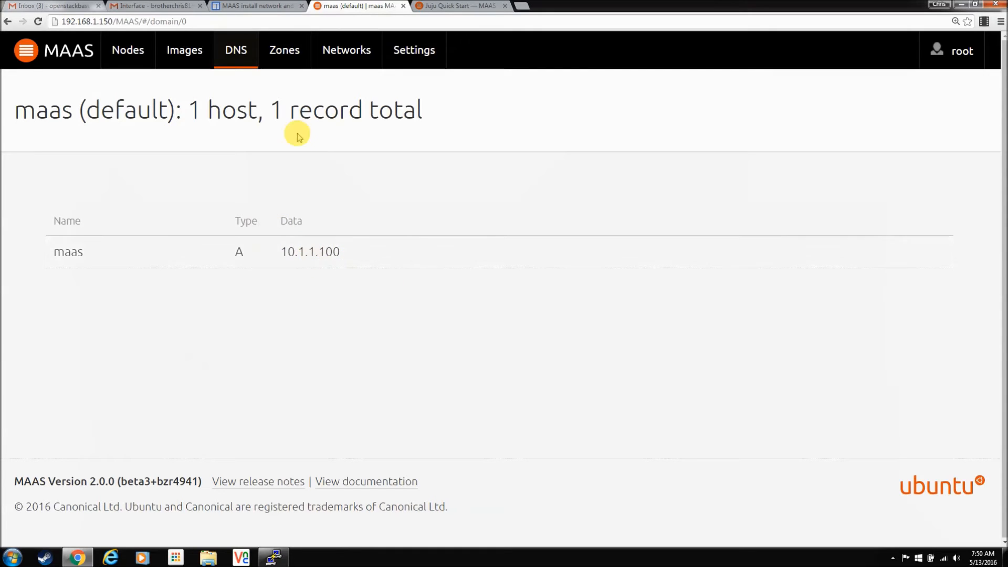
# Pass through Zones to the Networks list showing fabric-0 and fabric-2 subnets.
pyautogui.click(283, 49)
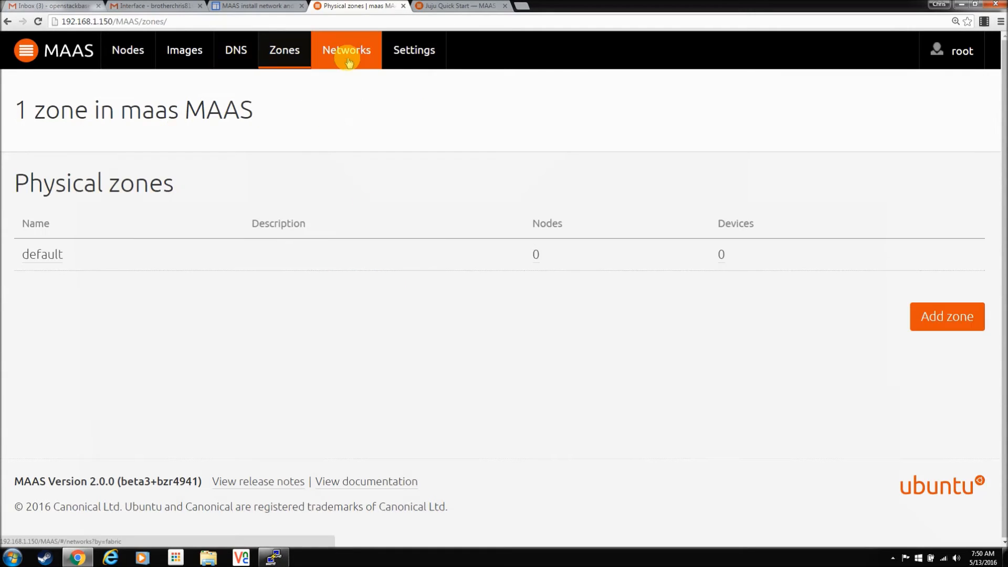
pyautogui.click(345, 49)
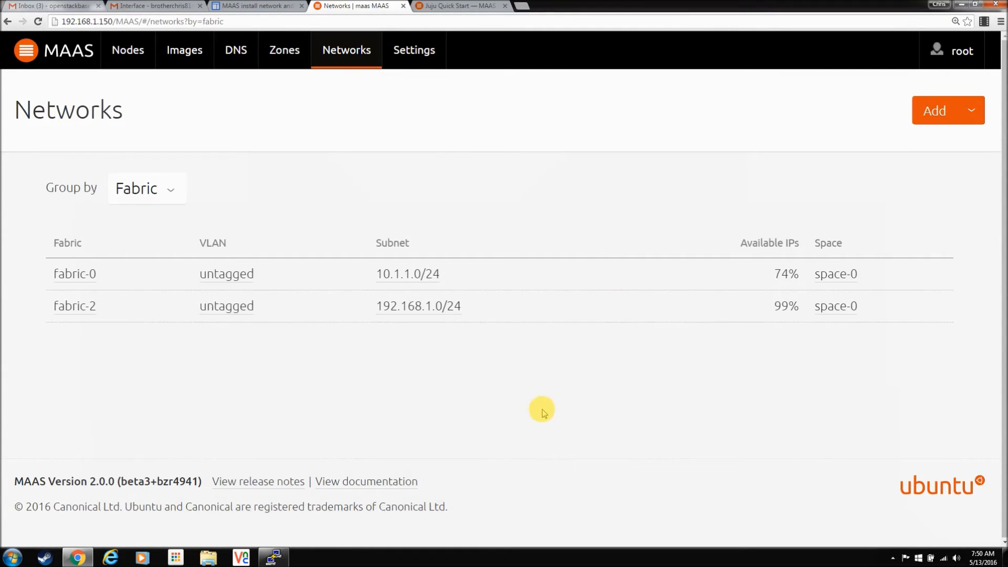
pyautogui.moveTo(445, 82)
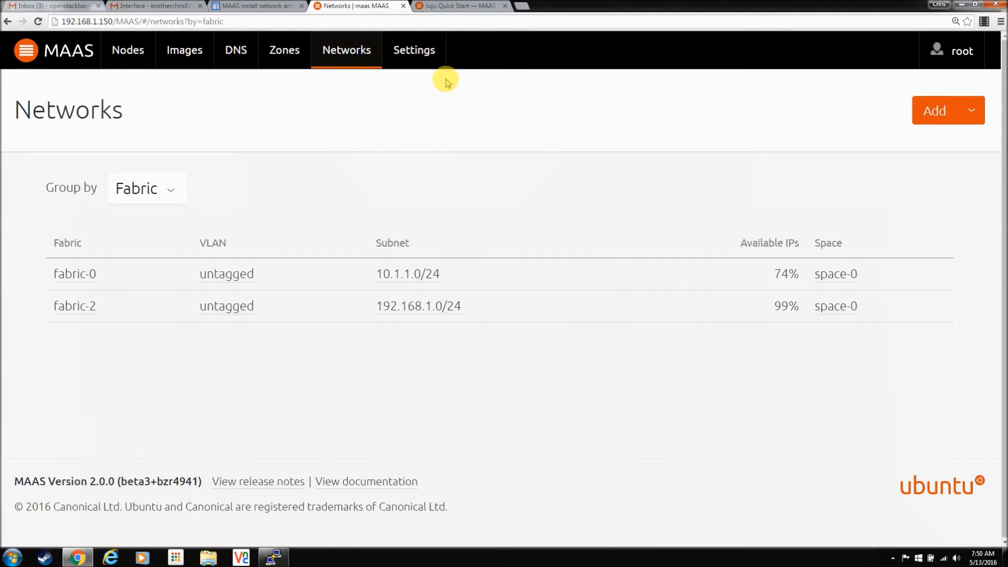
pyautogui.moveTo(595, 316)
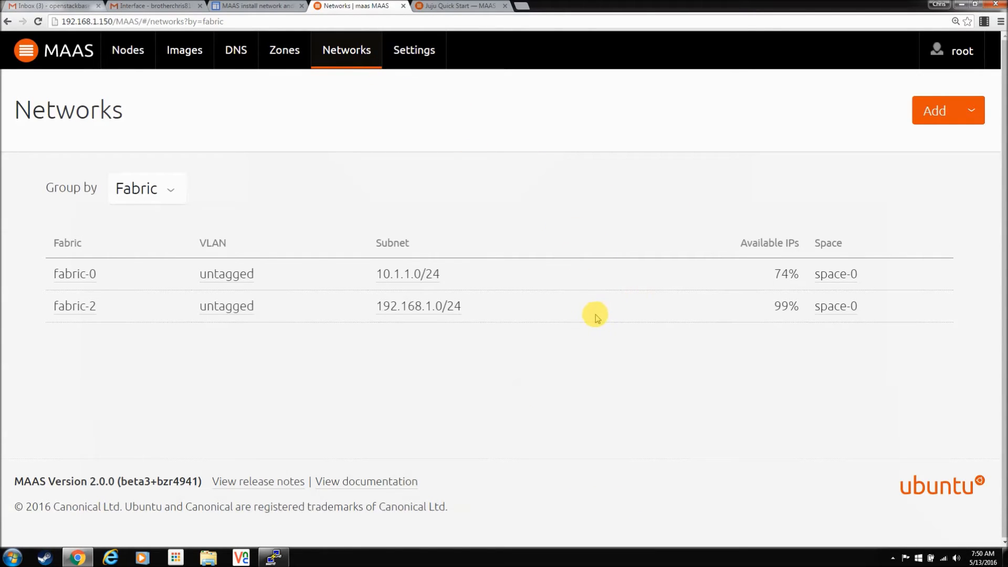
# View the machines list with the new node semifuturistic-pamala.maas.
pyautogui.click(127, 51)
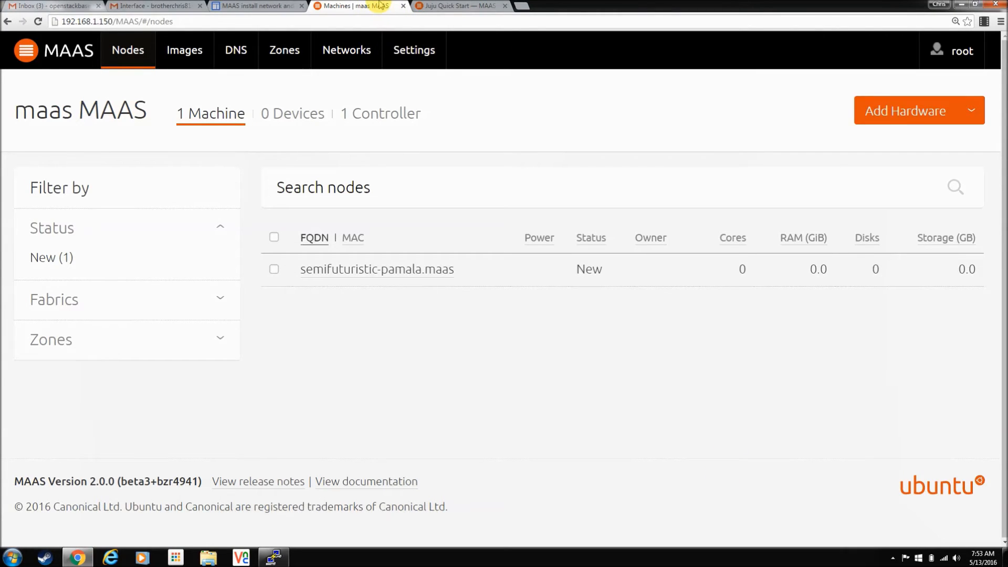
pyautogui.moveTo(497, 317)
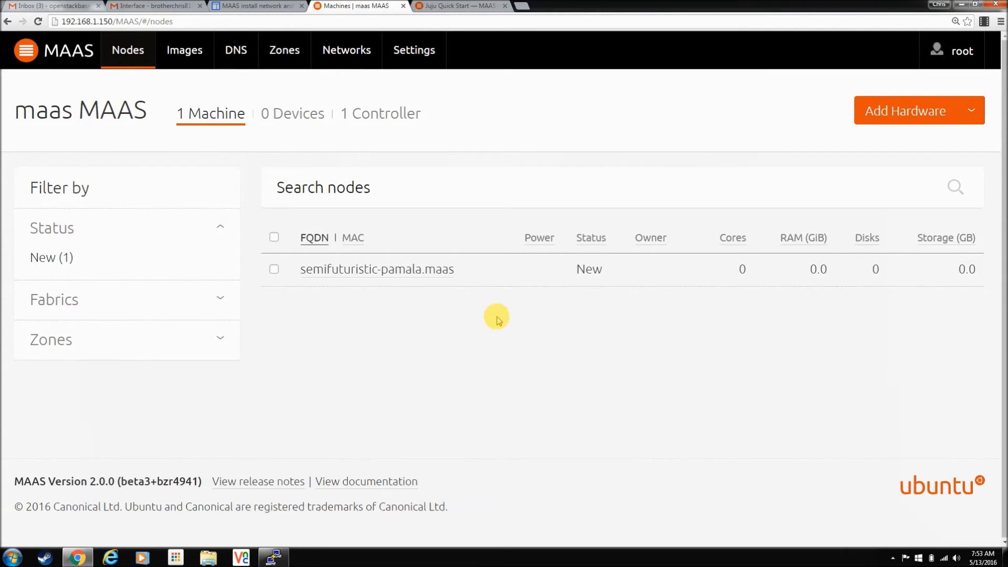
pyautogui.moveTo(501, 309)
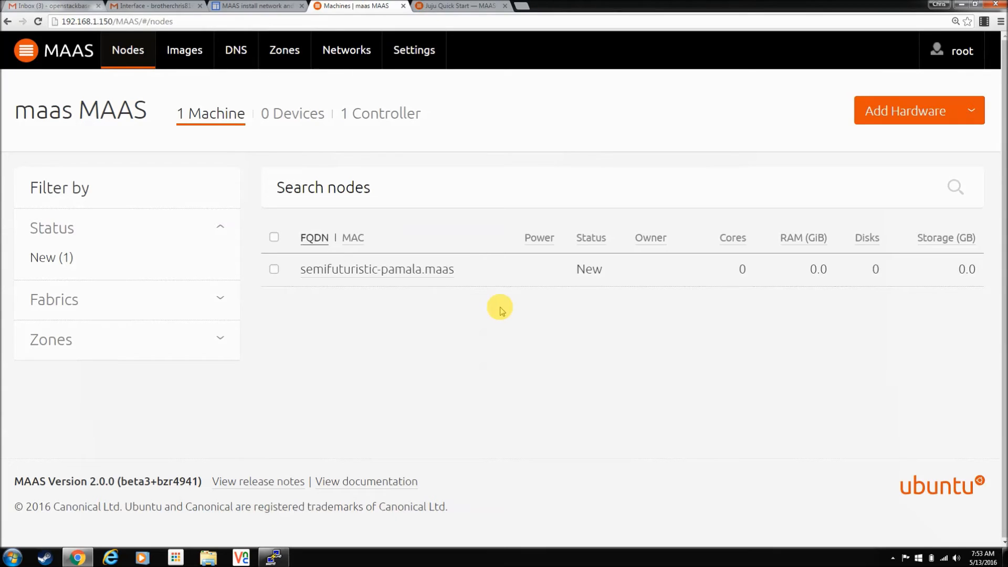
pyautogui.moveTo(375, 269)
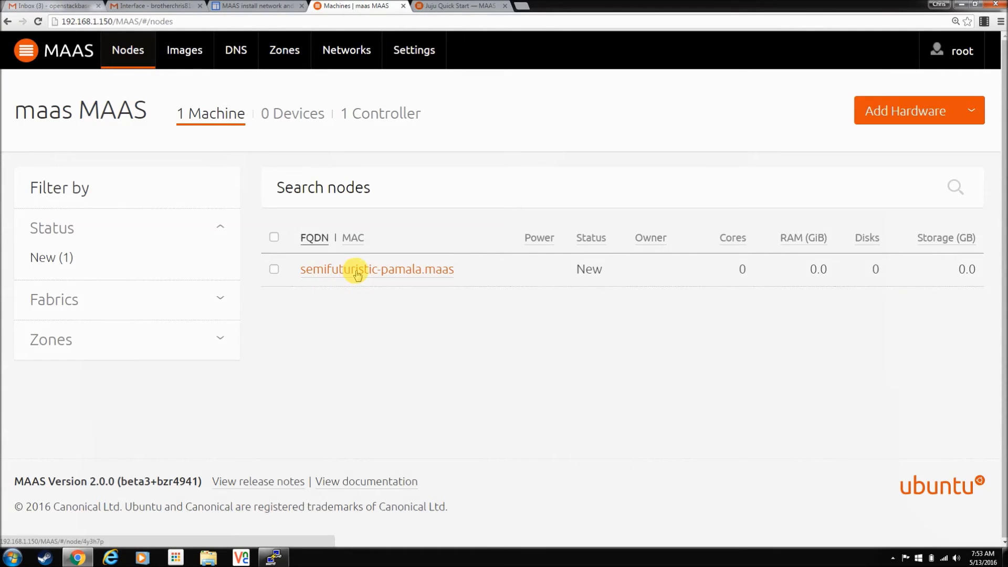
pyautogui.moveTo(511, 331)
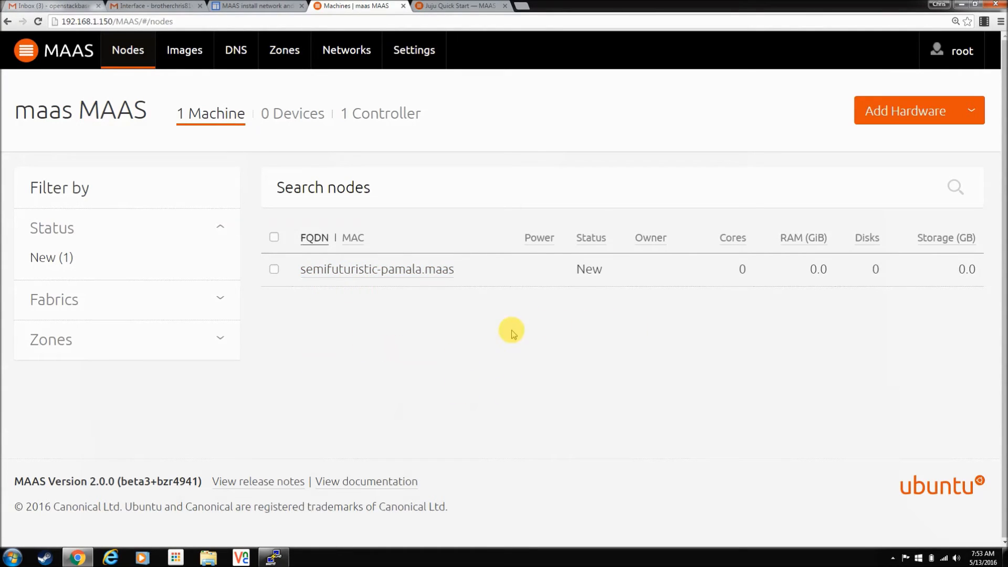
pyautogui.moveTo(376, 268)
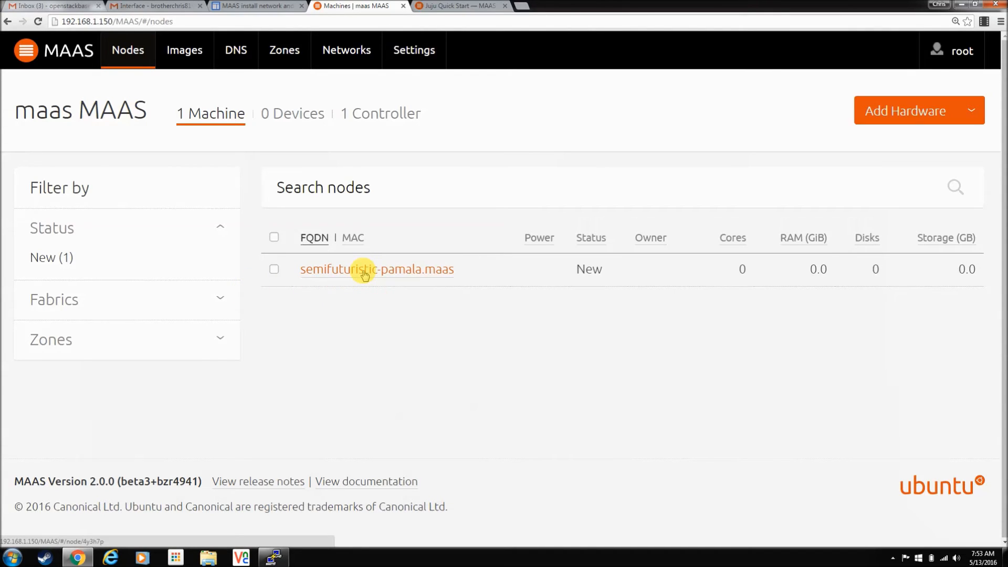
pyautogui.moveTo(426, 275)
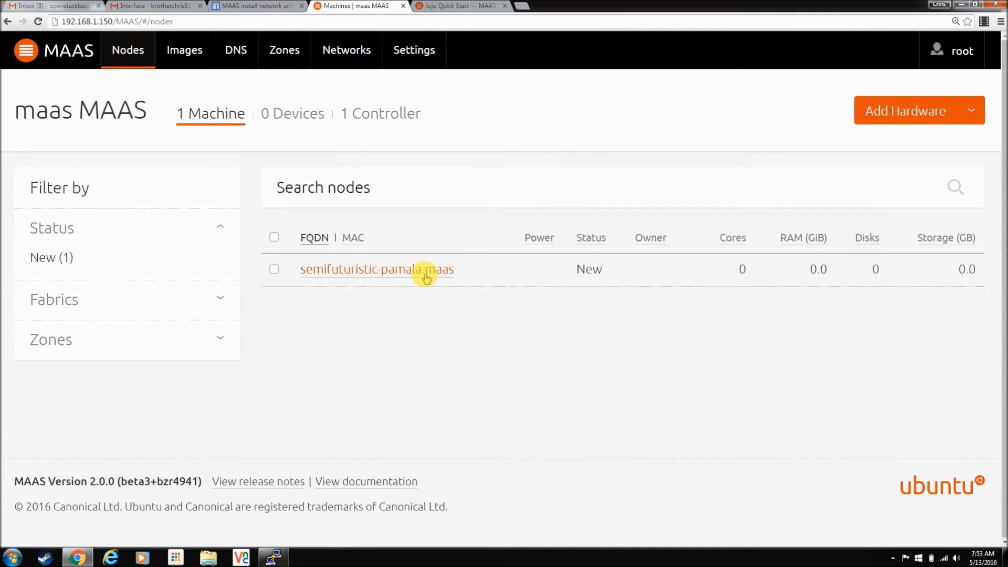
# Open semifuturistic-pamala.maas and choose Manual as its power type without saving.
pyautogui.click(377, 269)
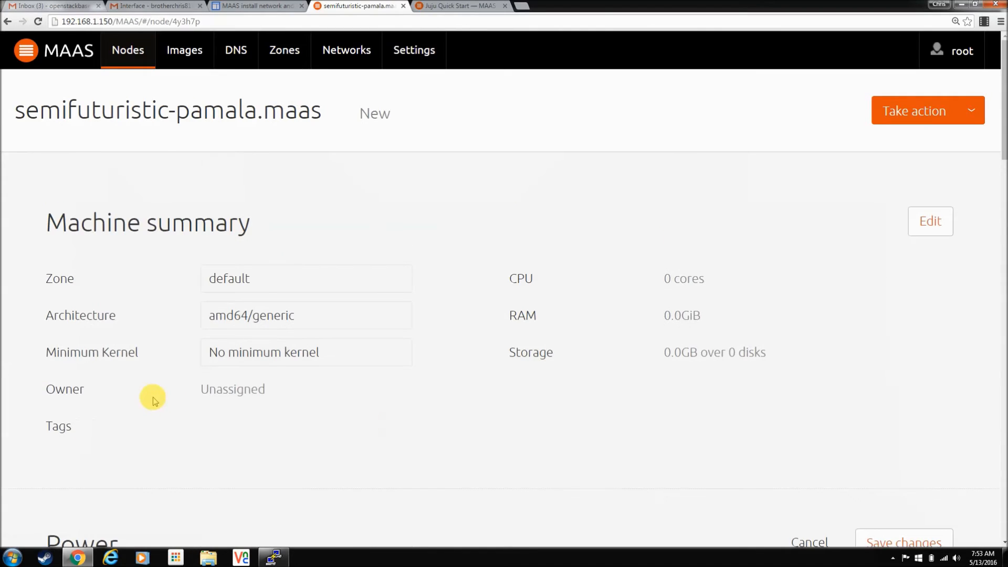
pyautogui.moveTo(347, 405)
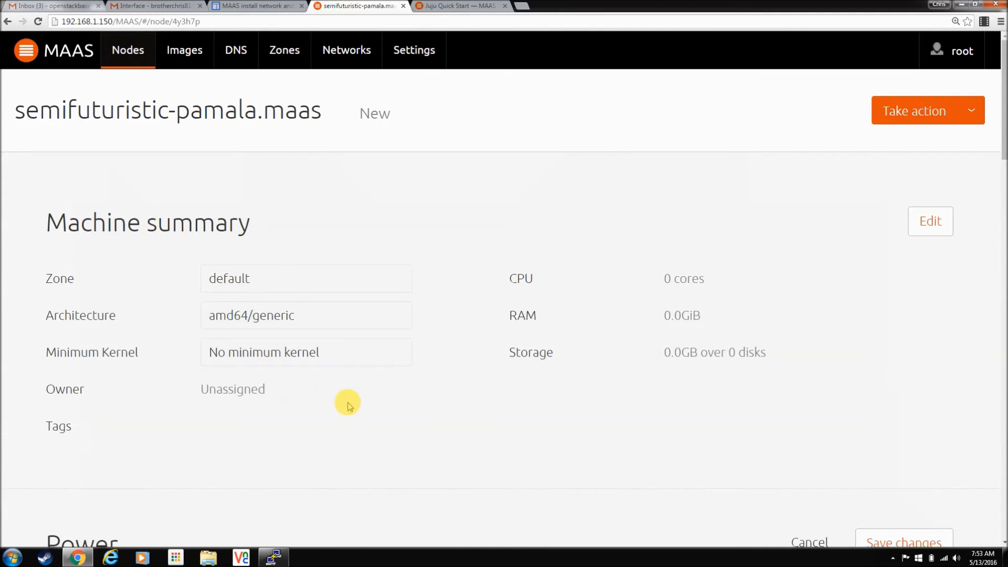
pyautogui.moveTo(466, 407)
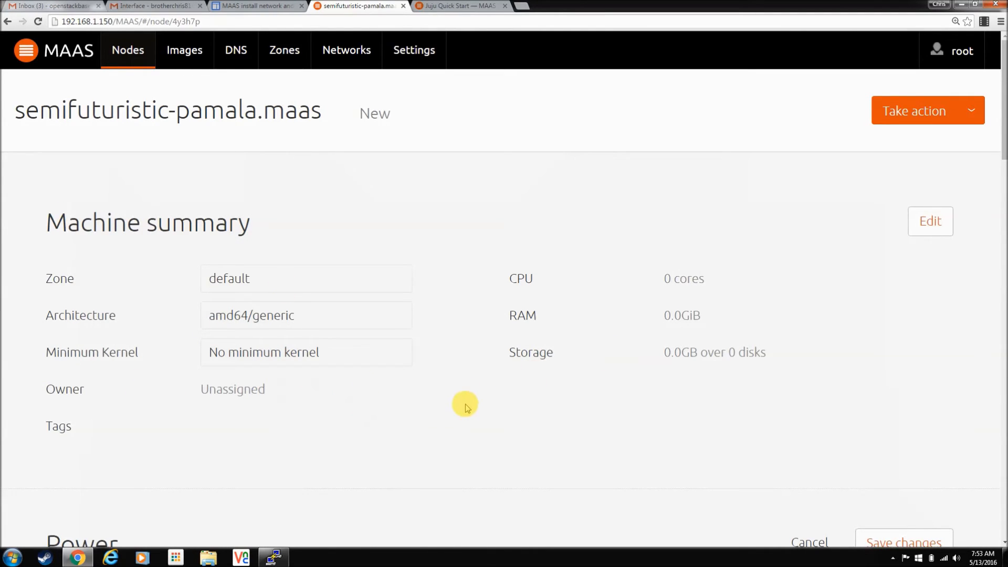
pyautogui.scroll(-3)
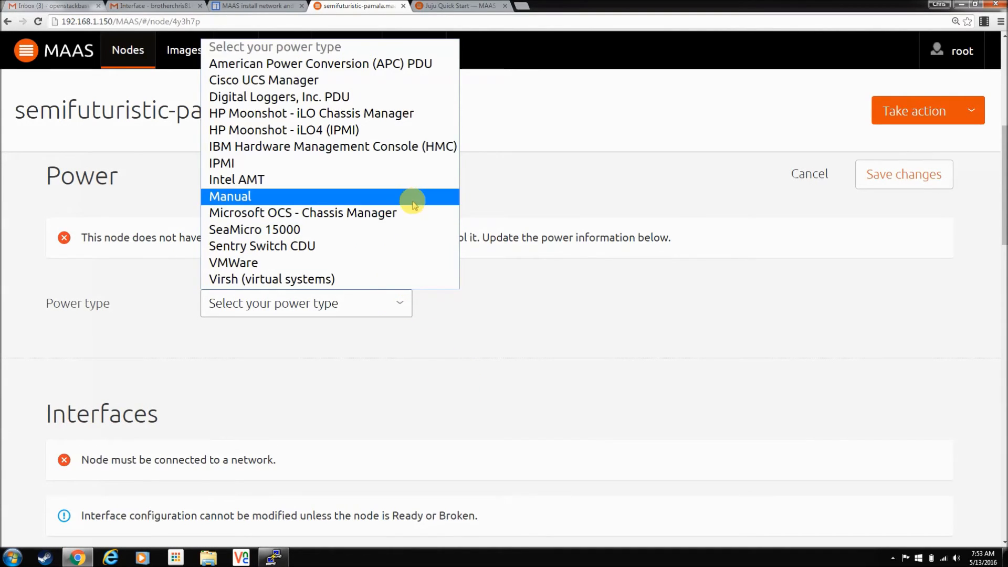
pyautogui.moveTo(421, 182)
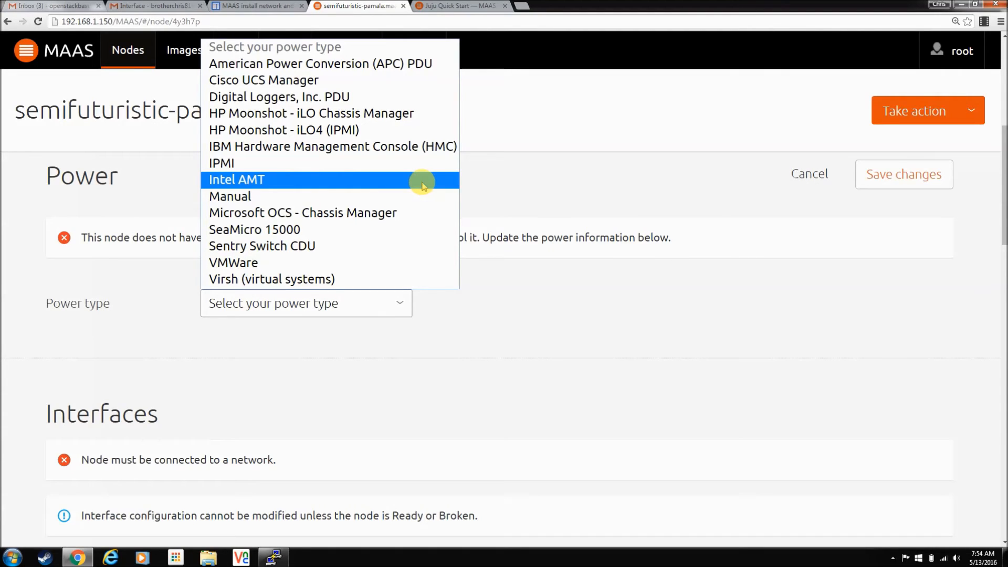
pyautogui.moveTo(417, 196)
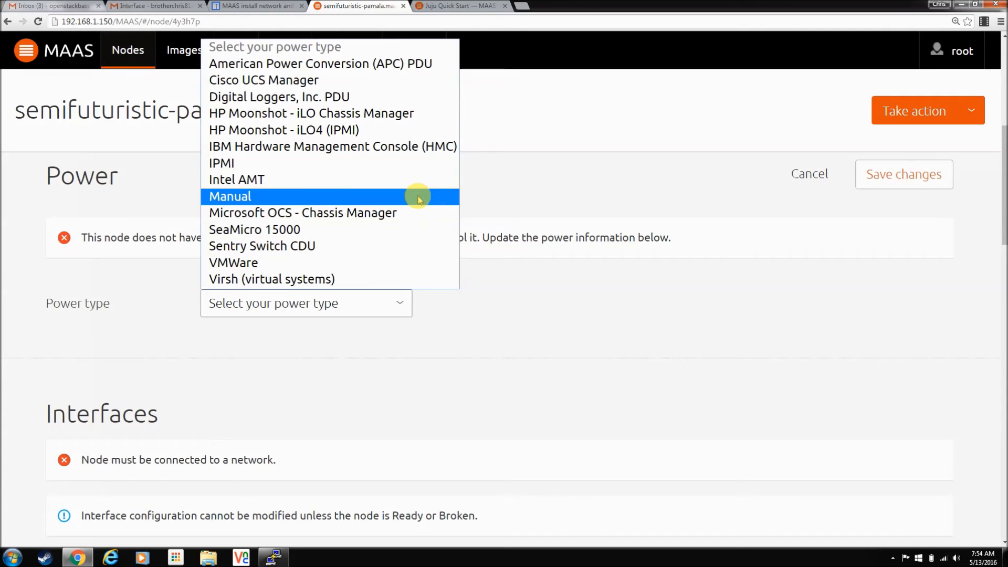
pyautogui.moveTo(416, 202)
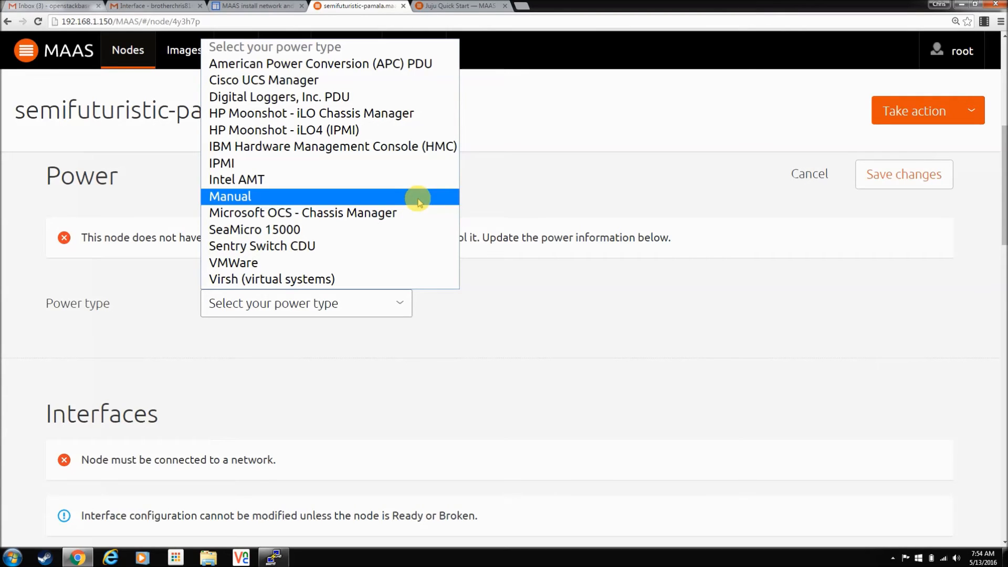
pyautogui.moveTo(422, 195)
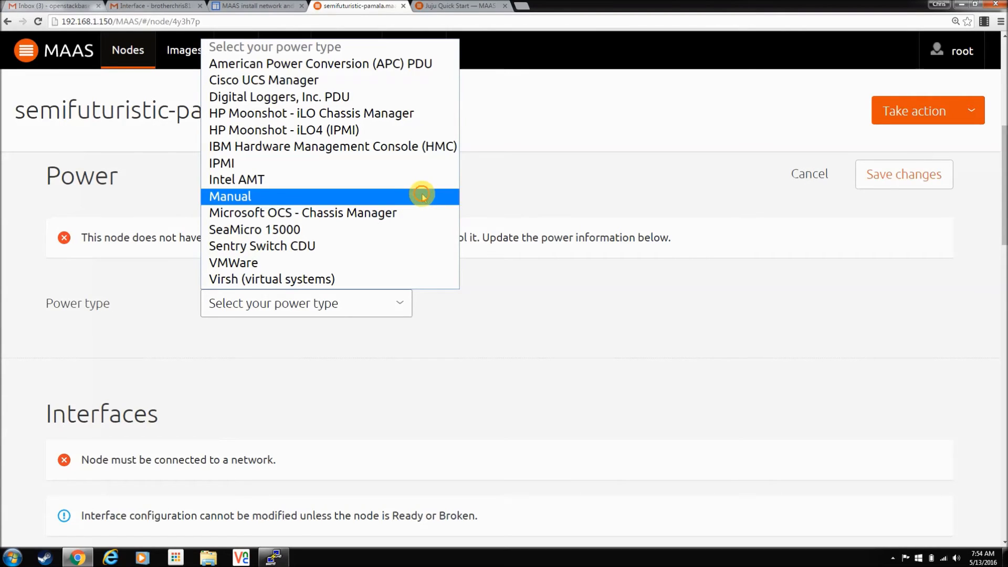
pyautogui.click(229, 196)
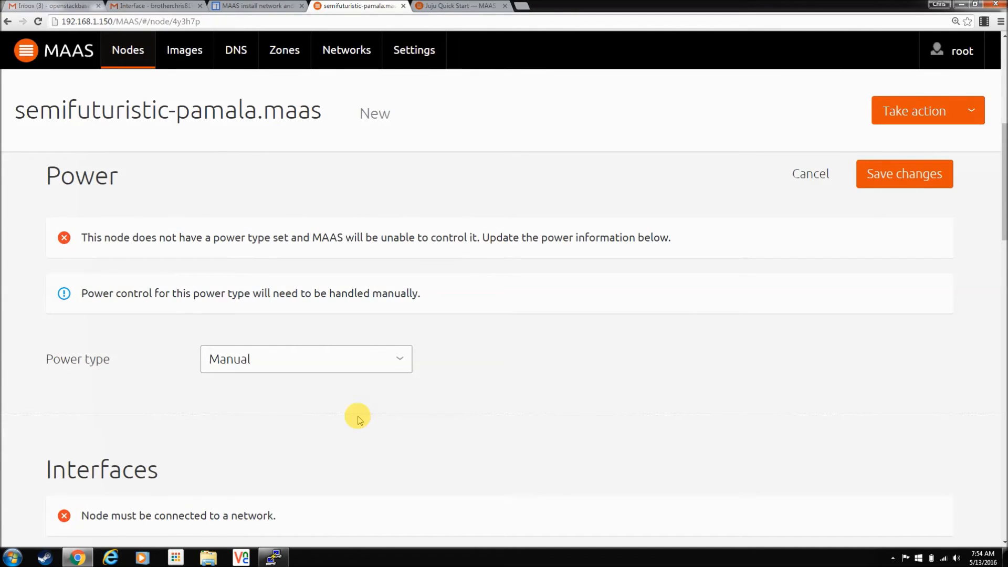
pyautogui.moveTo(359, 406)
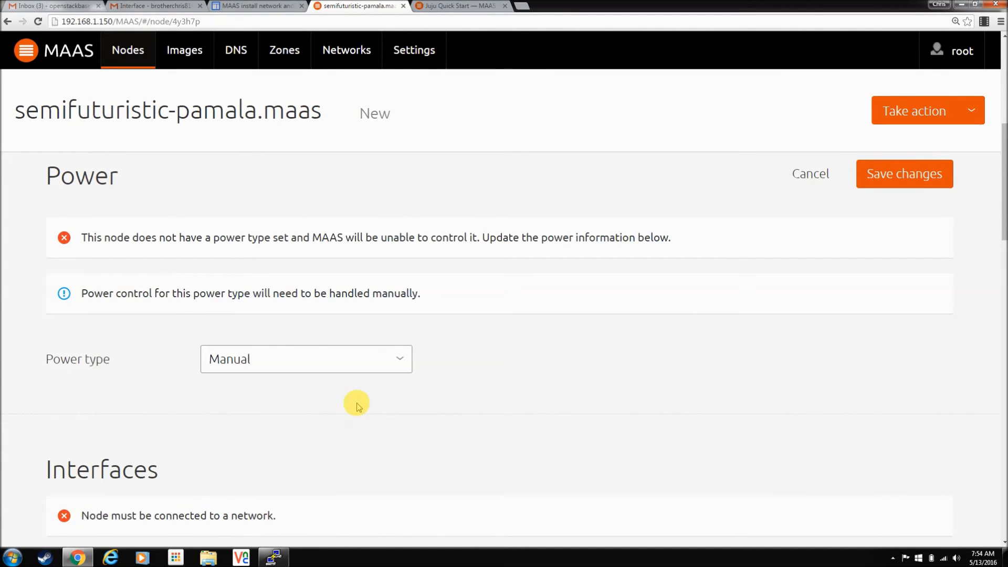
pyautogui.scroll(-3)
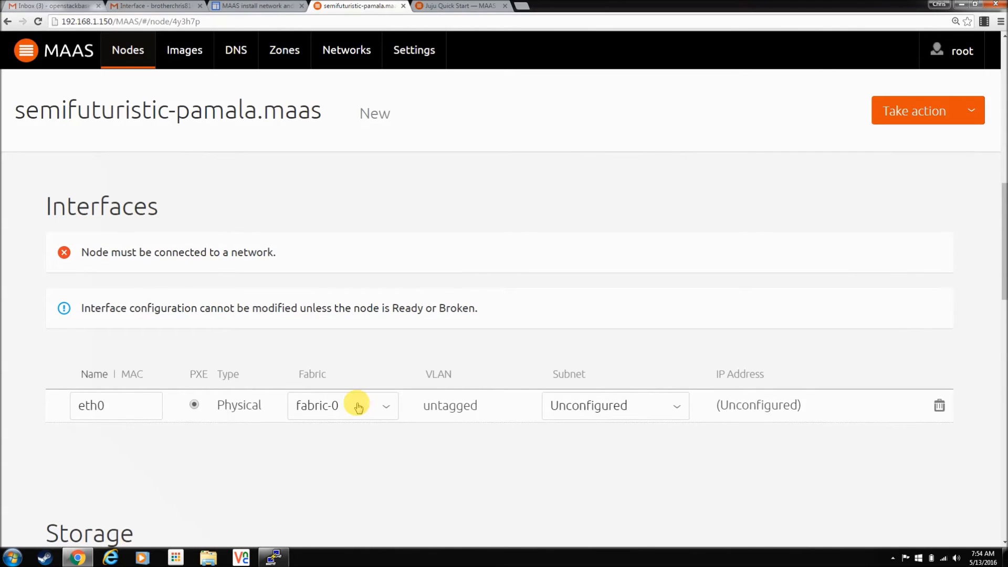
pyautogui.scroll(3)
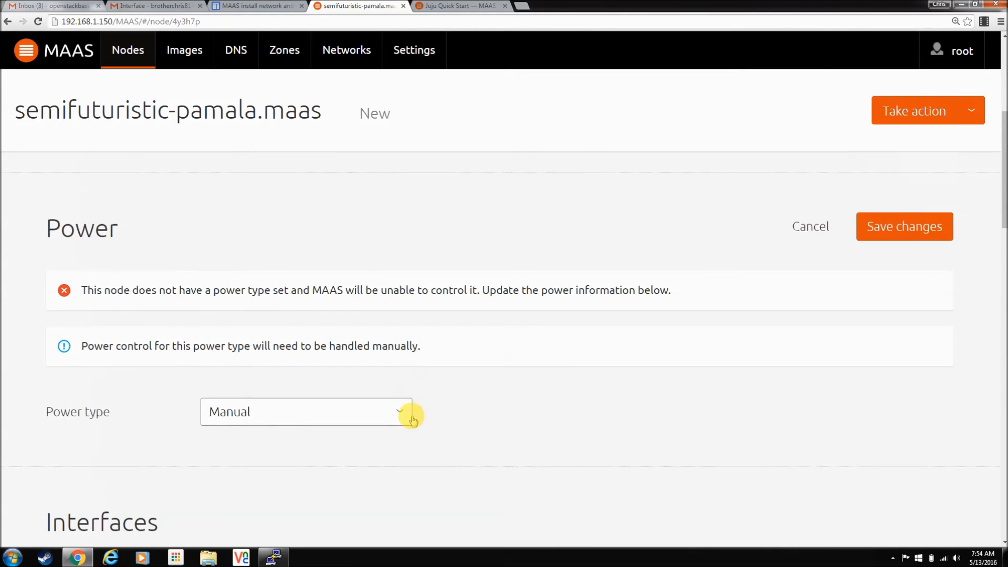
pyautogui.click(902, 226)
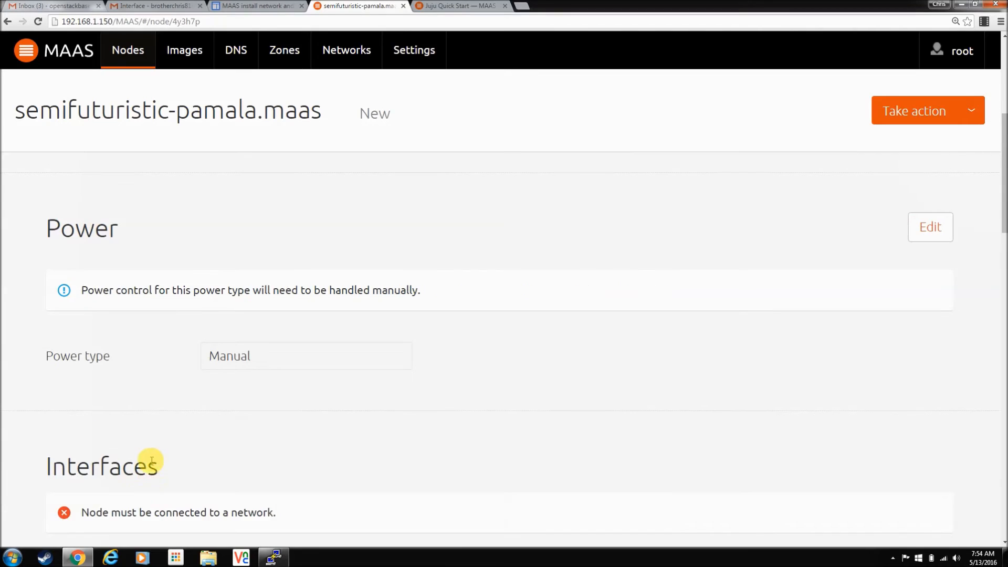
pyautogui.scroll(-3)
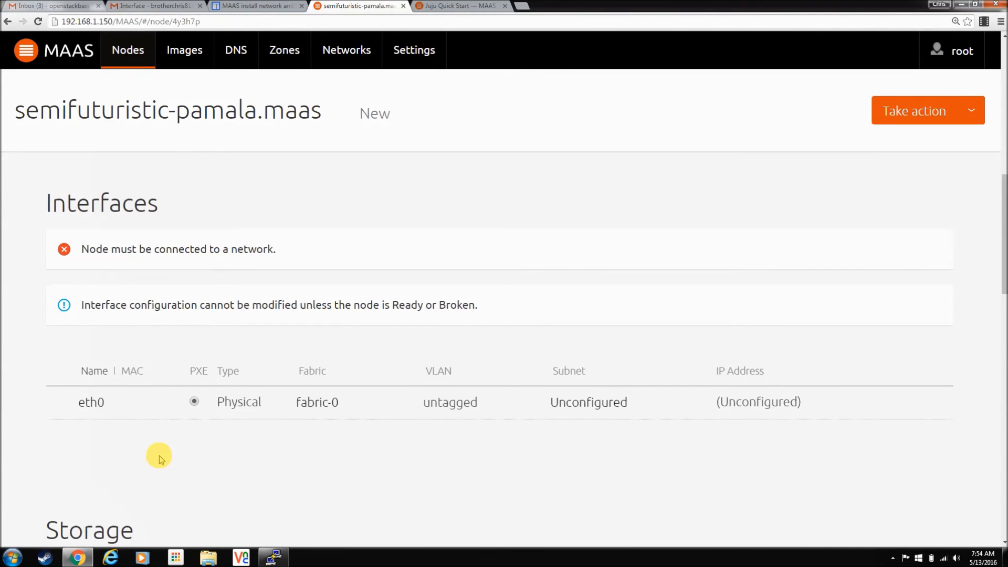
pyautogui.scroll(-3)
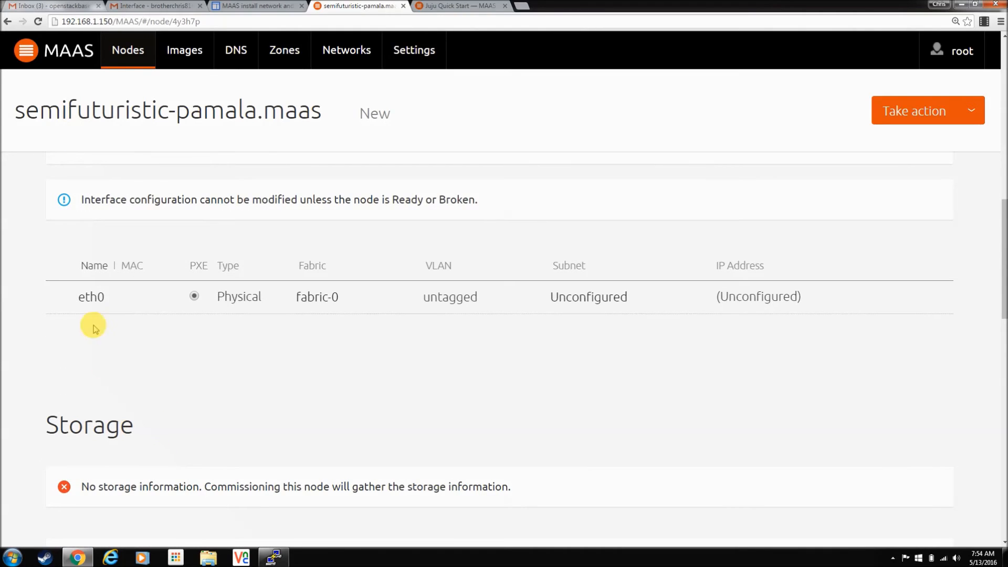
pyautogui.click(91, 296)
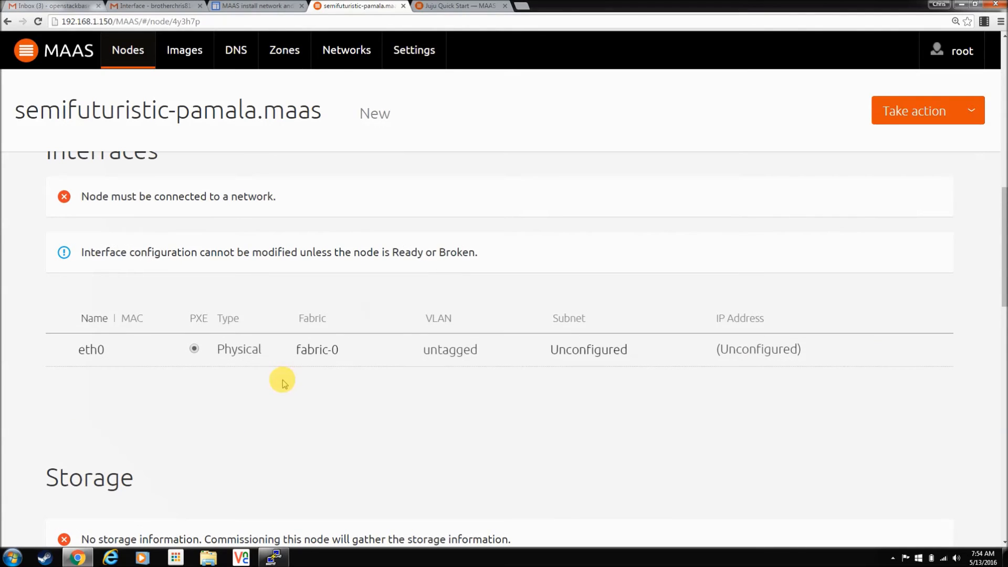
pyautogui.moveTo(195, 277)
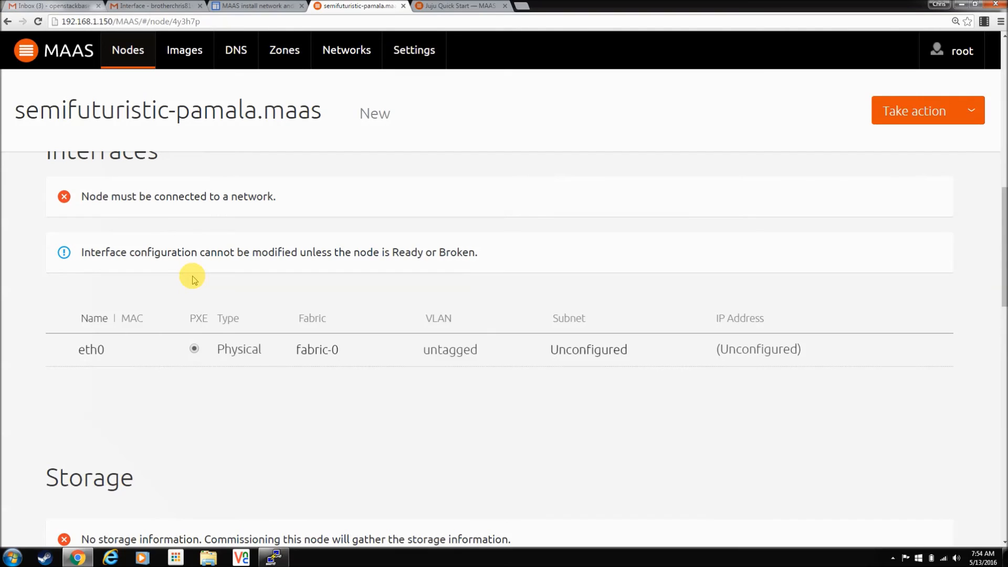
pyautogui.moveTo(267, 404)
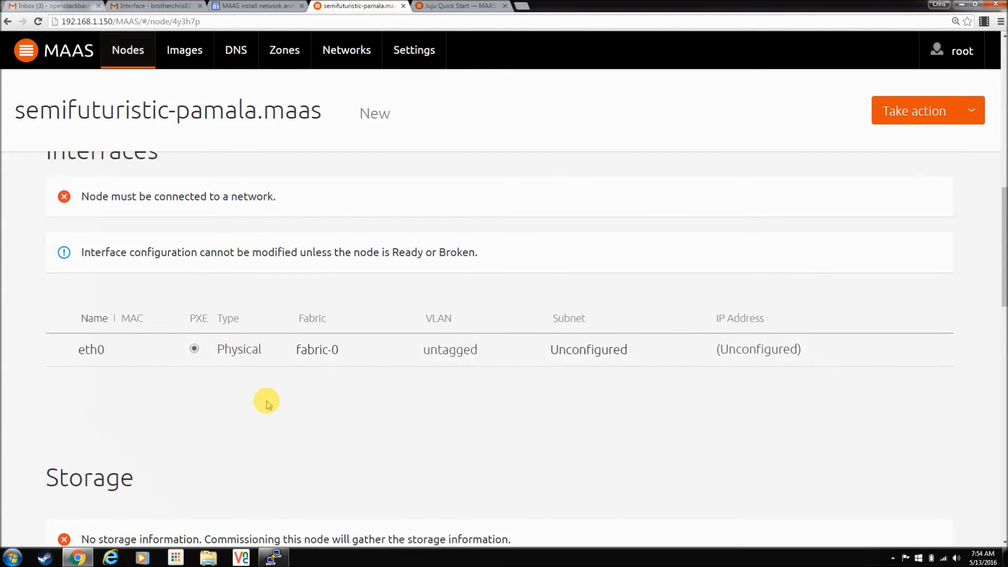
pyautogui.scroll(-3)
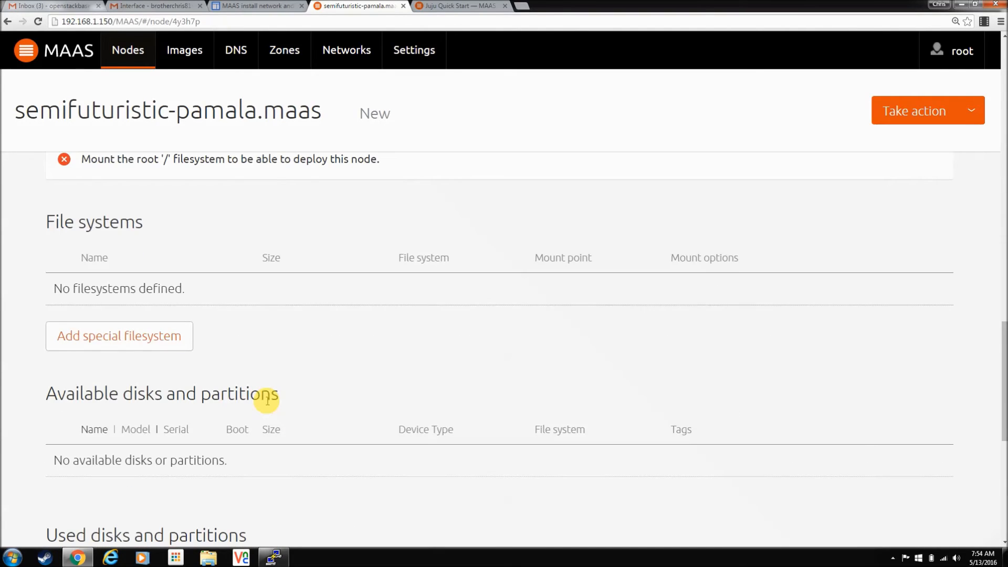
pyautogui.scroll(-3)
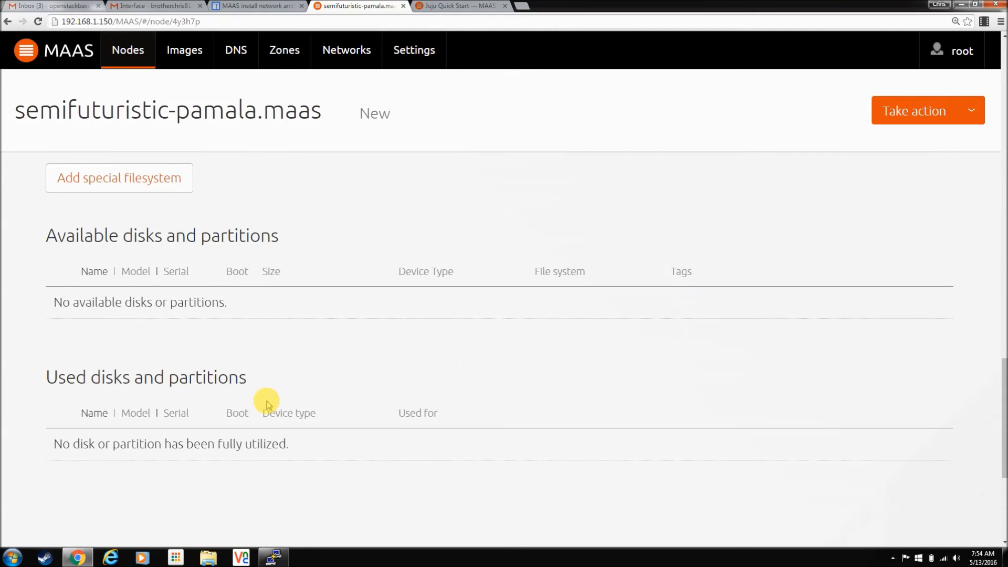
pyautogui.scroll(-3)
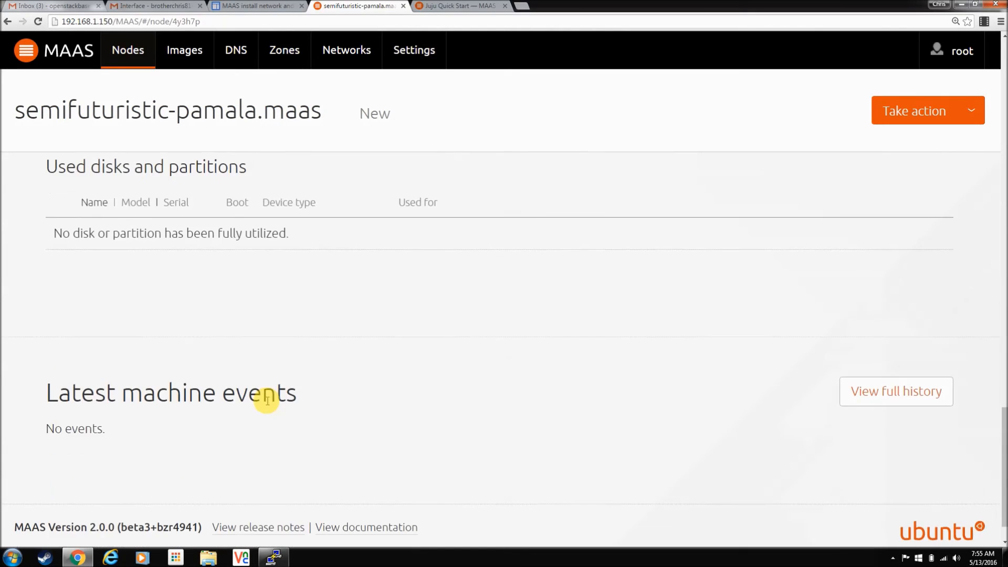
pyautogui.scroll(3)
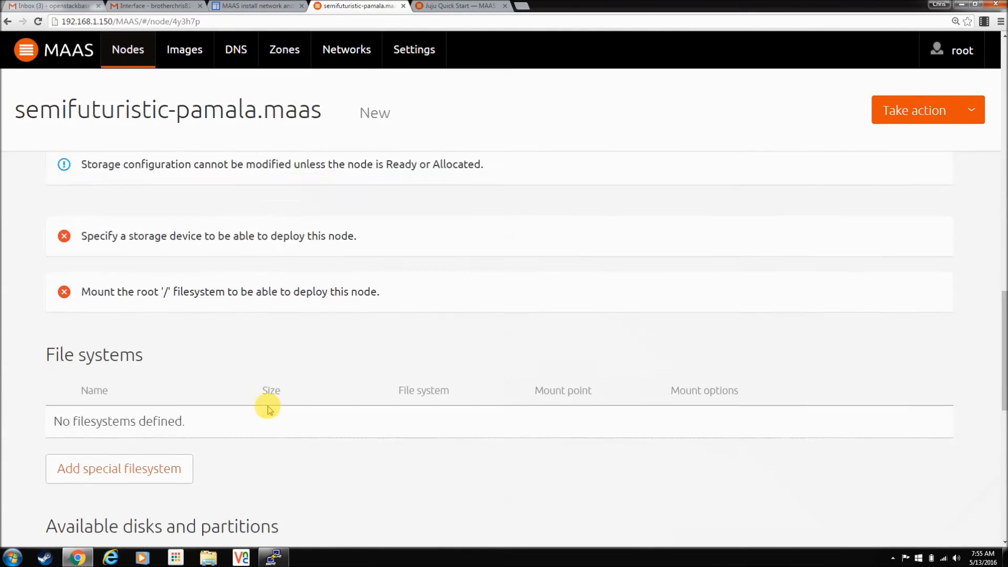
pyautogui.scroll(3)
pyautogui.write('node')
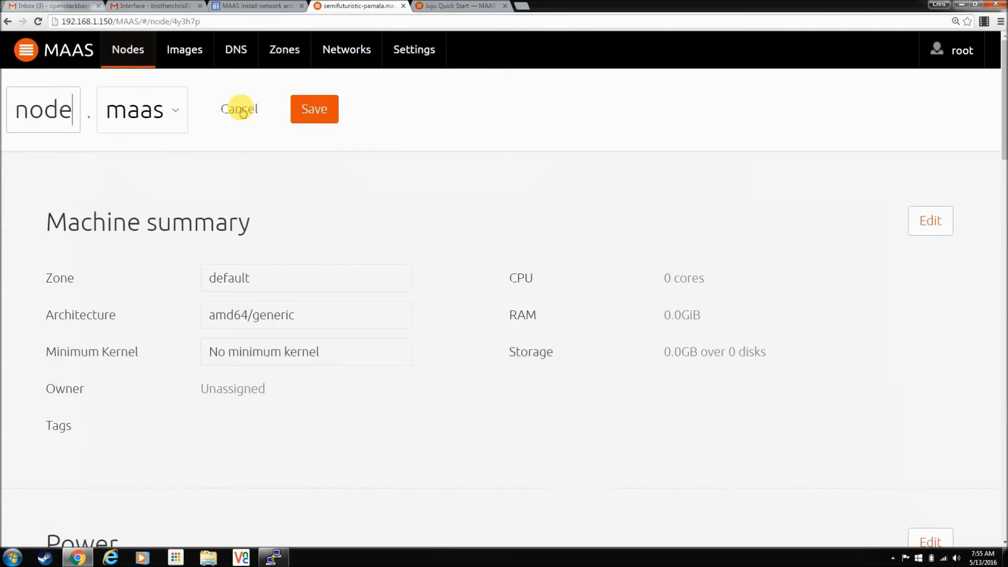
# Enter 1780 after 'node' and save the hostname as node1780.maas.
pyautogui.write('1780')
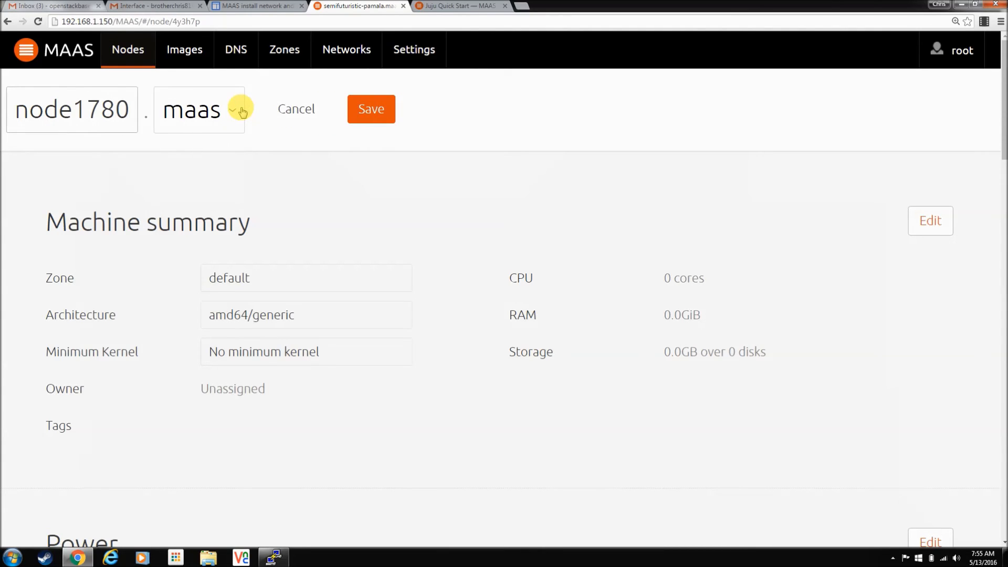
pyautogui.click(370, 109)
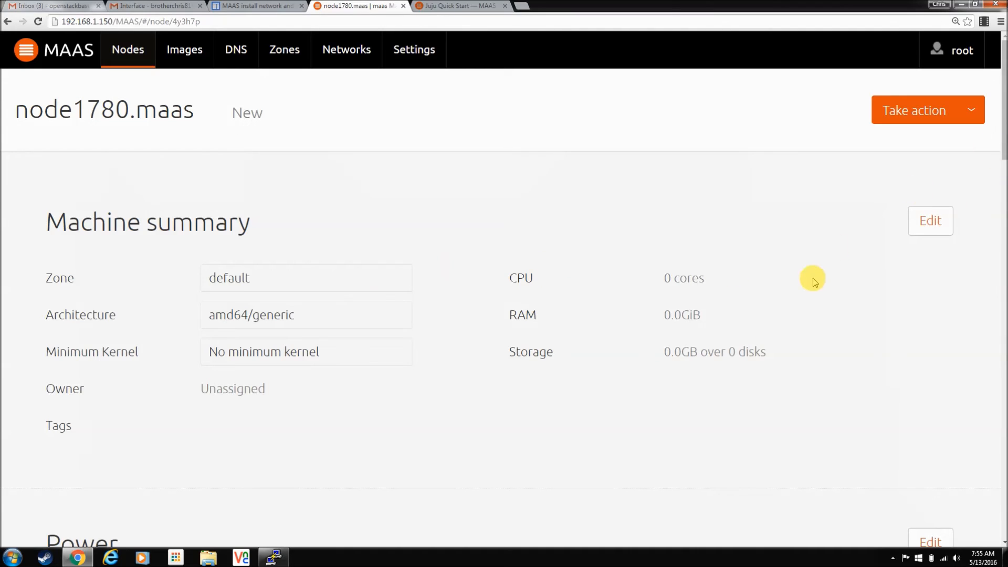
pyautogui.scroll(-3)
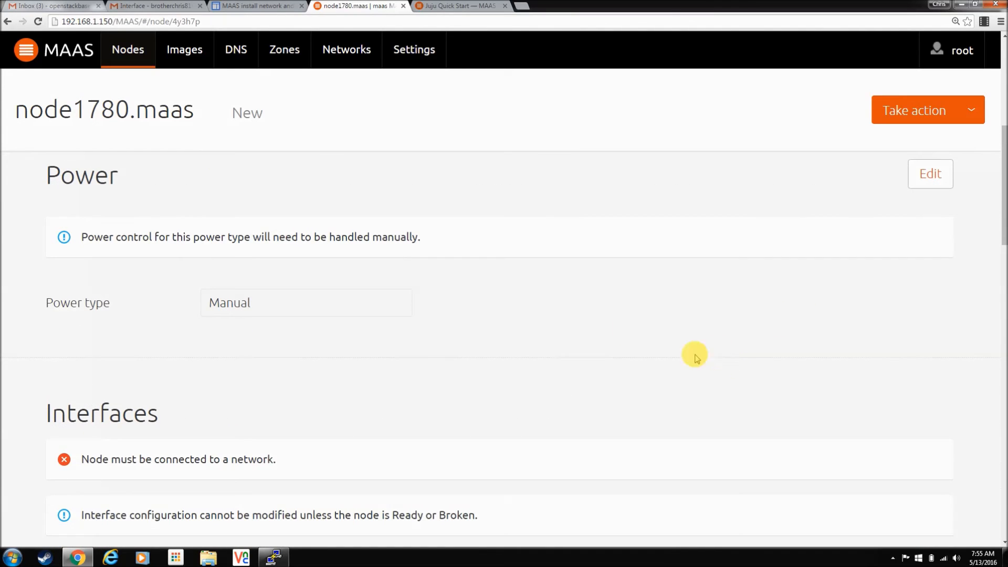
pyautogui.moveTo(299, 319)
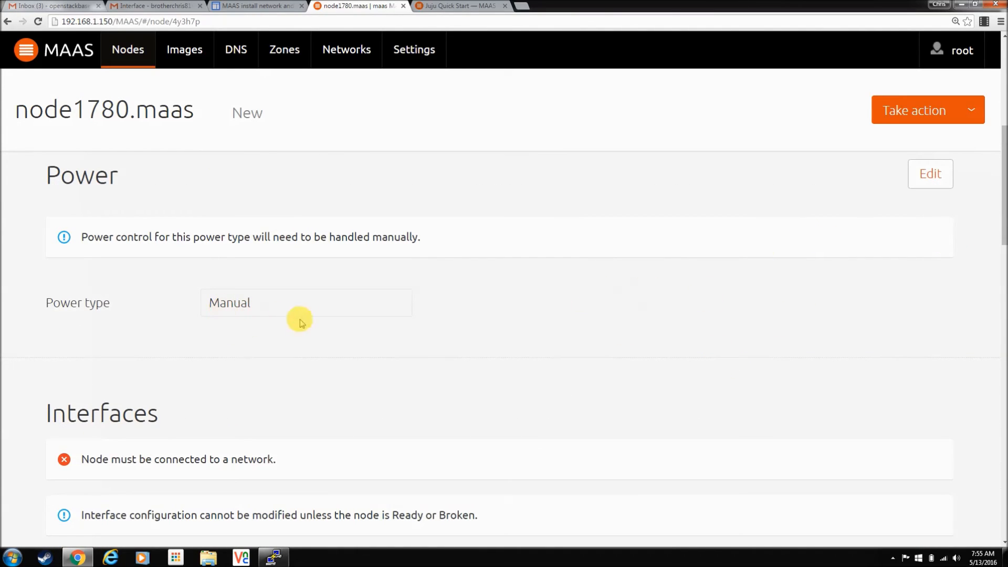
pyautogui.click(930, 174)
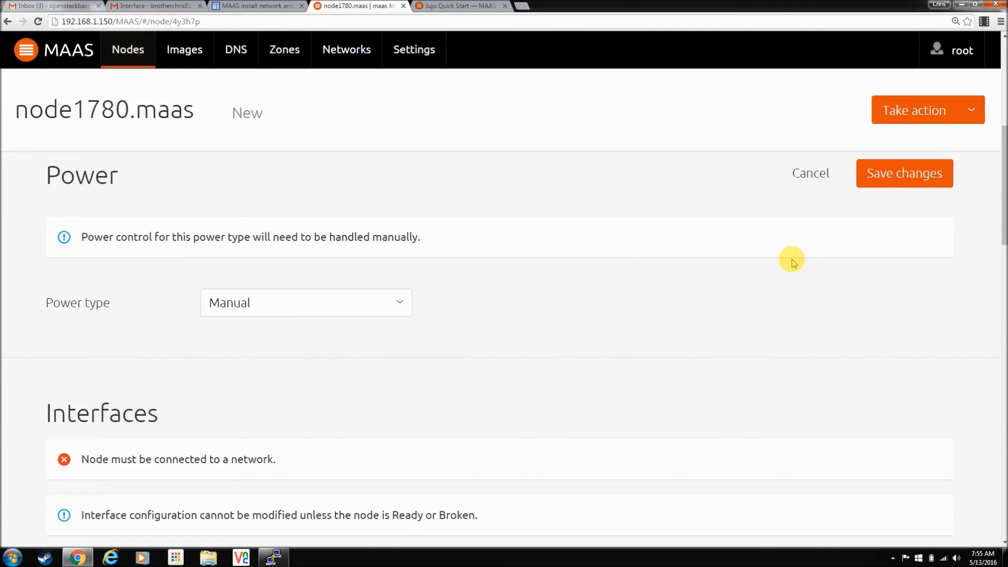
pyautogui.click(305, 303)
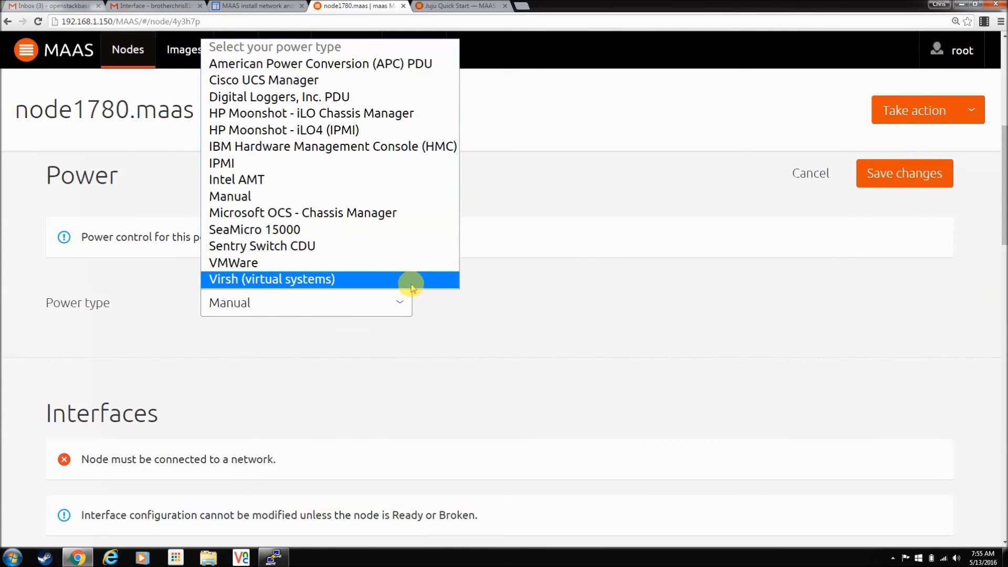
pyautogui.moveTo(382, 63)
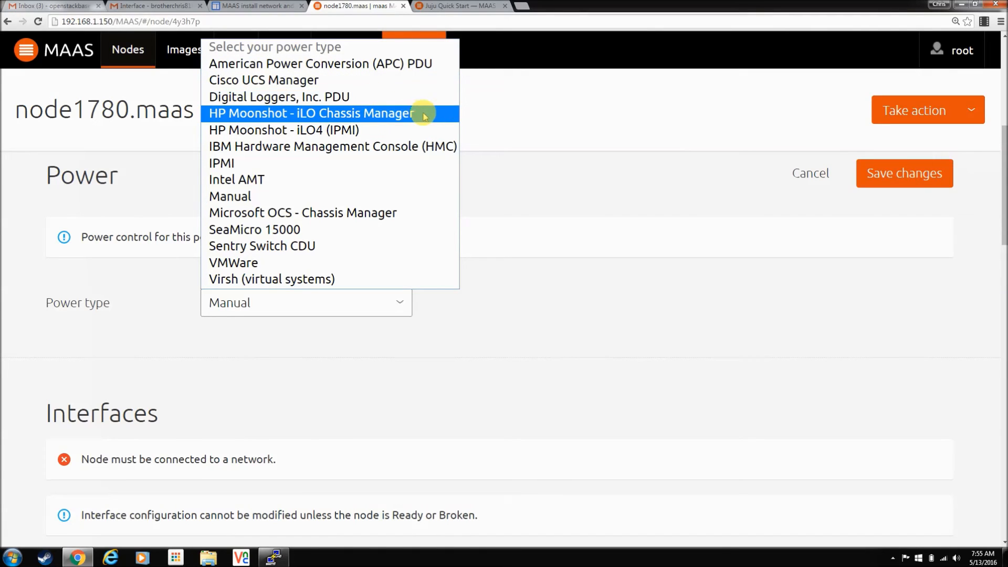
pyautogui.moveTo(440, 117)
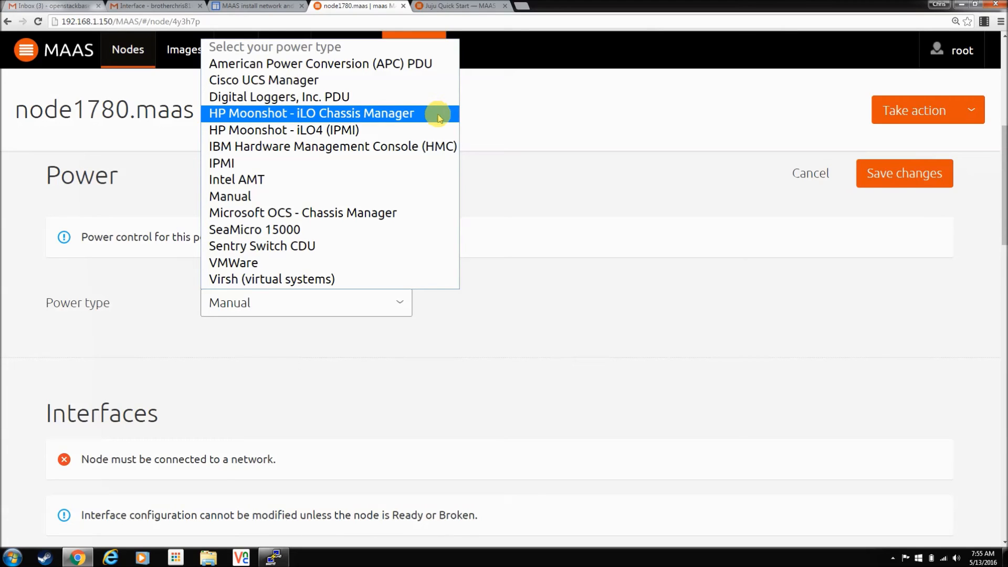
pyautogui.click(595, 335)
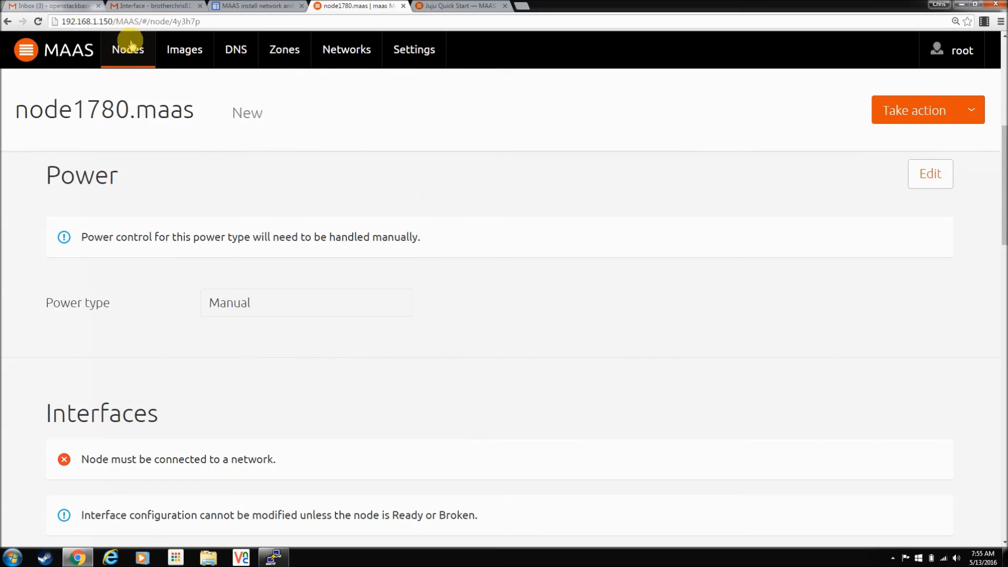
# Open unending-era.maas from the machines list and rename it to node2780.maas.
pyautogui.click(127, 50)
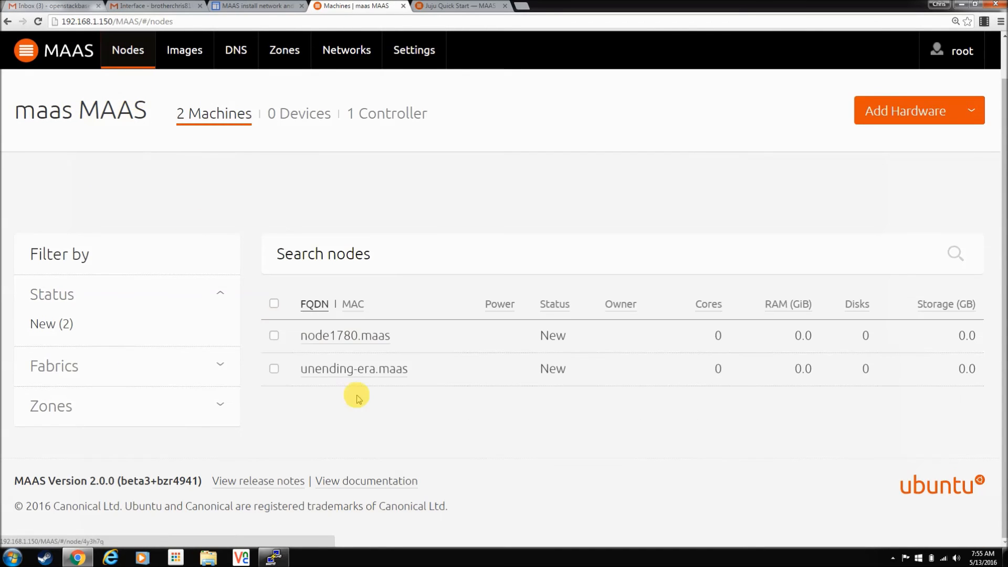
pyautogui.click(353, 368)
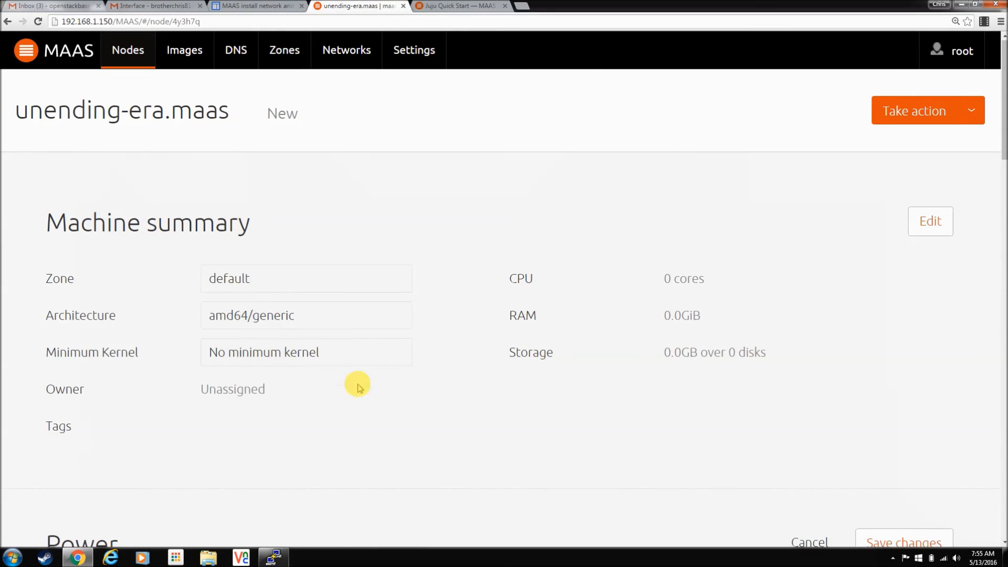
pyautogui.click(121, 110)
pyautogui.write('node')
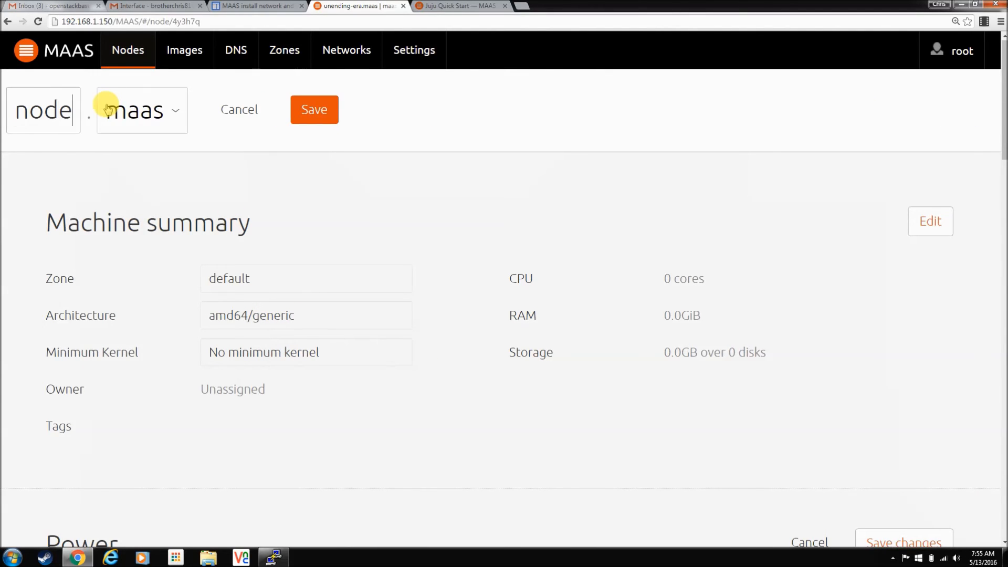
pyautogui.write('2')
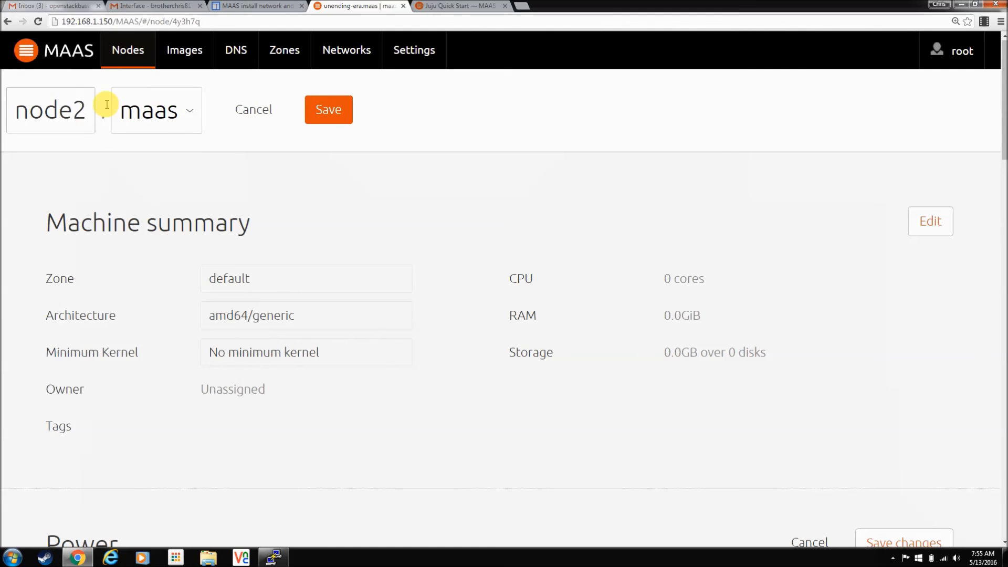
pyautogui.write('780')
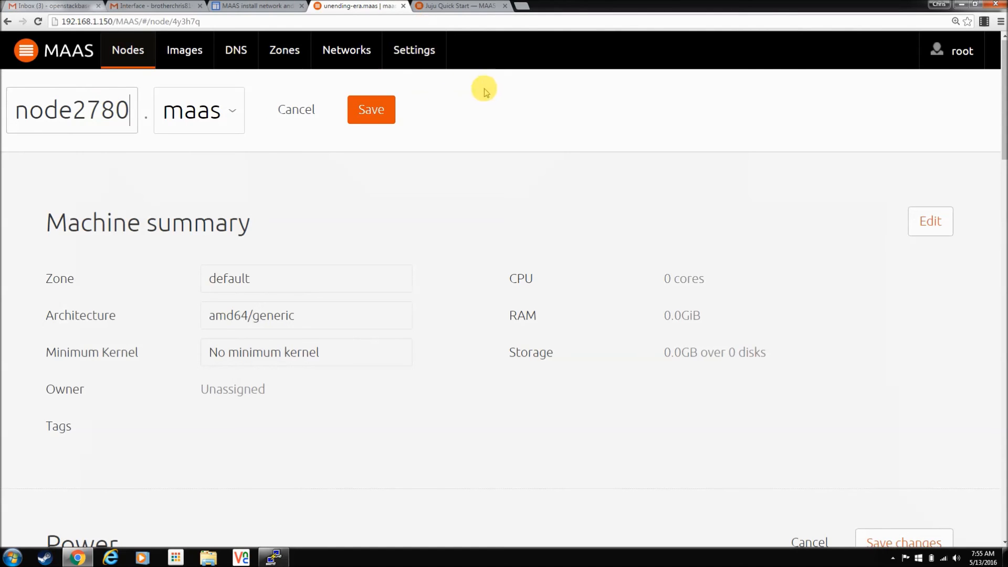
pyautogui.click(371, 109)
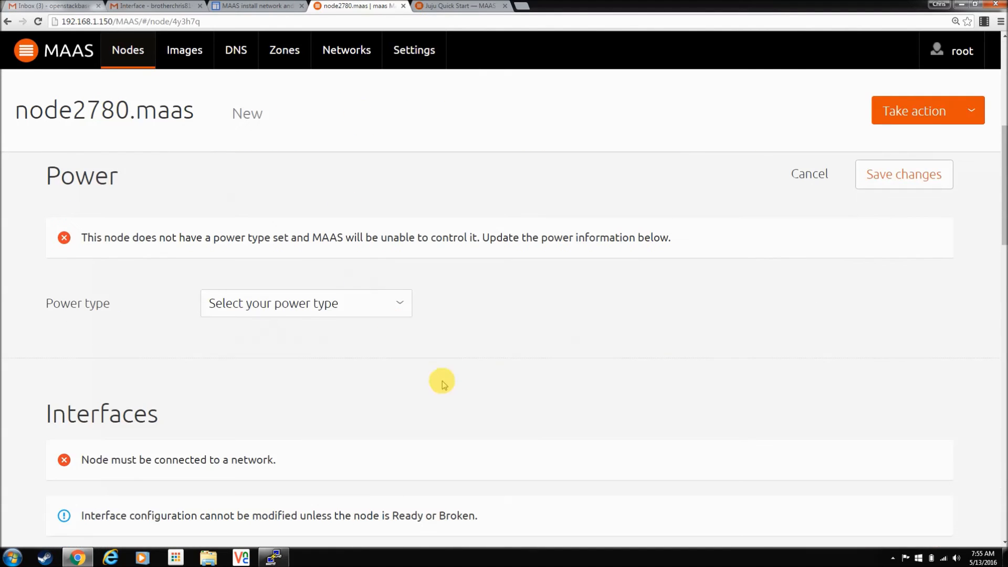
# Set node2780.maas's power type to Manual and return to the machines list.
pyautogui.click(305, 302)
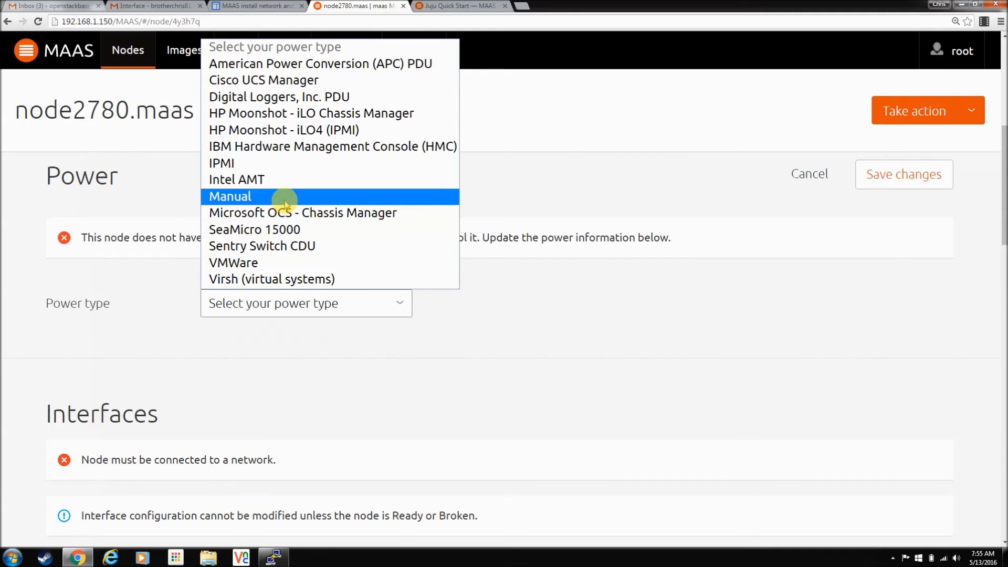
pyautogui.click(229, 196)
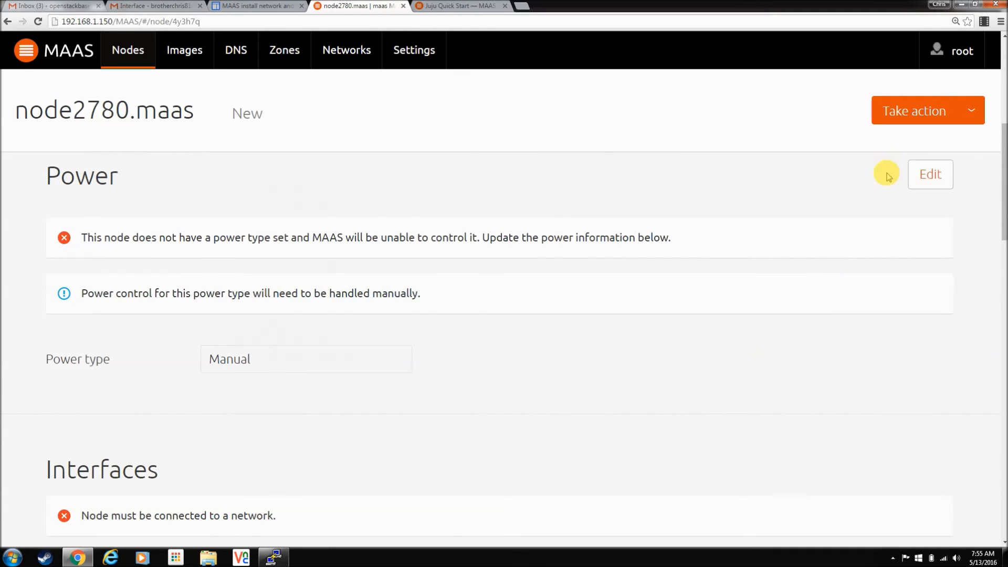
pyautogui.click(127, 50)
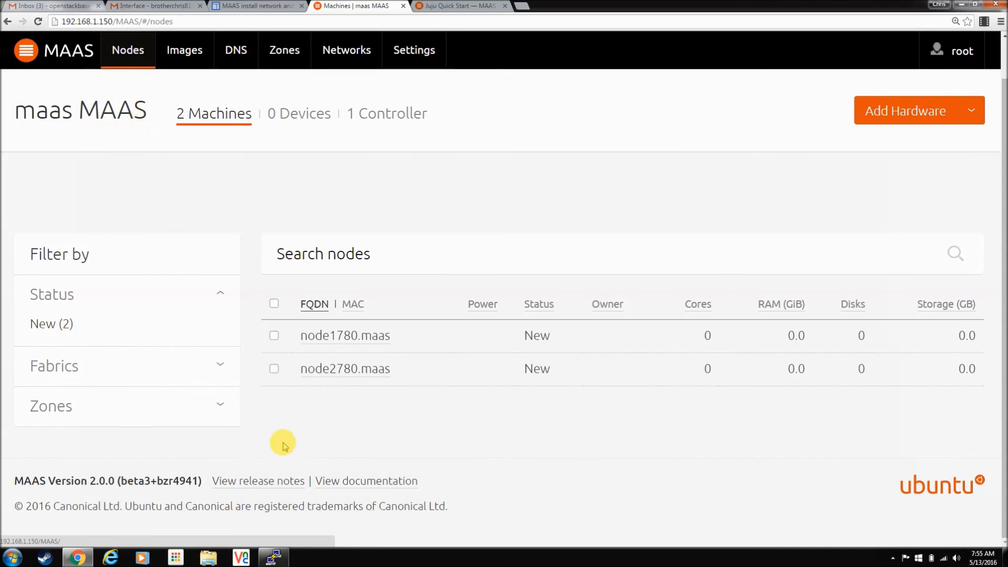
pyautogui.click(274, 335)
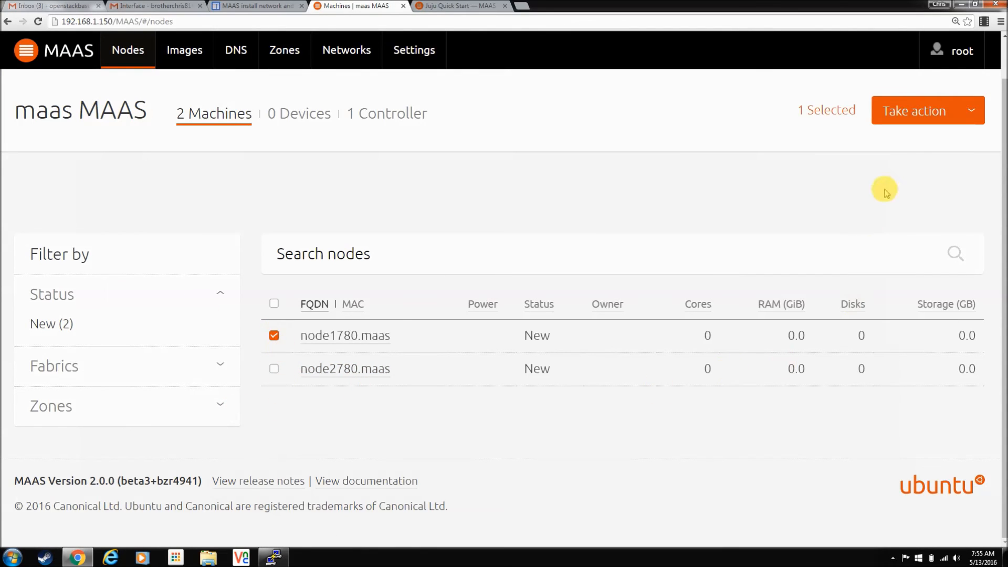
pyautogui.click(925, 110)
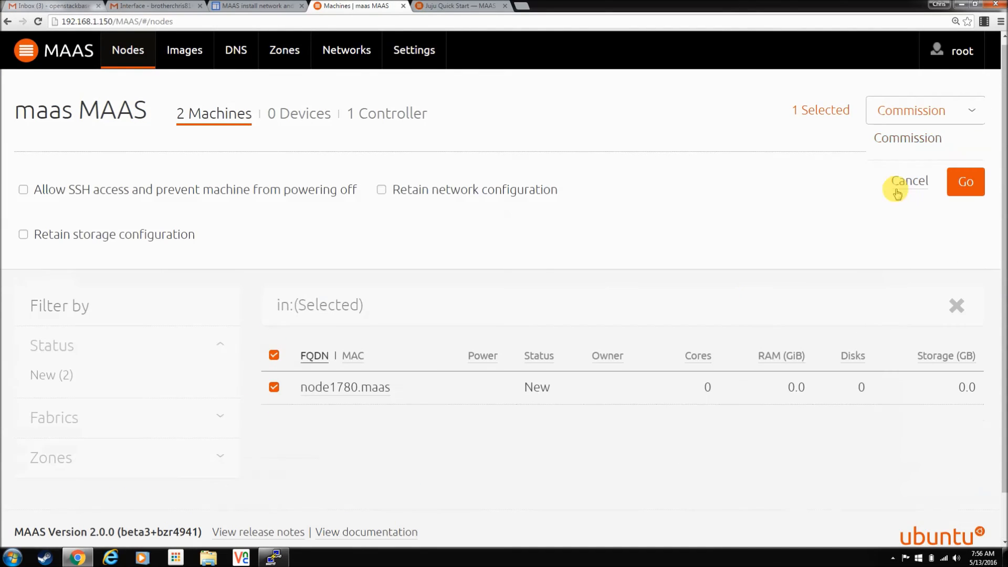
pyautogui.click(908, 181)
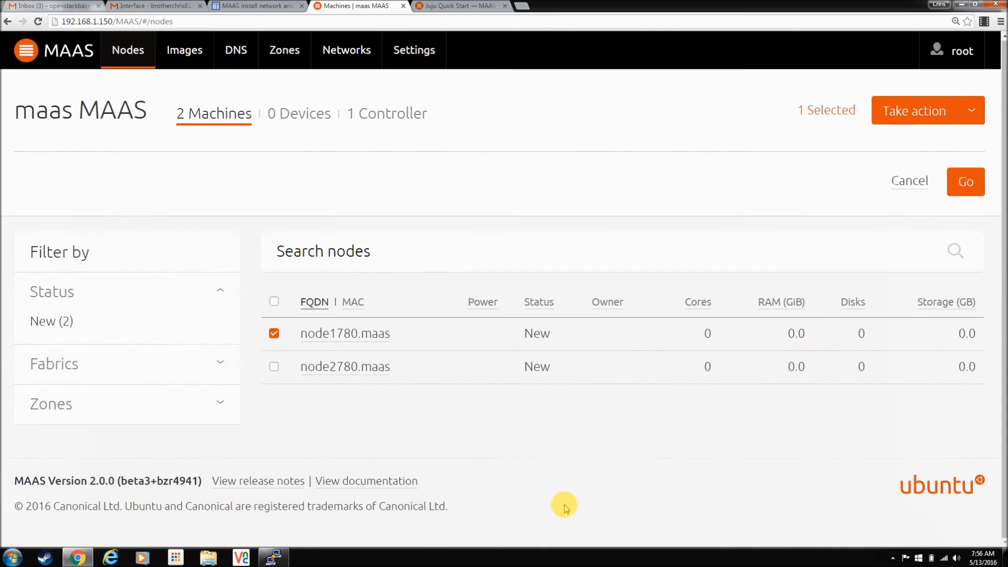
pyautogui.click(964, 181)
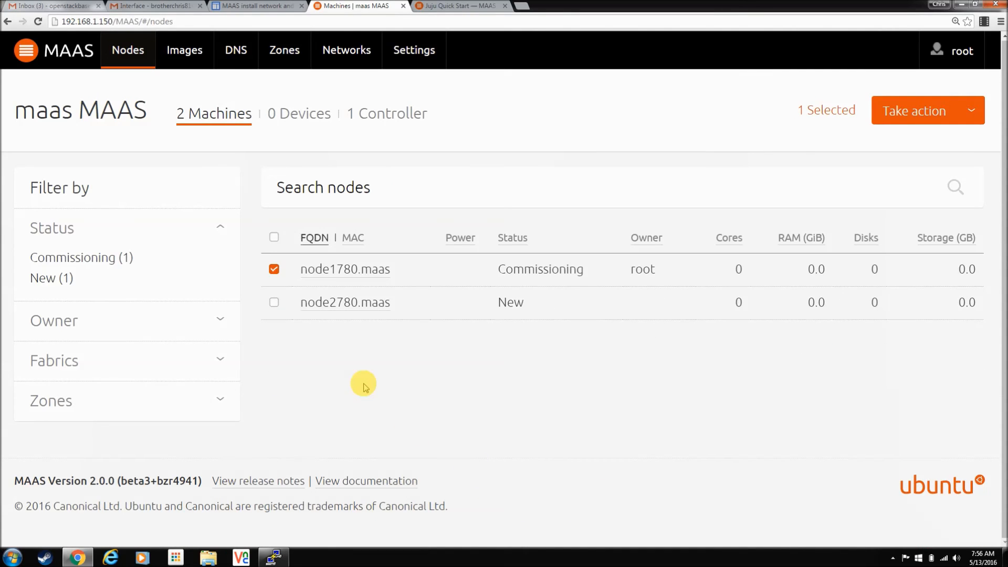
pyautogui.moveTo(356, 397)
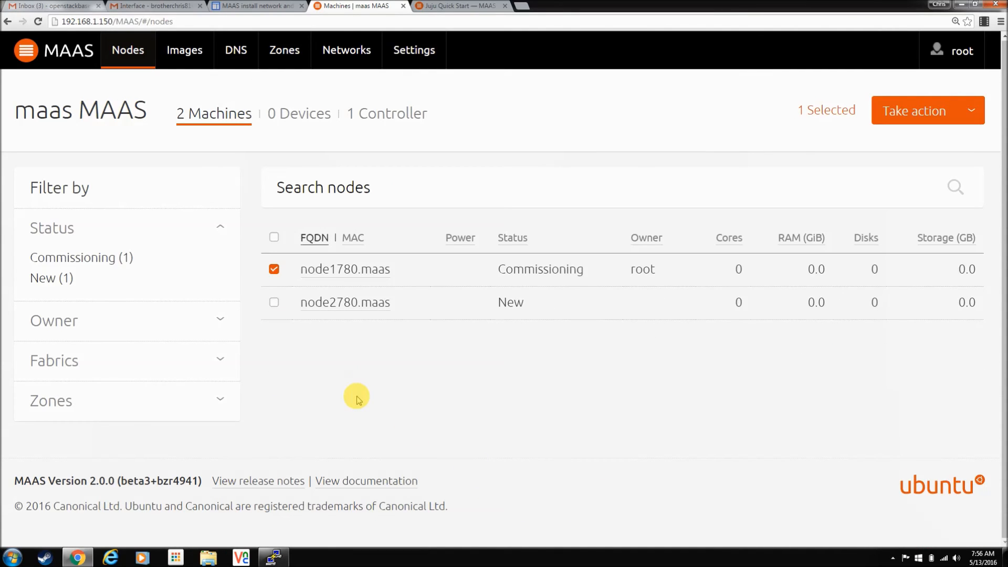
pyautogui.moveTo(379, 384)
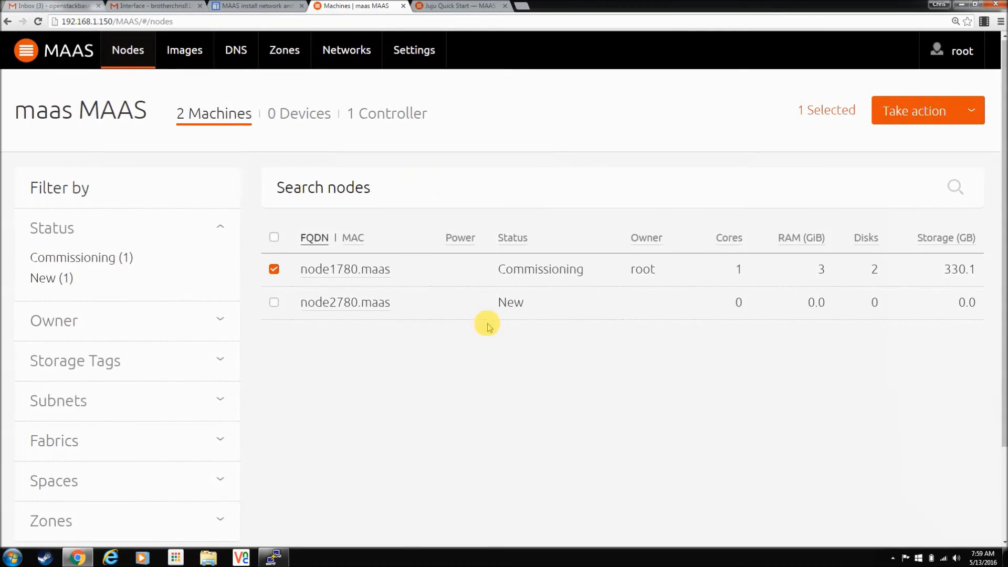
# Wait on the Nodes list while node1780.maas commissions to Ready with 1 core, 3 GiB, 330.1 GB.
pyautogui.click(892, 557)
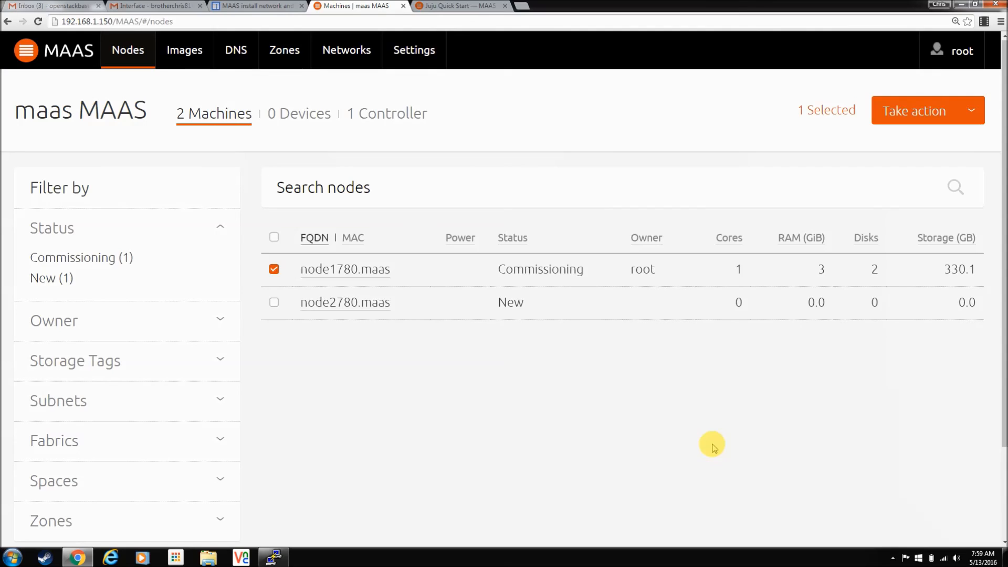
pyautogui.moveTo(678, 380)
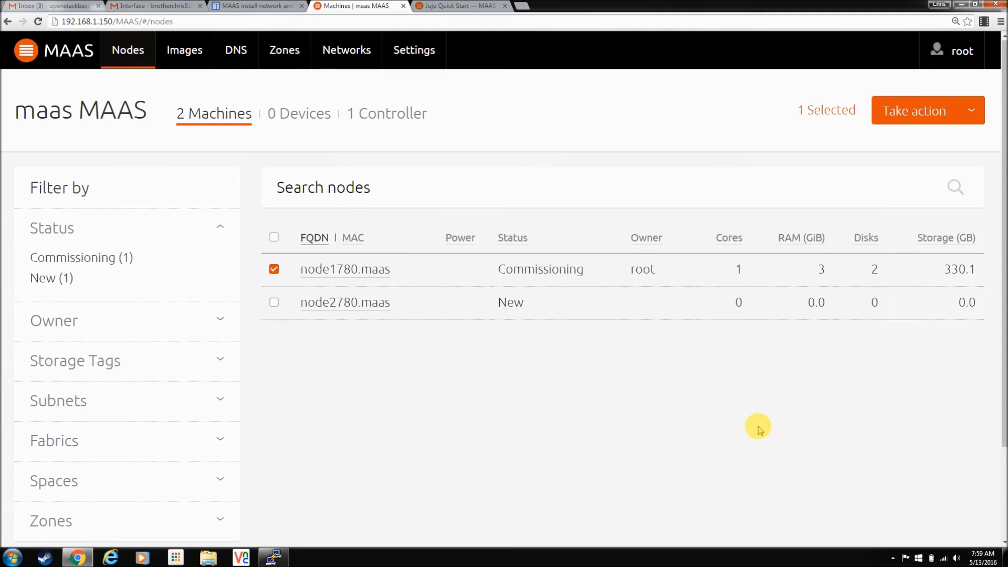
pyautogui.moveTo(665, 394)
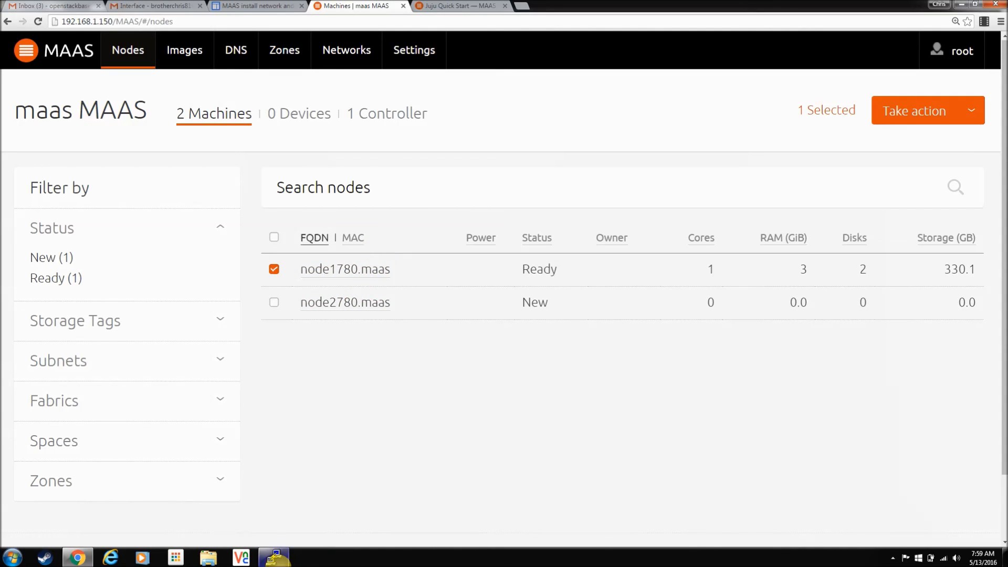
pyautogui.moveTo(274, 556)
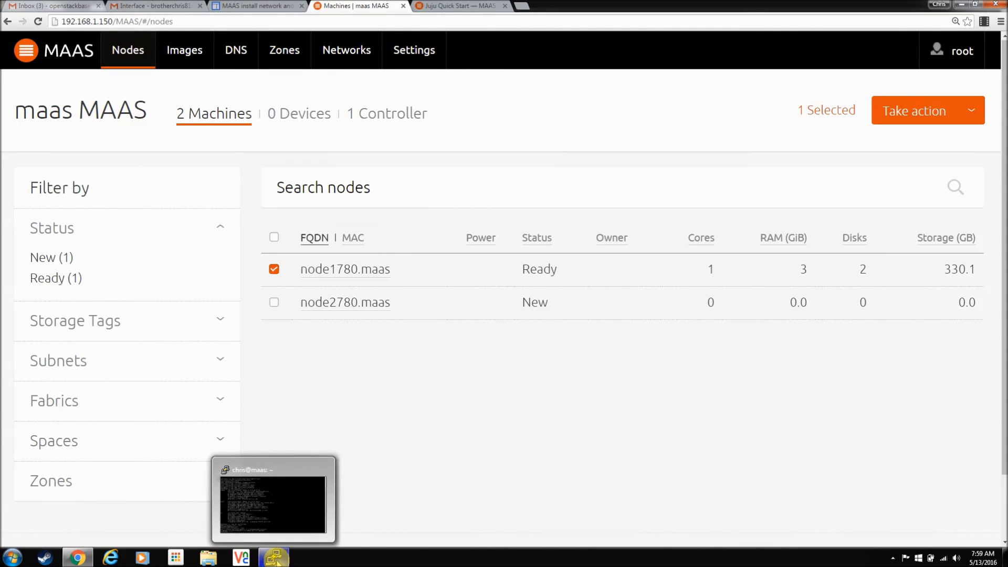
pyautogui.moveTo(344, 269)
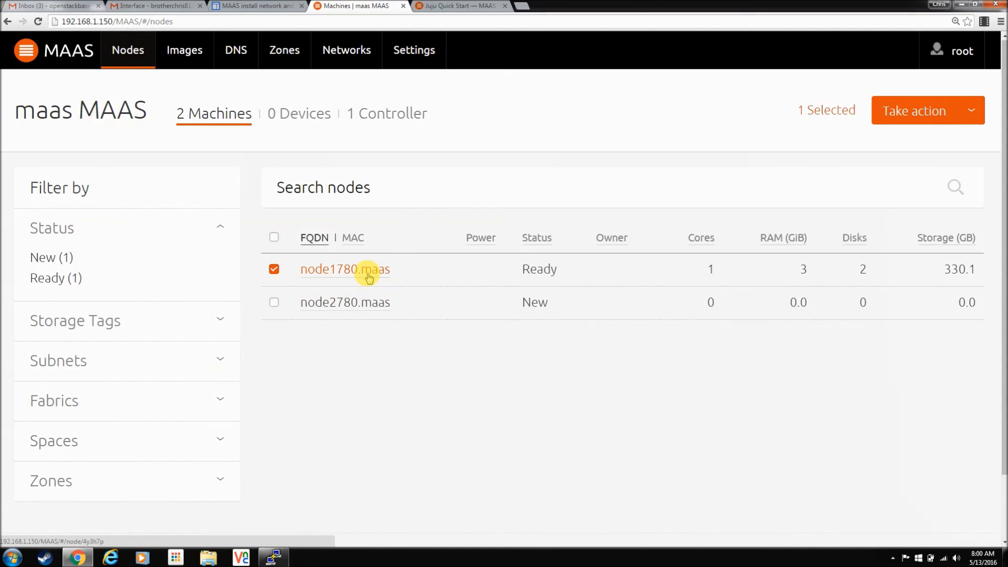
# Open node1780.maas and scroll through its Ready summary, interfaces, storage, events and lshw commissioning output.
pyautogui.click(344, 268)
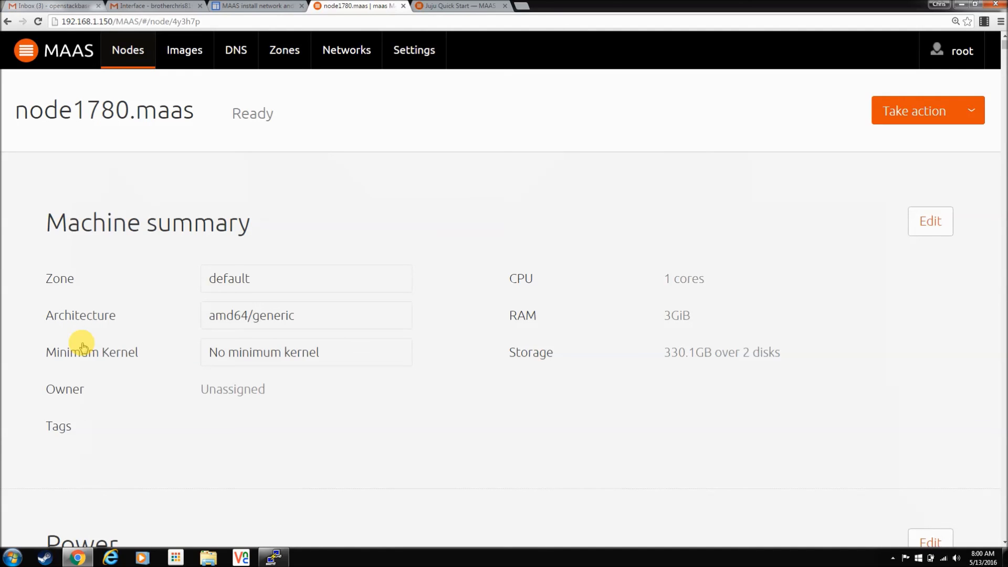
pyautogui.scroll(-3)
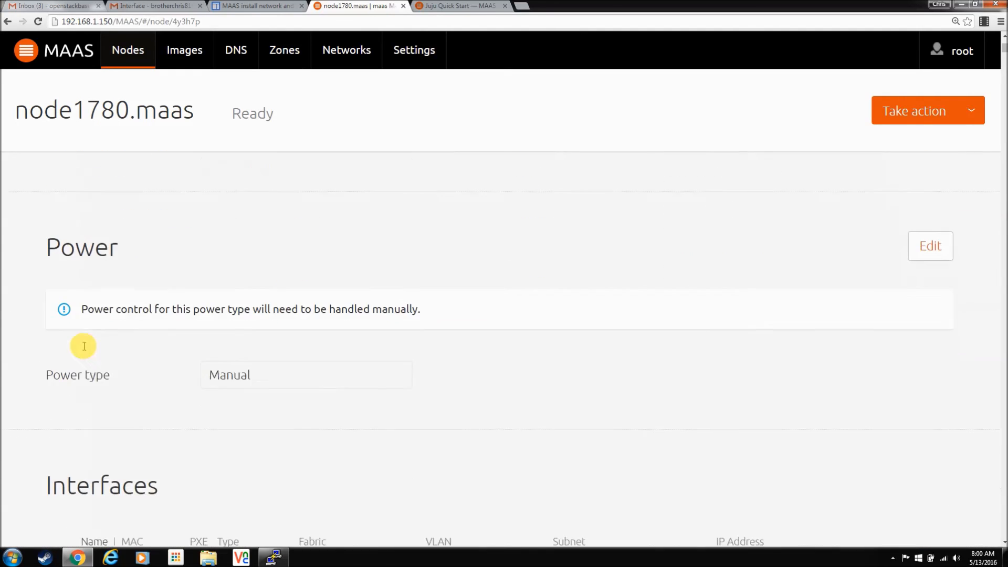
pyautogui.scroll(-3)
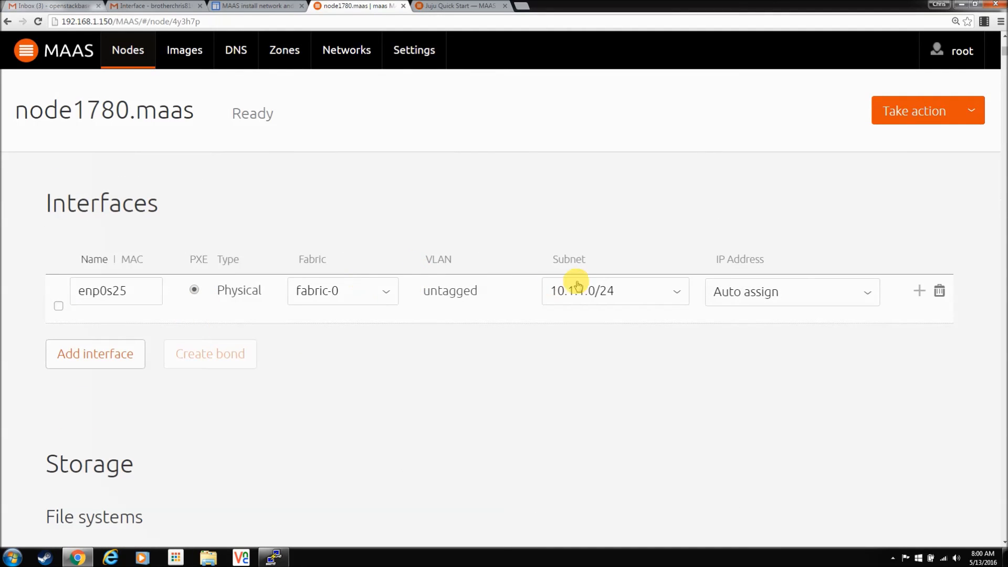
pyautogui.moveTo(453, 299)
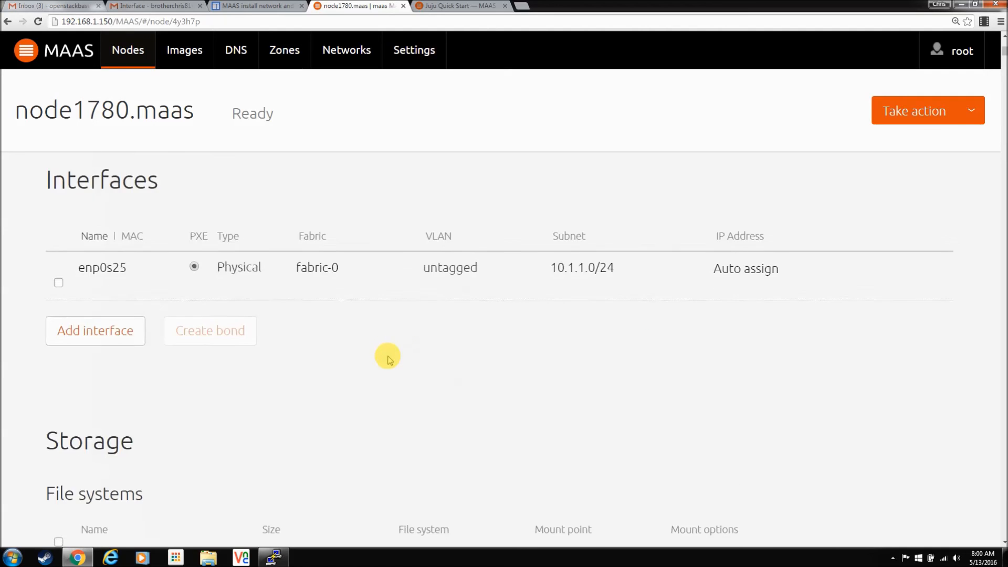
pyautogui.scroll(-3)
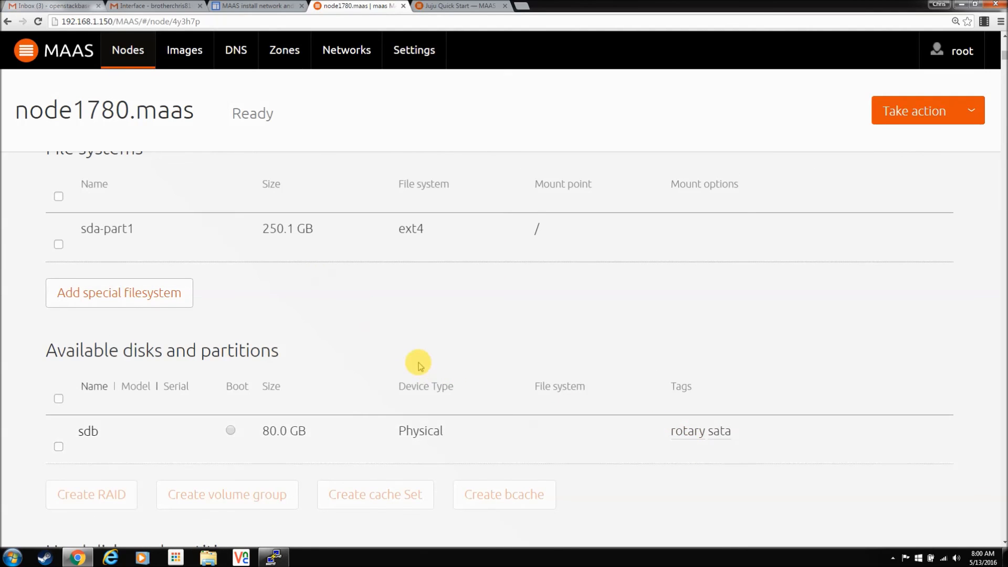
pyautogui.scroll(-3)
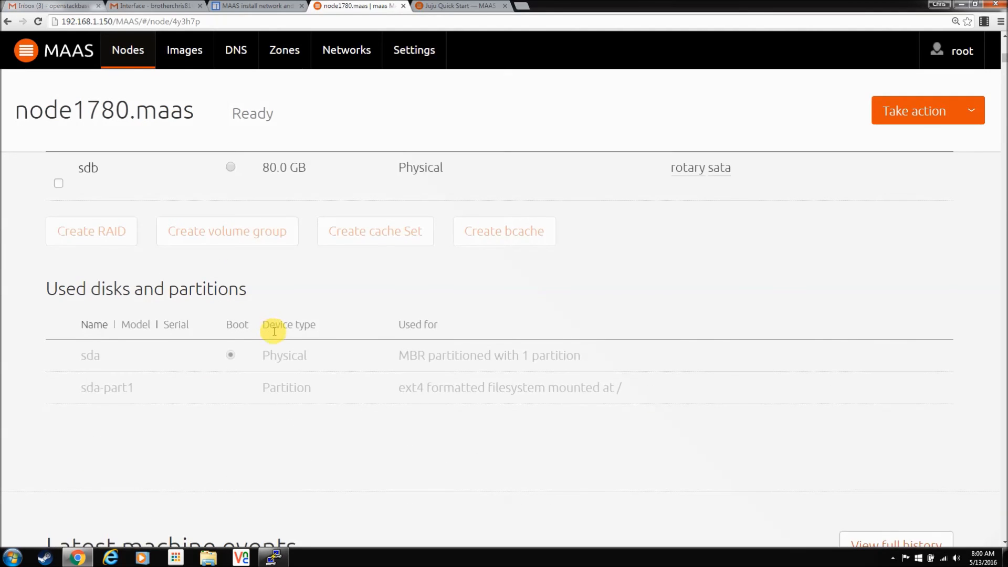
pyautogui.scroll(-3)
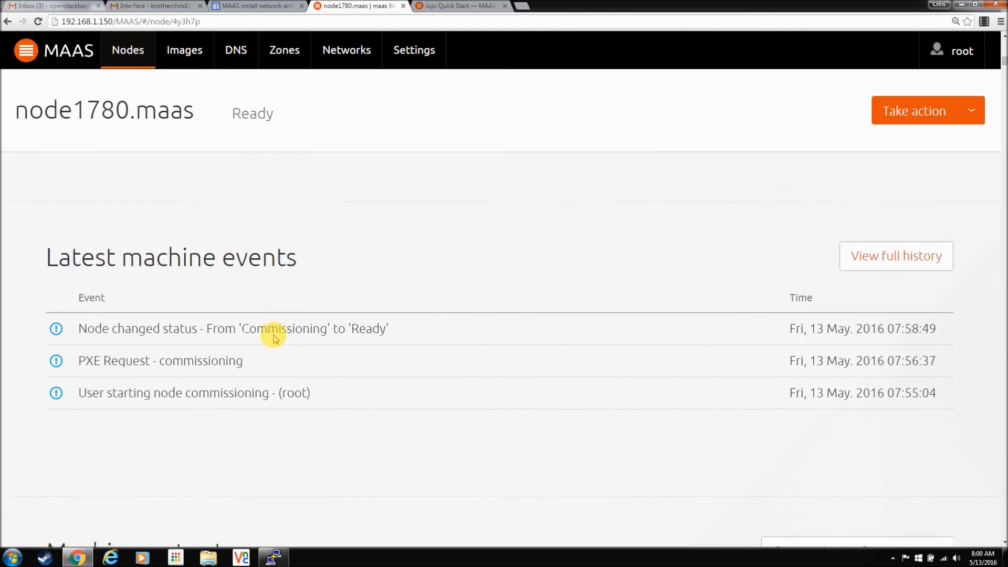
pyautogui.scroll(-3)
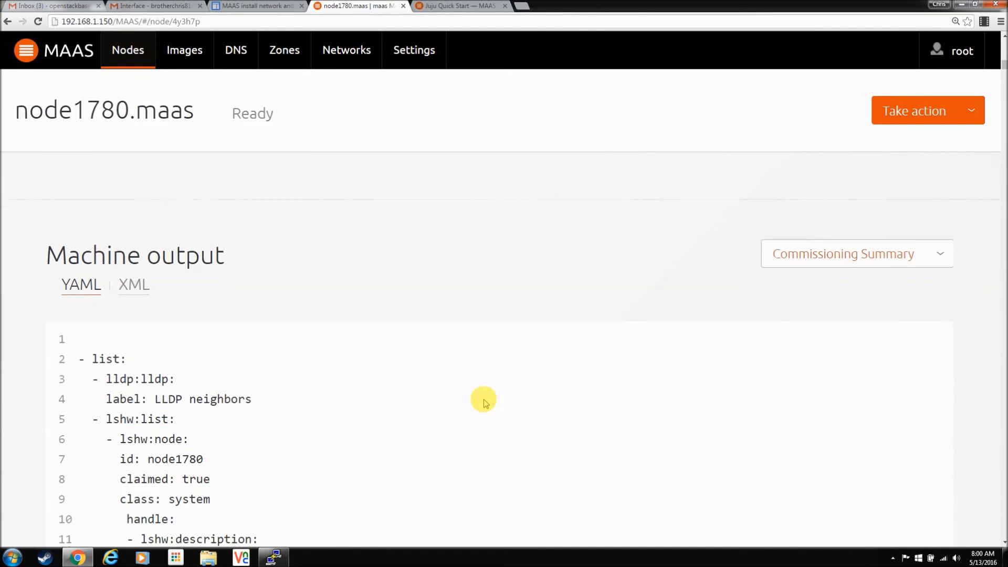
pyautogui.scroll(-3)
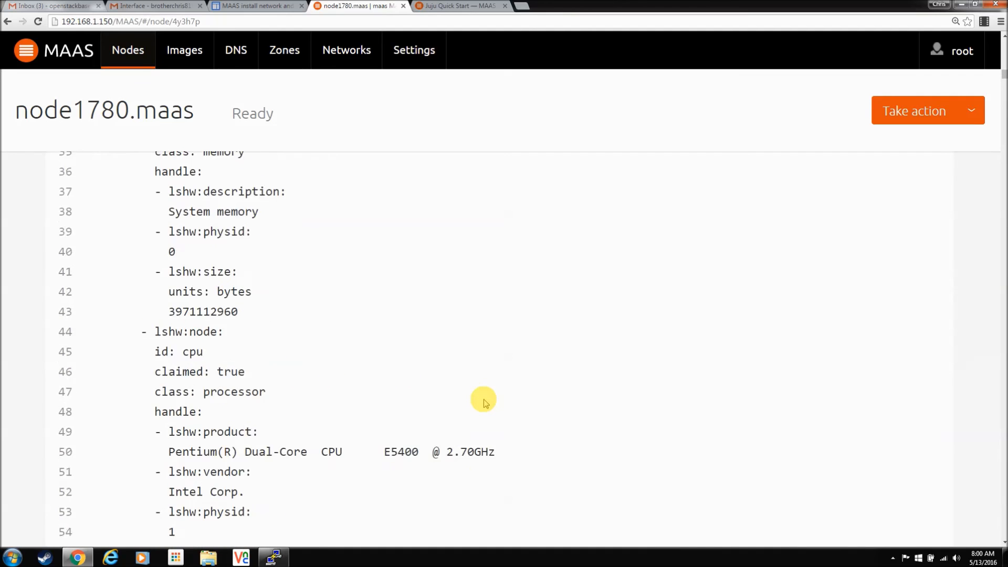
pyautogui.scroll(-3)
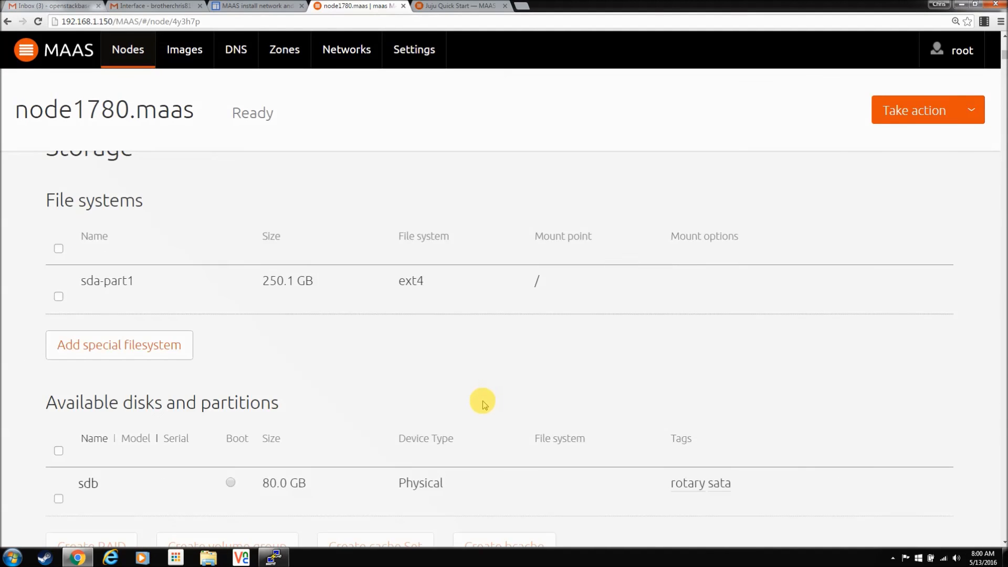
pyautogui.scroll(3)
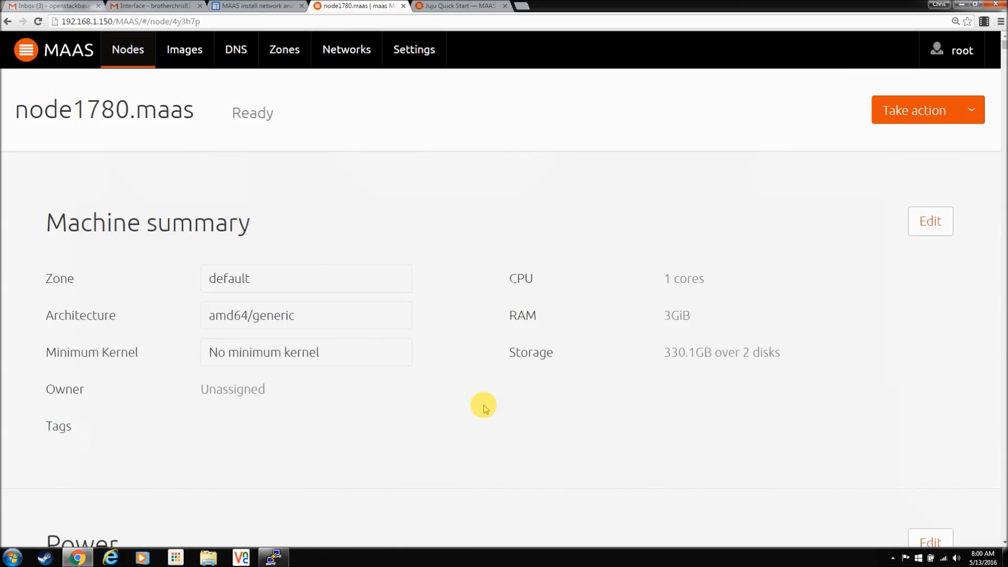
pyautogui.moveTo(673, 295)
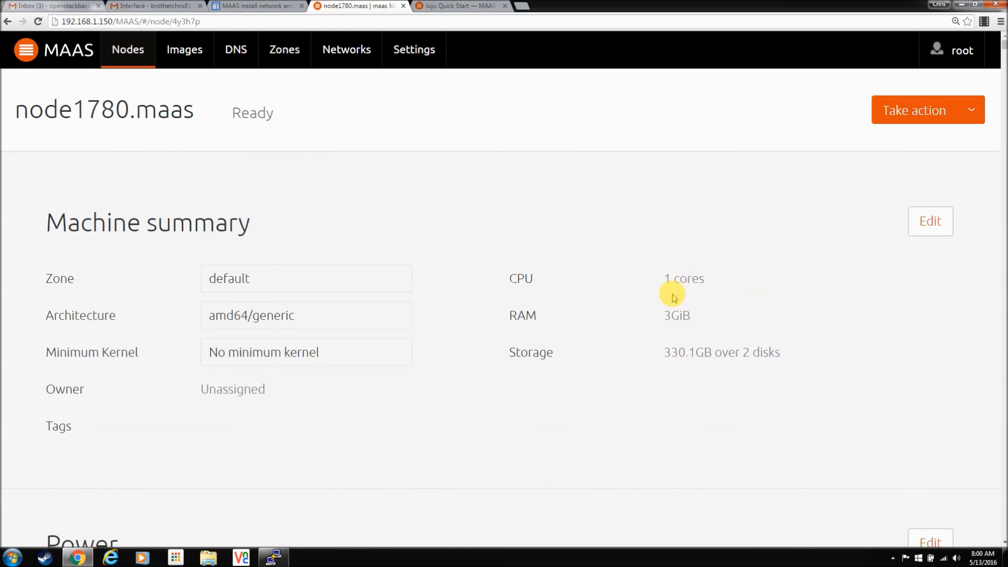
pyautogui.moveTo(269, 398)
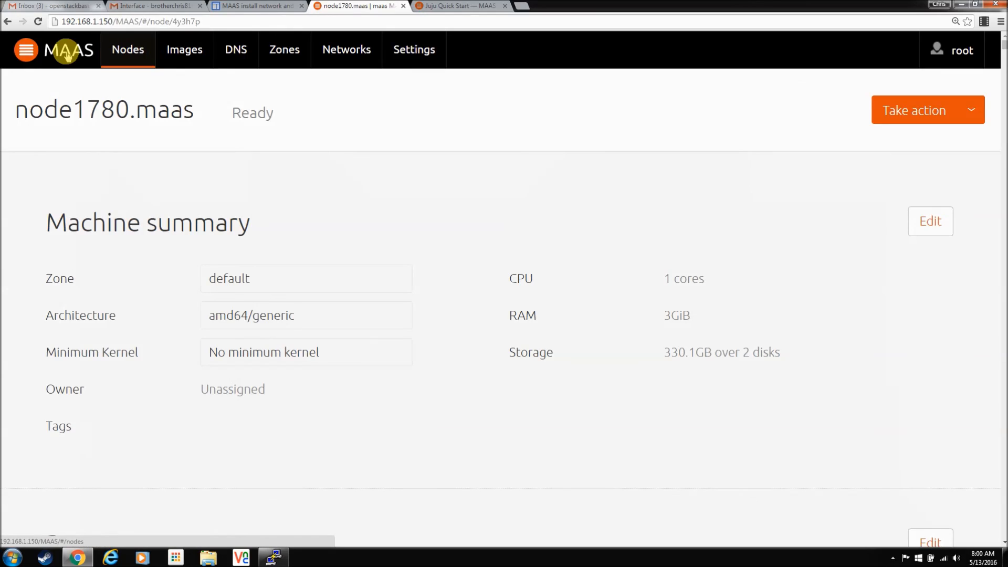
# Return to the Nodes list via the MAAS logo, showing node1780.maas Ready and node2780.maas New.
pyautogui.click(127, 49)
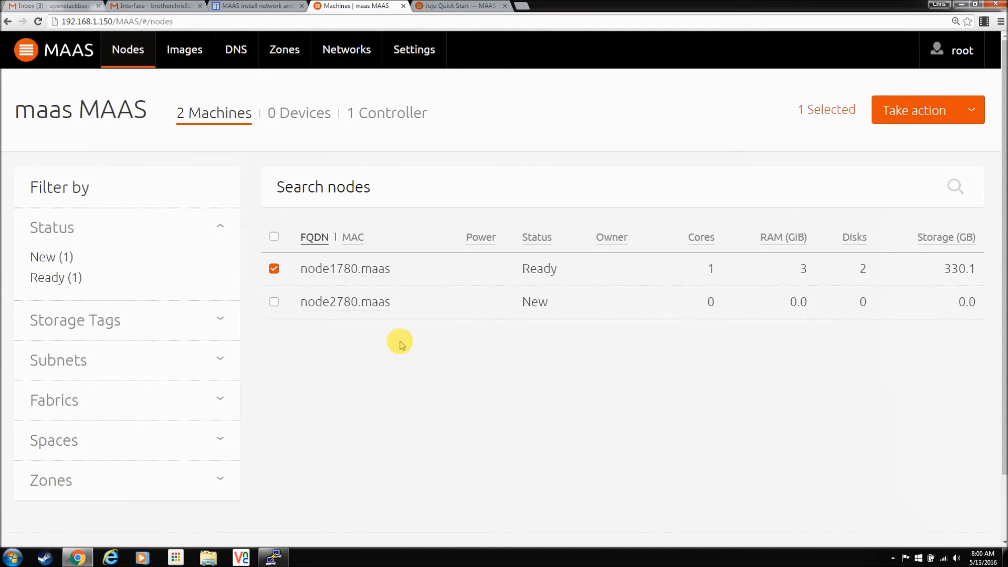
pyautogui.moveTo(273, 304)
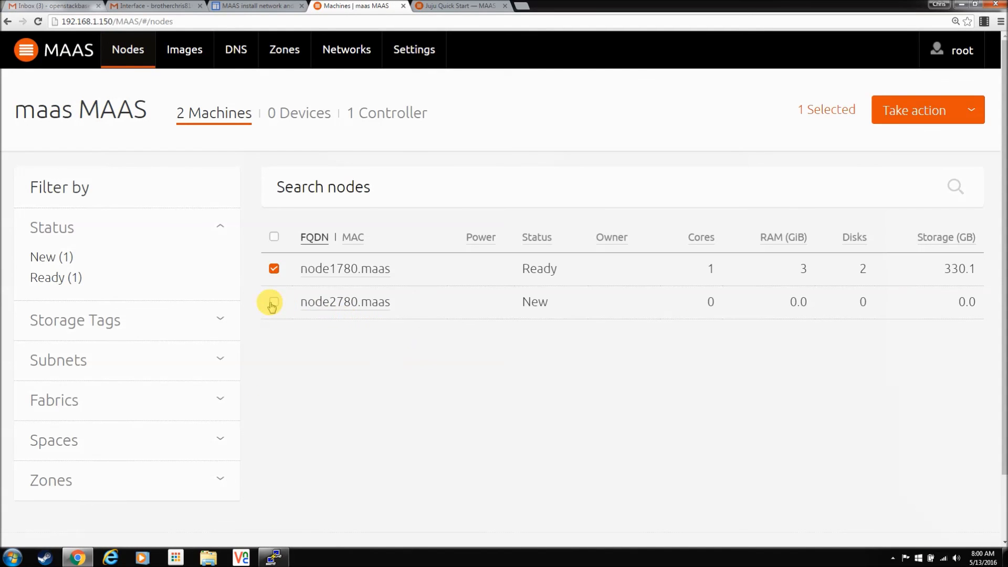
pyautogui.moveTo(368, 390)
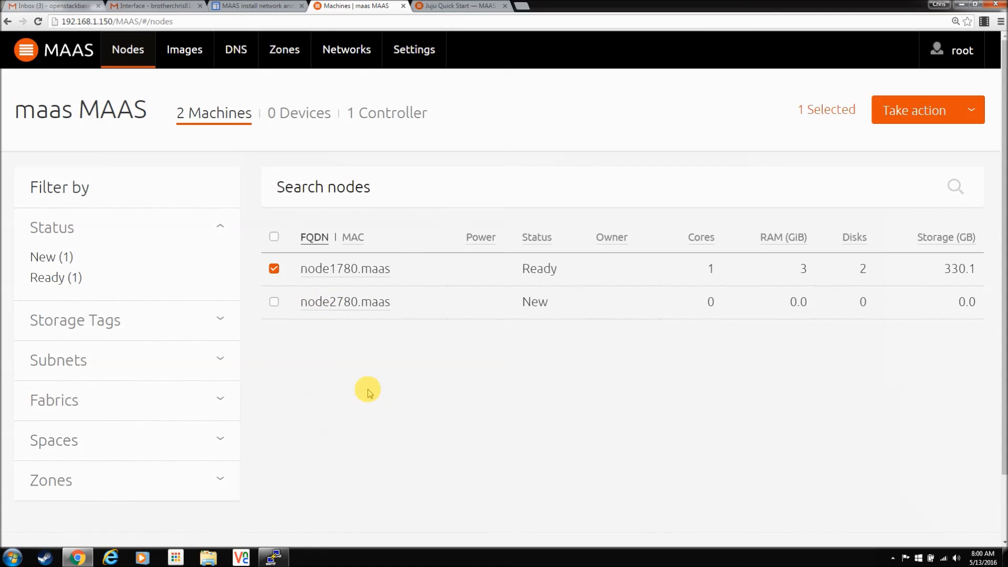
pyautogui.moveTo(363, 328)
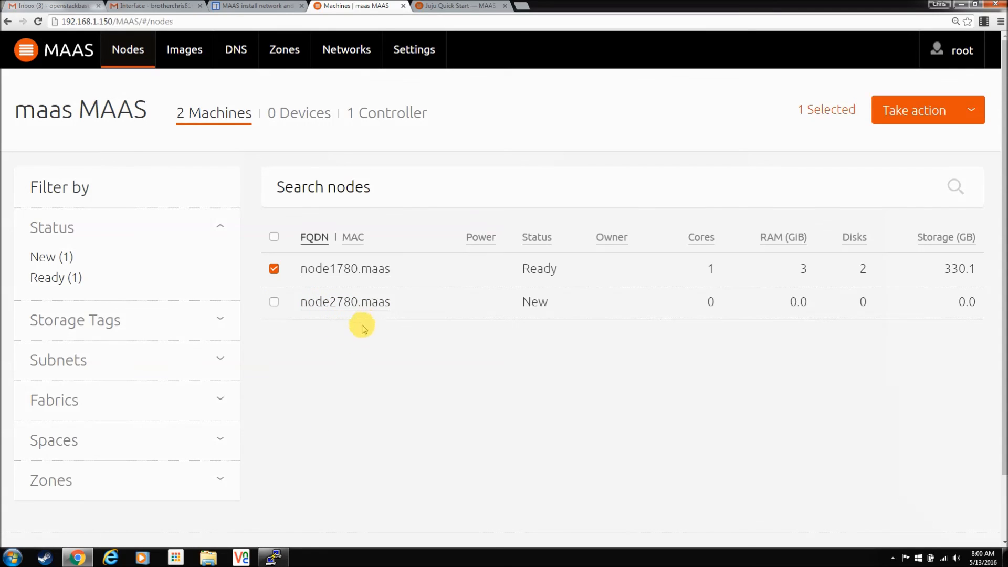
pyautogui.moveTo(359, 346)
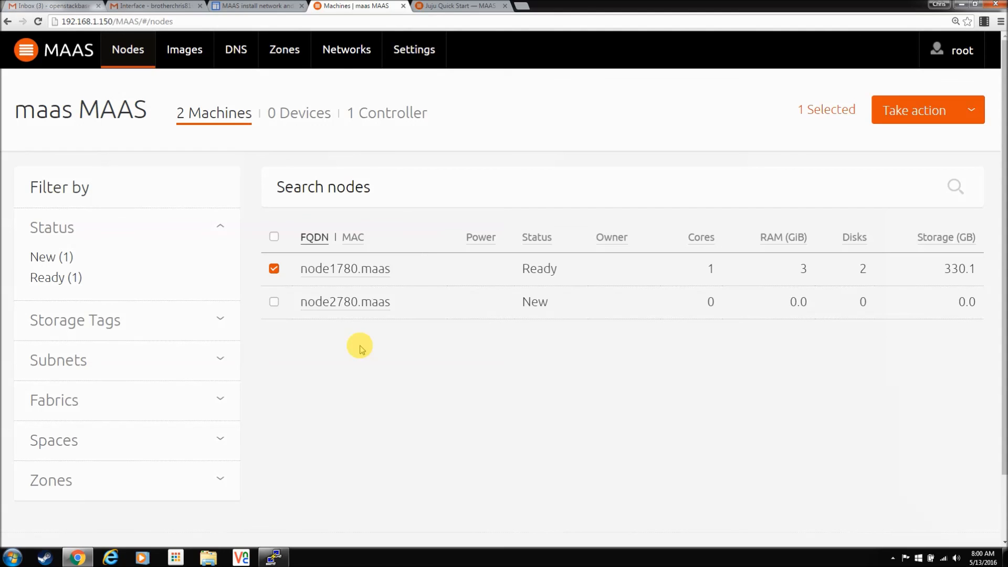
pyautogui.moveTo(367, 355)
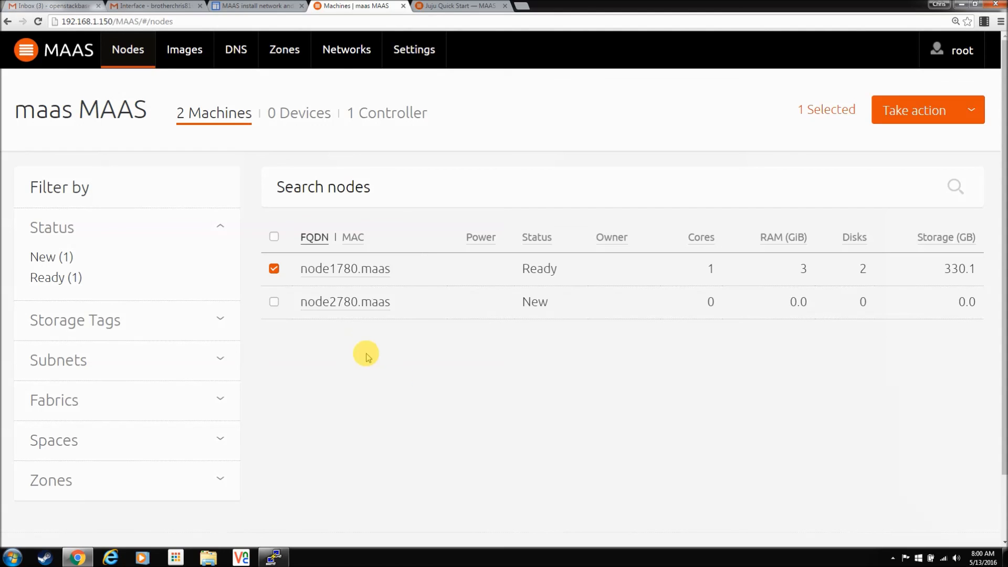
pyautogui.moveTo(667, 383)
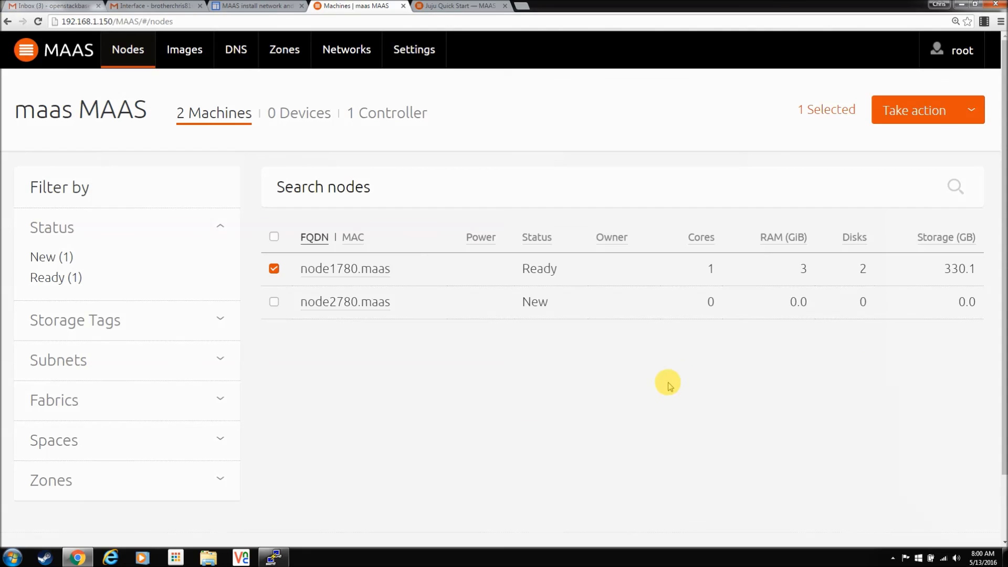
pyautogui.moveTo(270, 314)
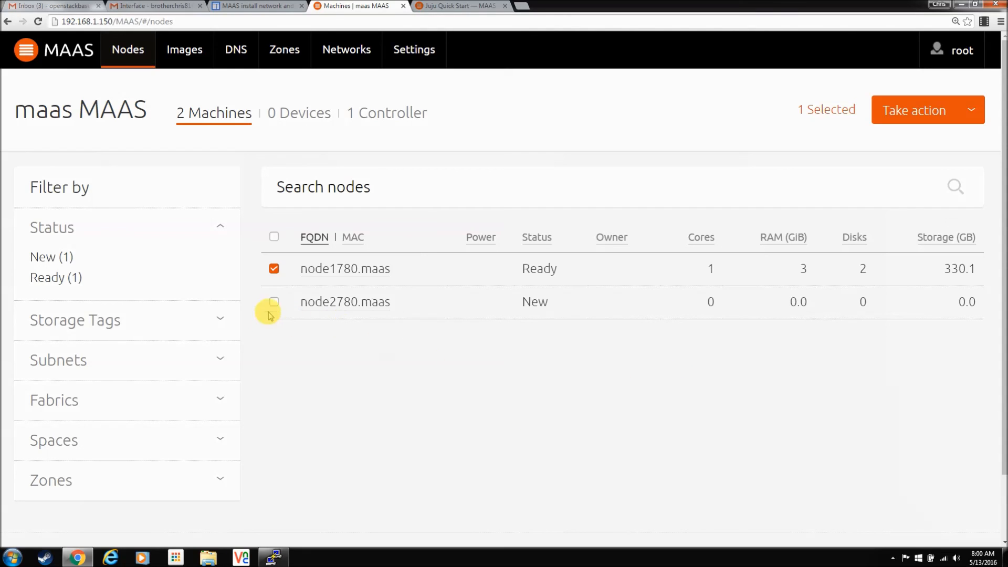